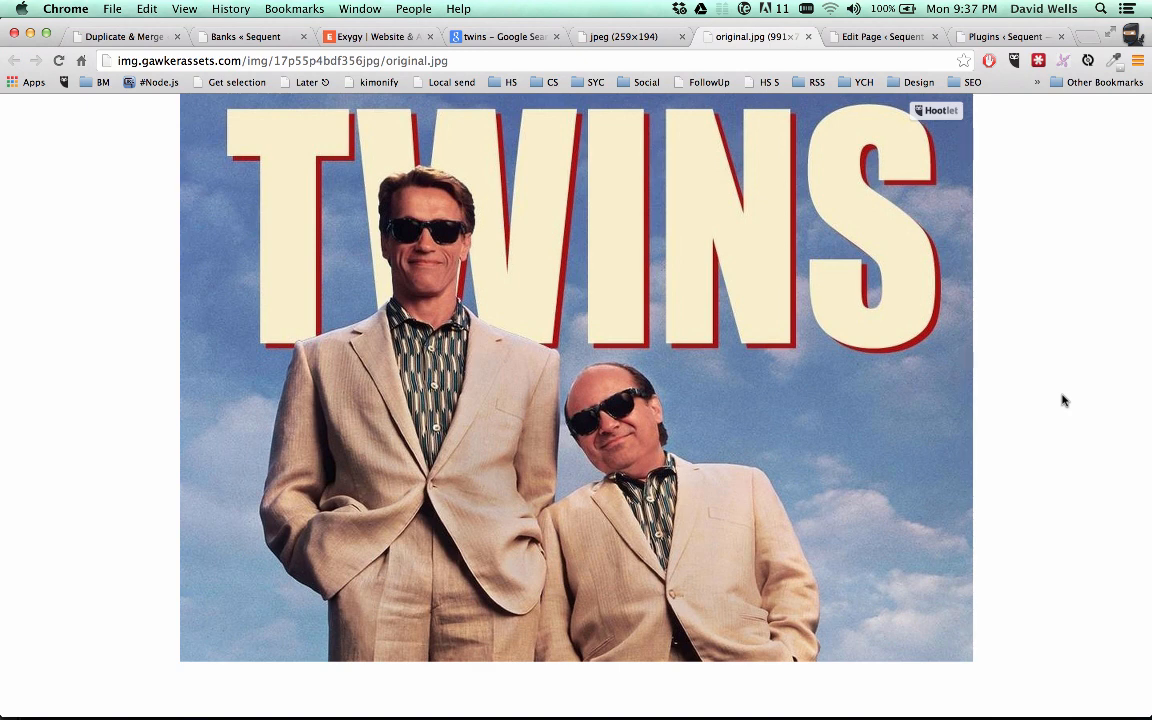
{"action": "mouse_move", "coordinate": [650, 396]}
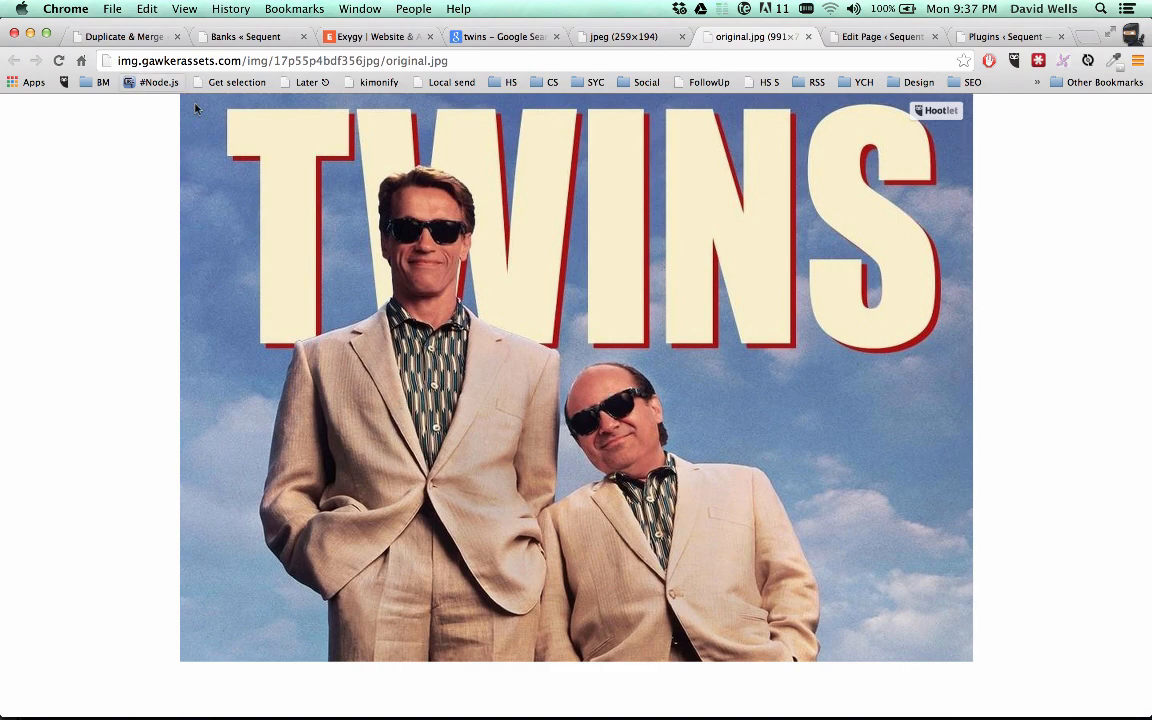
Enter a real notification address in the Admin Emails box of the settings
{"action": "left_click", "coordinate": [120, 36]}
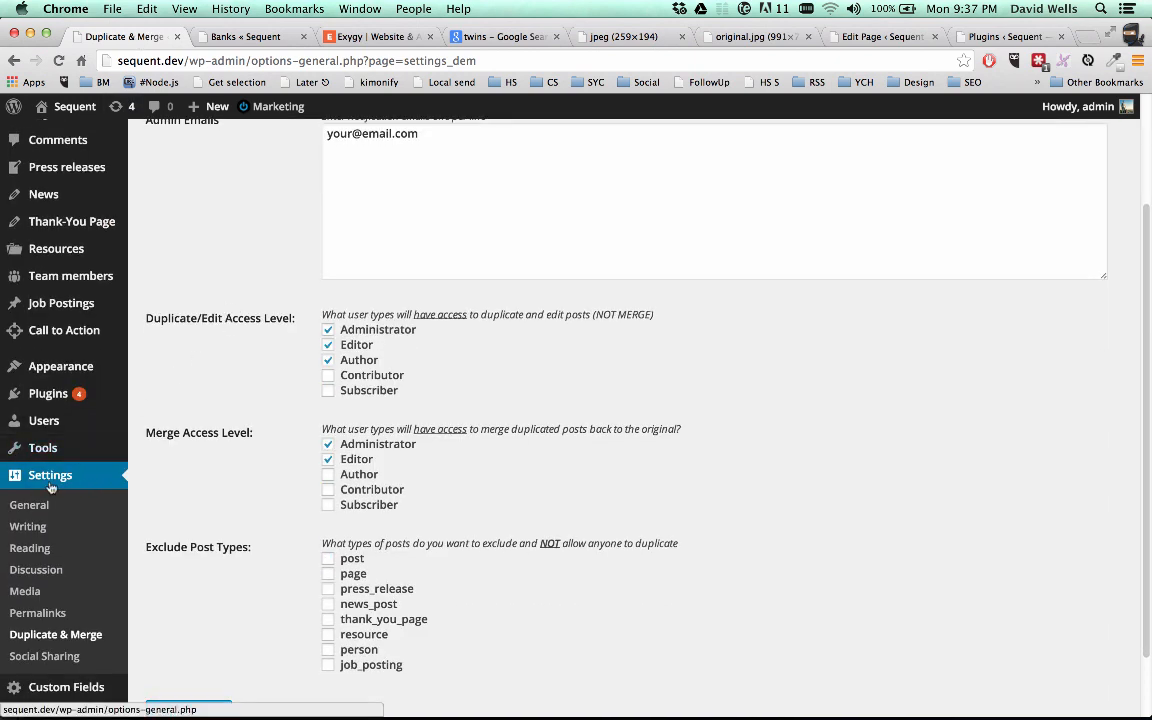
{"action": "mouse_move", "coordinate": [56, 634]}
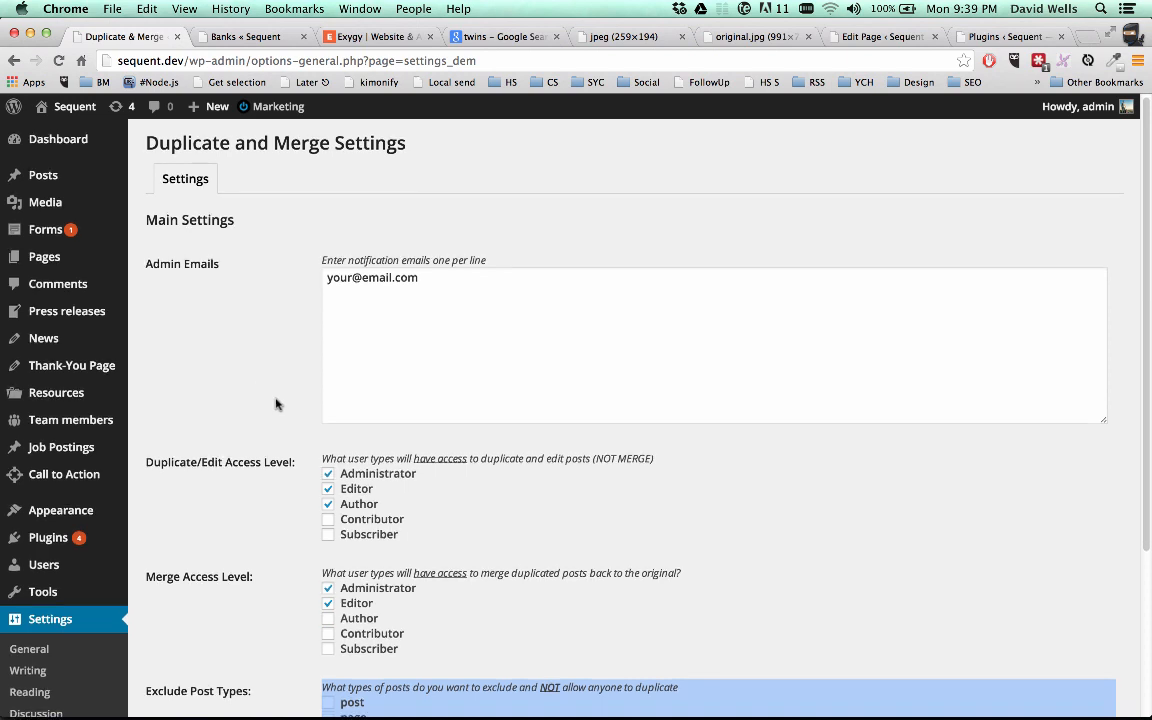
{"action": "scroll", "scroll_direction": "down", "scroll_amount": 3}
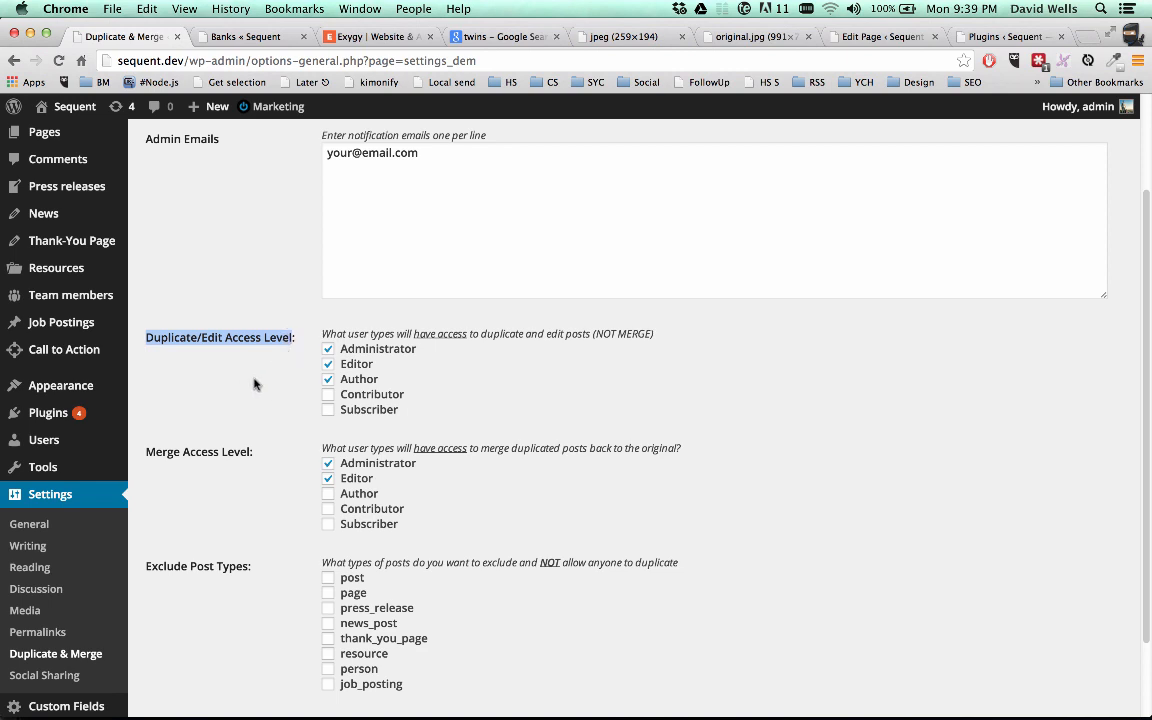
{"action": "mouse_move", "coordinate": [380, 364]}
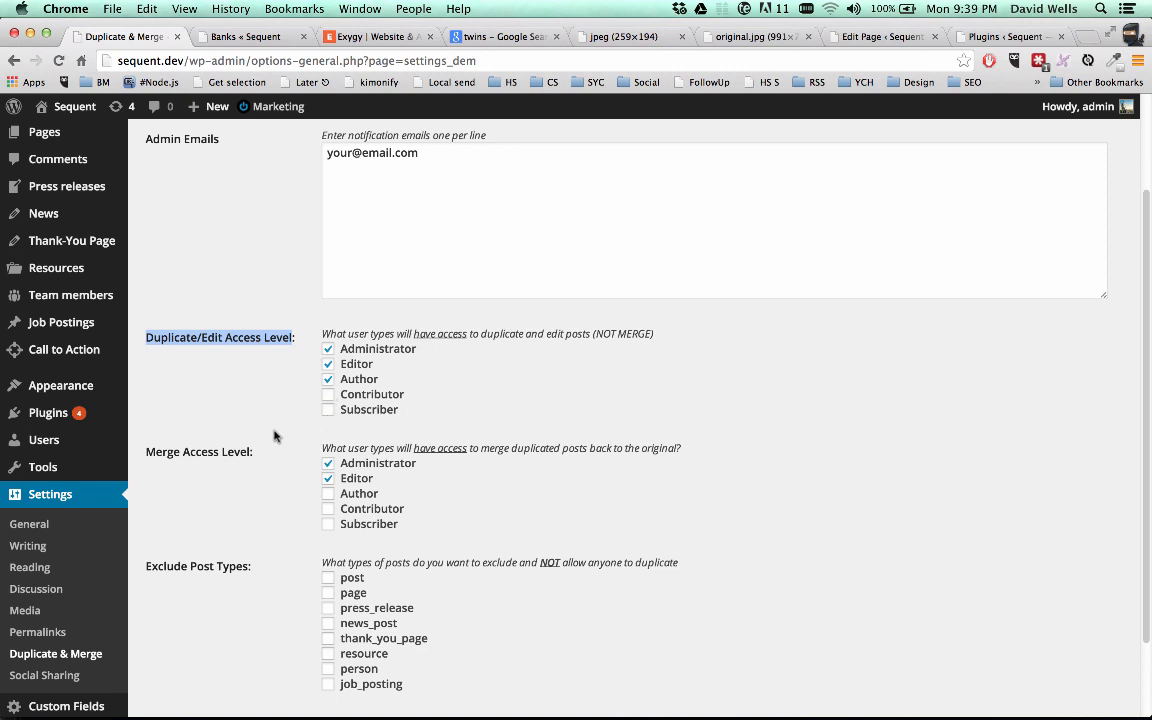
{"action": "mouse_move", "coordinate": [310, 460]}
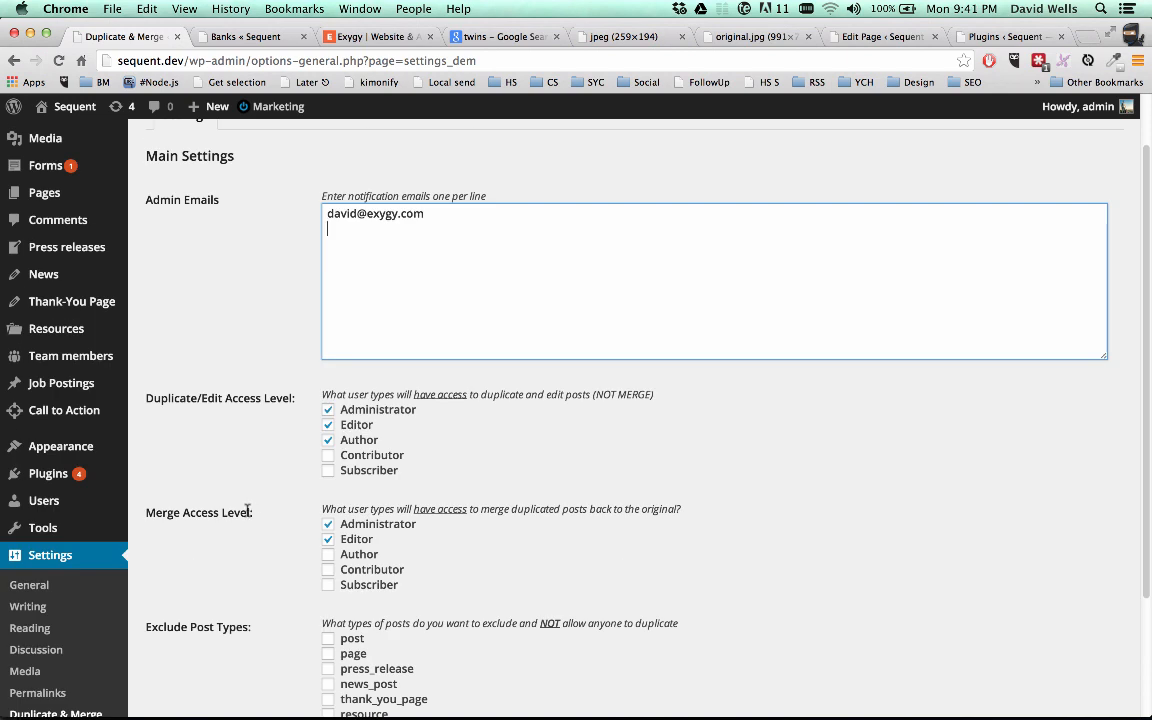
{"action": "double_click", "coordinate": [198, 512]}
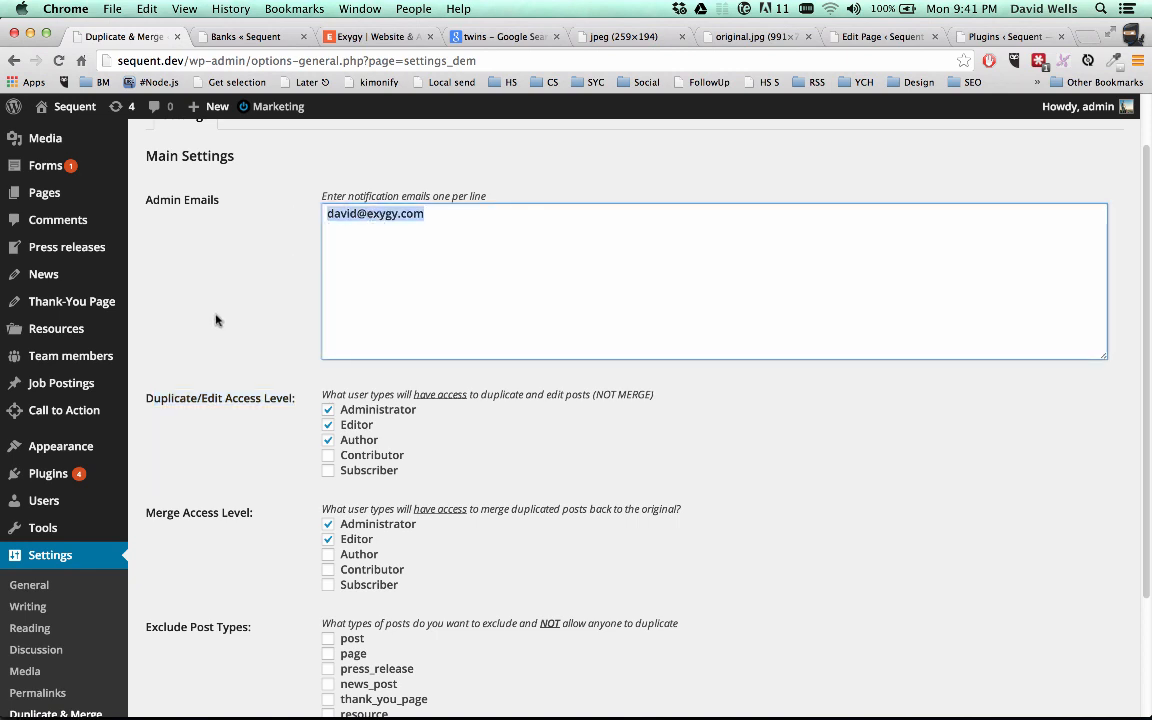
{"action": "left_click", "coordinate": [456, 218]}
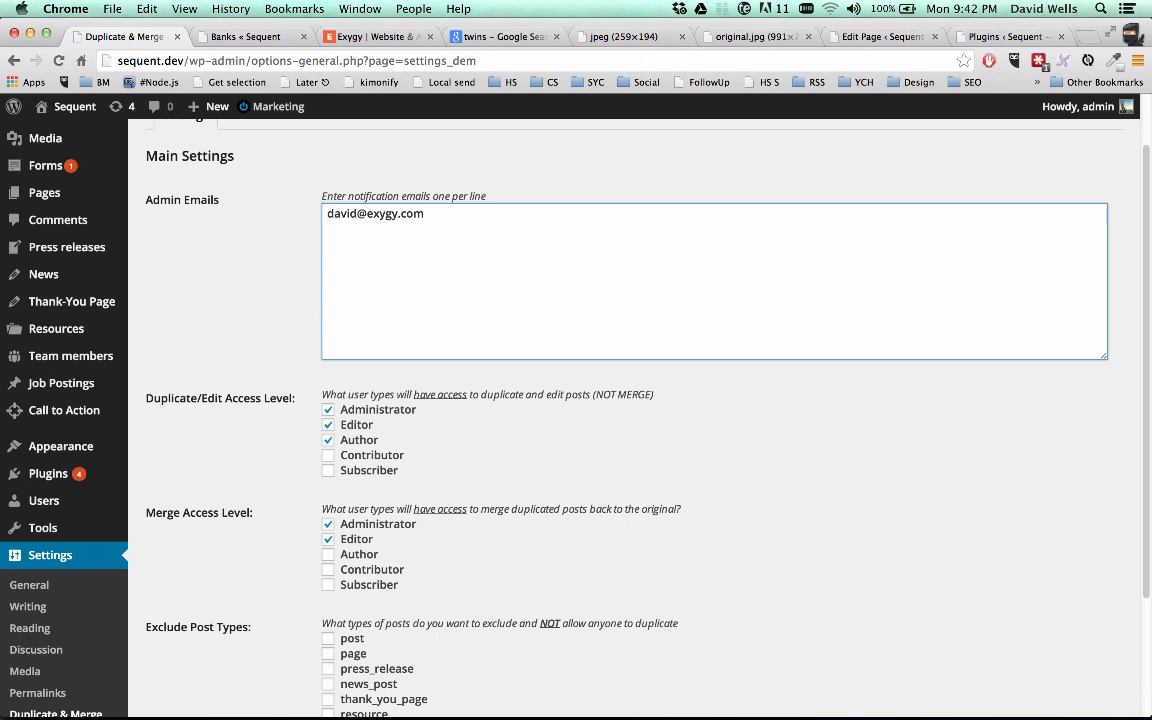
{"action": "mouse_move", "coordinate": [288, 290]}
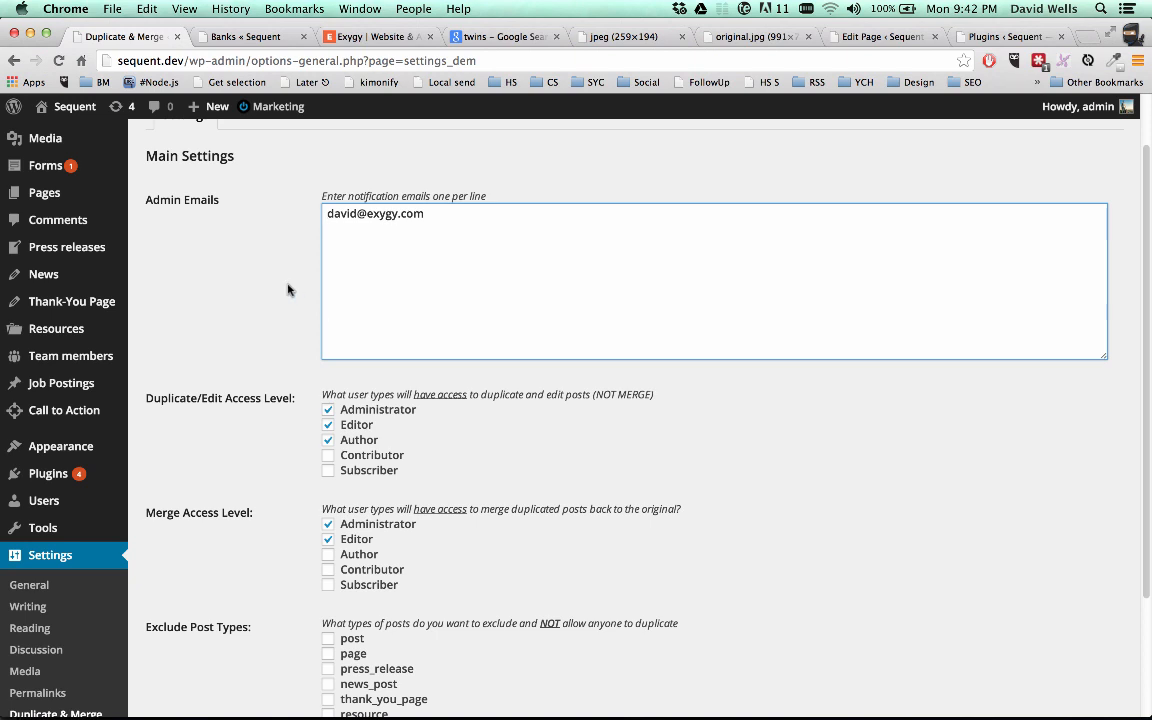
{"action": "scroll", "scroll_direction": "down", "scroll_amount": 3}
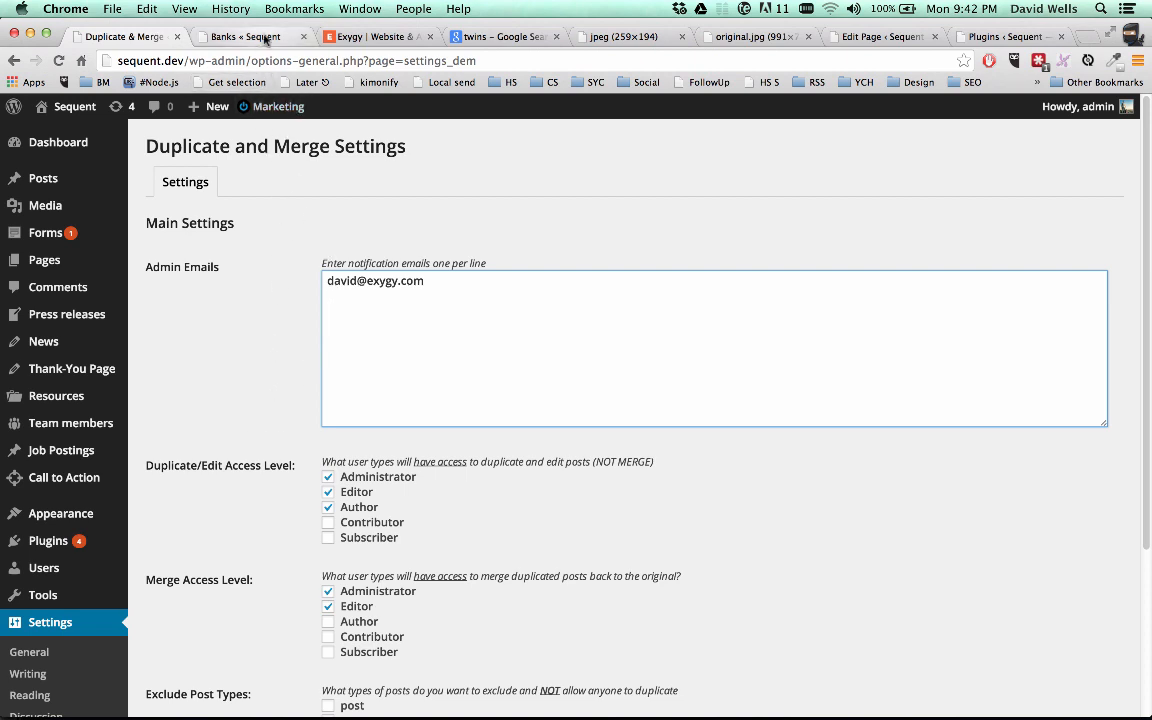
Bring up the live Sequent Banks page on the front end and look it over
{"action": "left_click", "coordinate": [240, 36]}
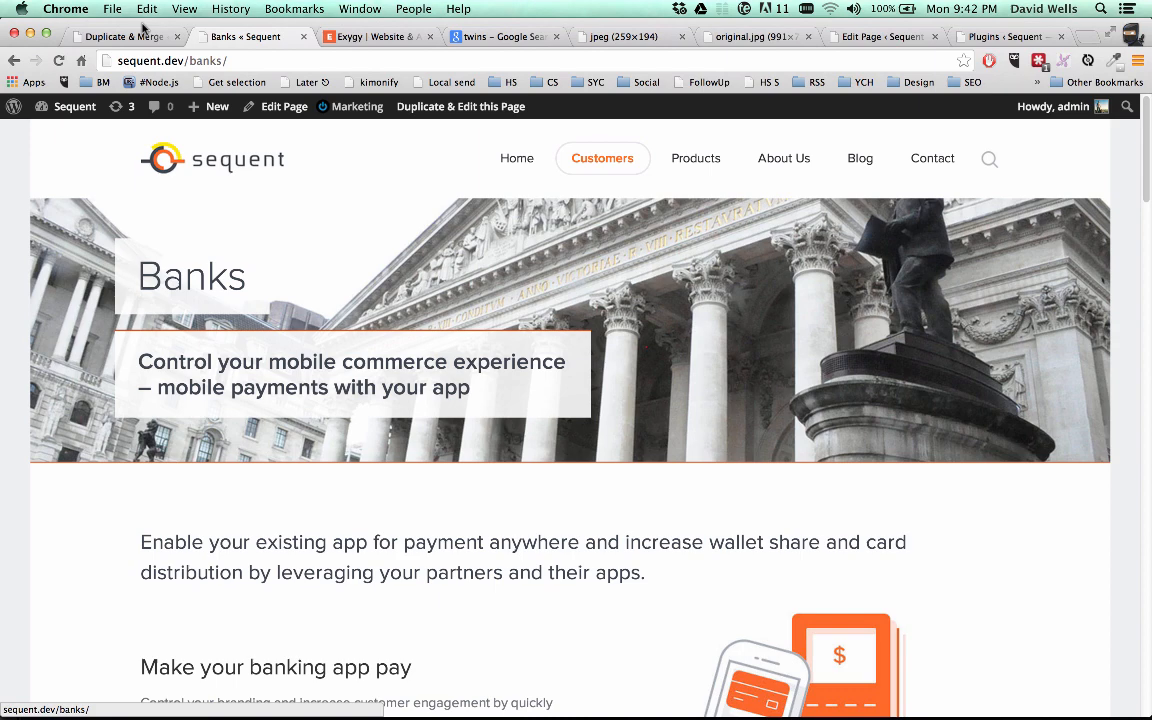
{"action": "left_click", "coordinate": [136, 36]}
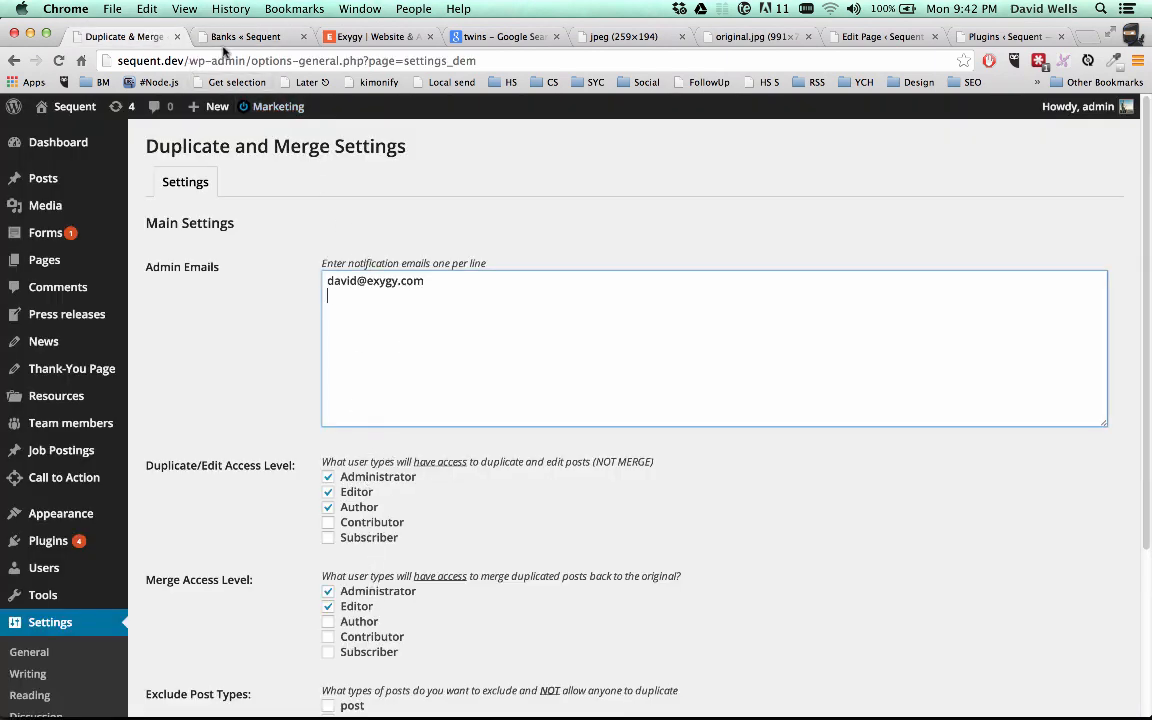
{"action": "left_click", "coordinate": [236, 36]}
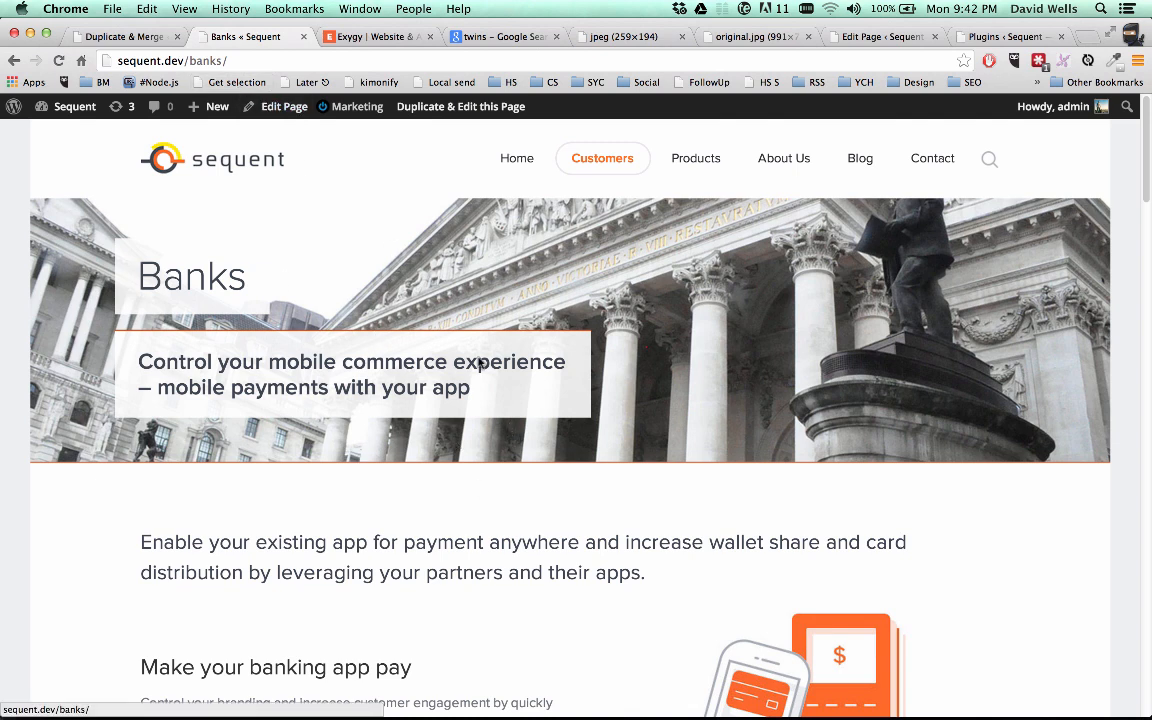
{"action": "mouse_move", "coordinate": [482, 118]}
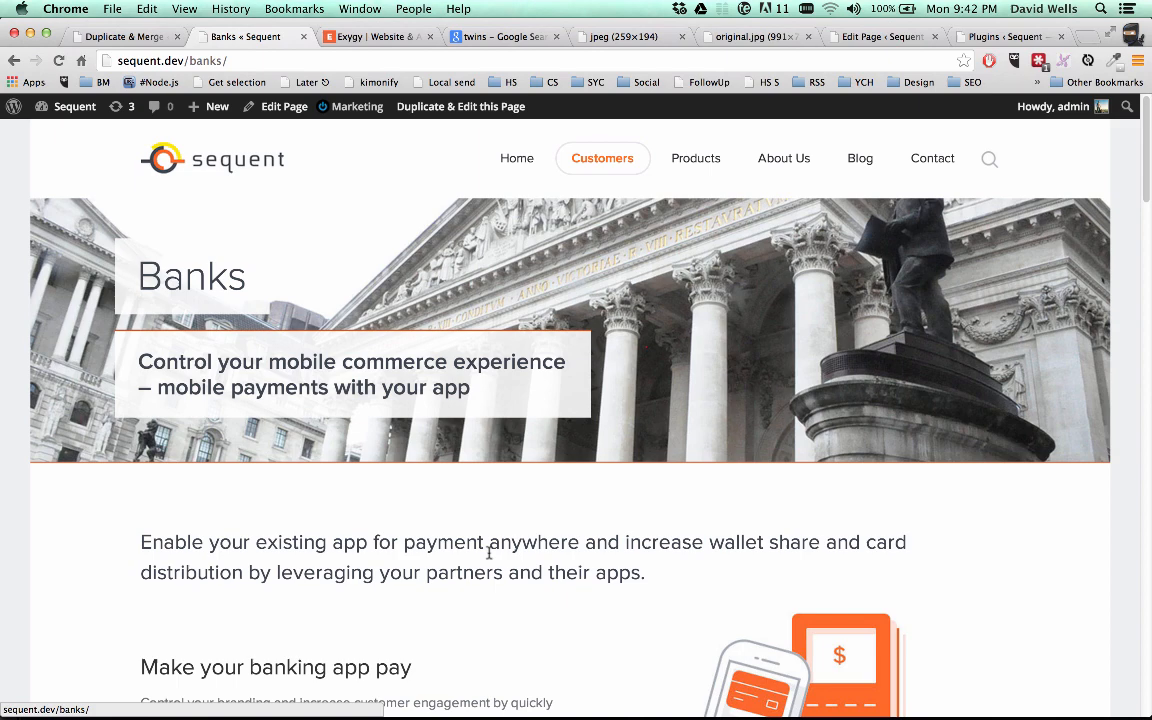
{"action": "scroll", "scroll_direction": "down", "scroll_amount": 3}
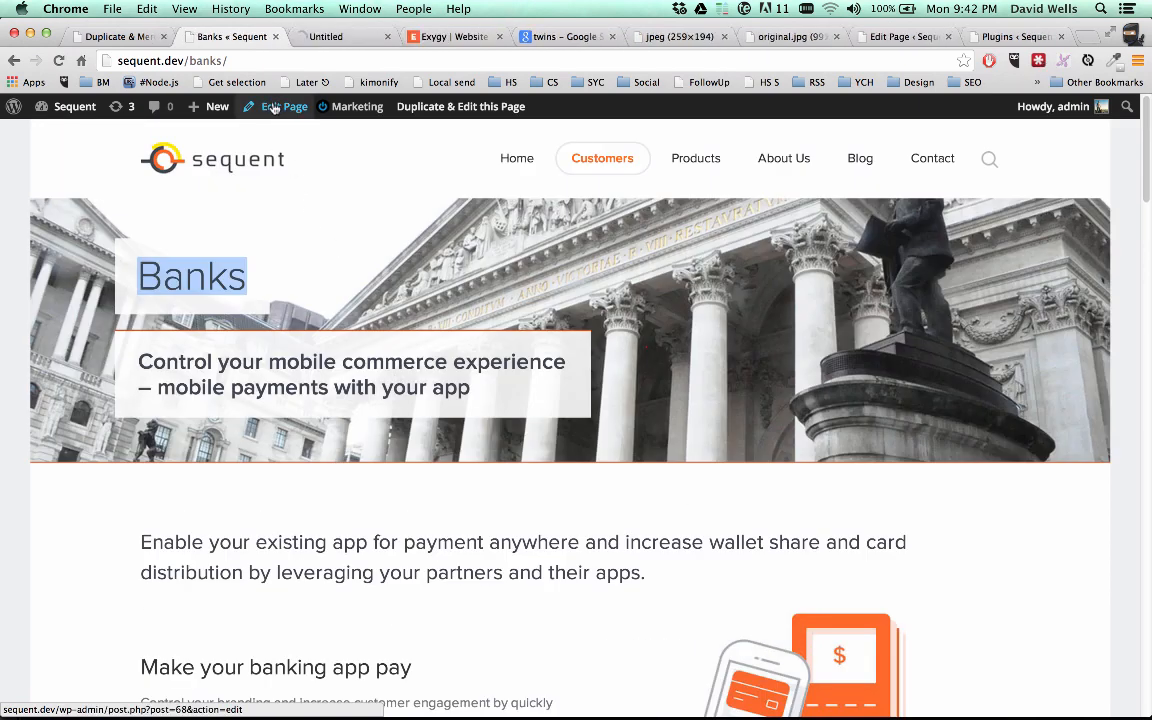
Open the Banks page in the editor, checking it against the live page
{"action": "left_click", "coordinate": [284, 106]}
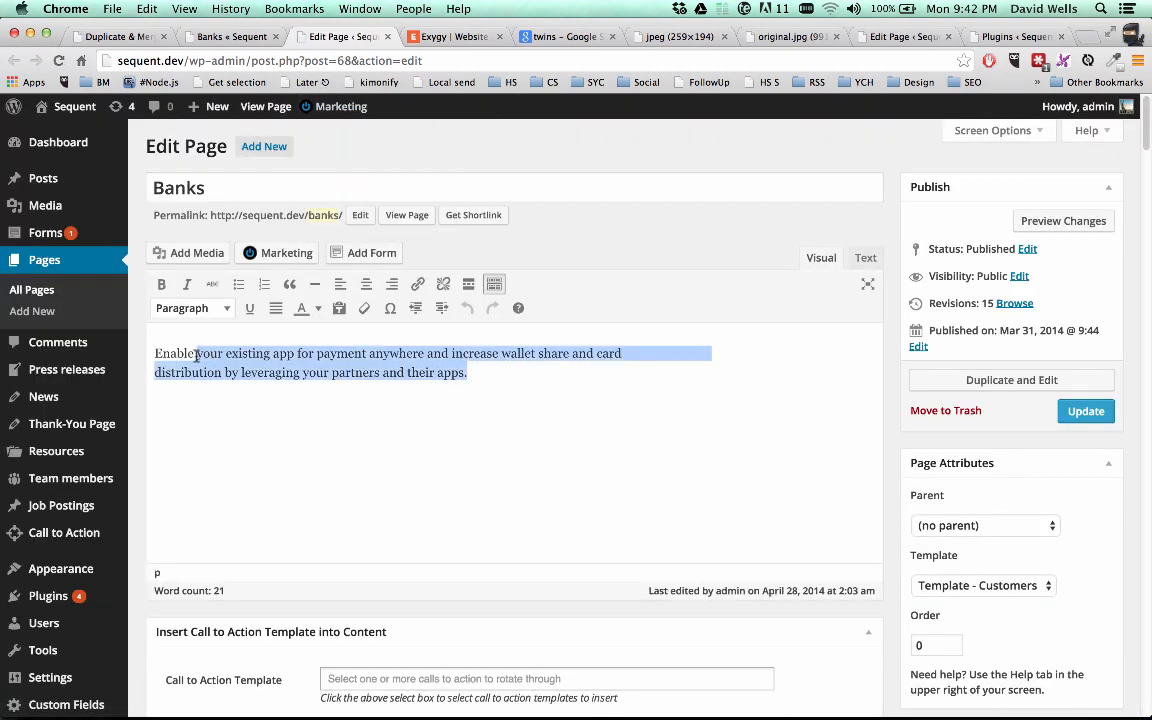
{"action": "left_click", "coordinate": [178, 188]}
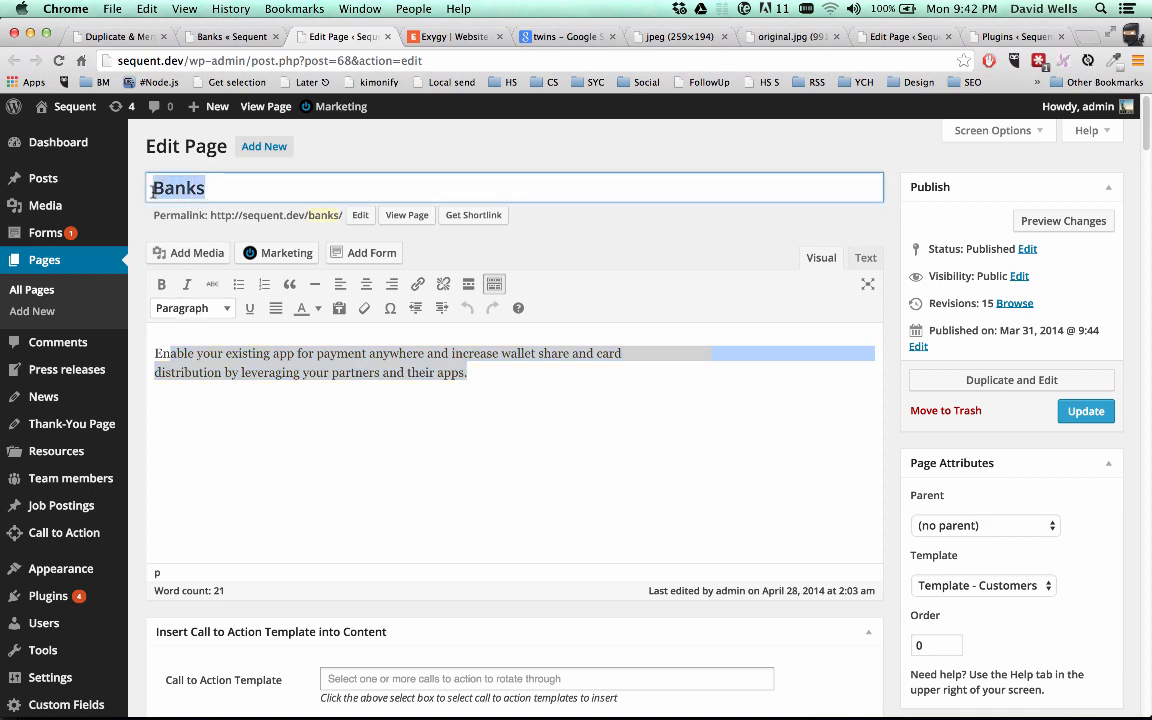
{"action": "mouse_move", "coordinate": [264, 222]}
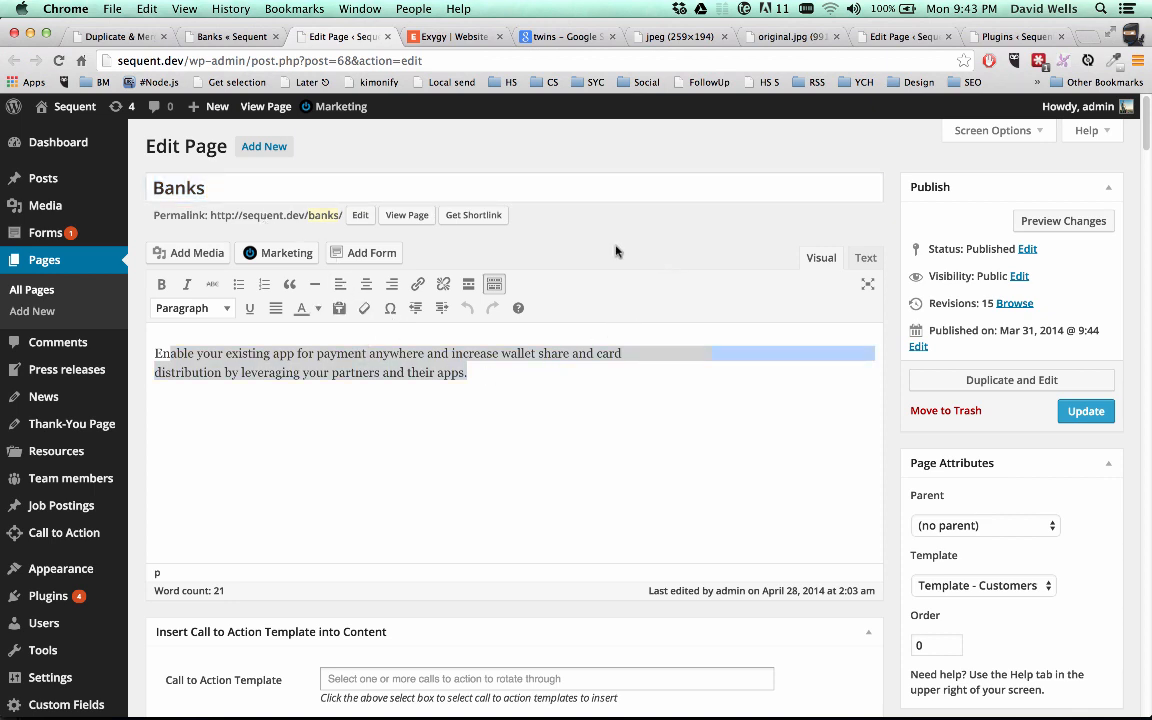
{"action": "left_click", "coordinate": [210, 36]}
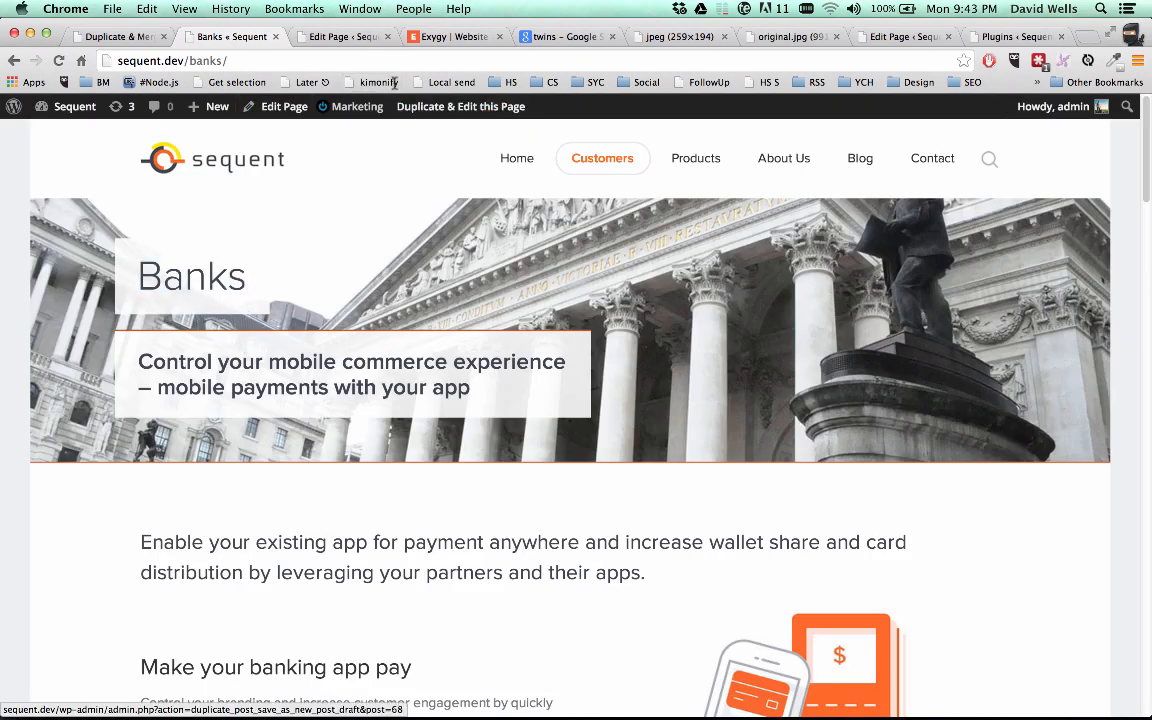
{"action": "left_click", "coordinate": [284, 106]}
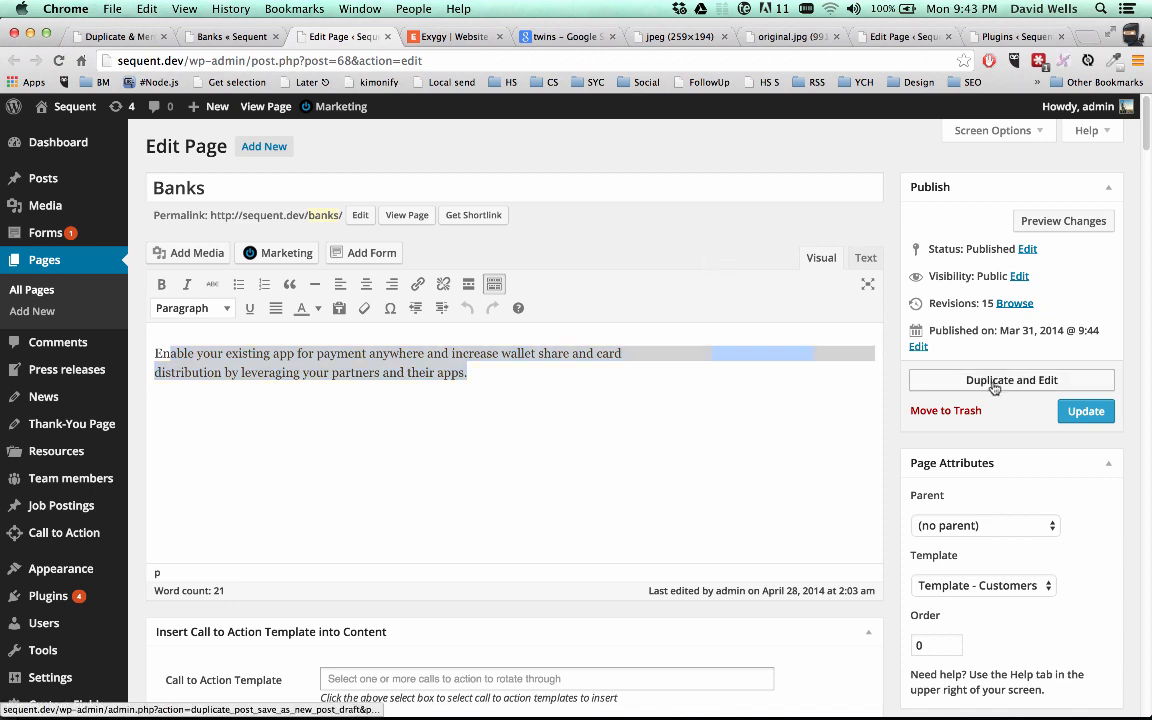
Request an editable duplicate of the Banks page from the Publish box
{"action": "left_click", "coordinate": [1012, 380]}
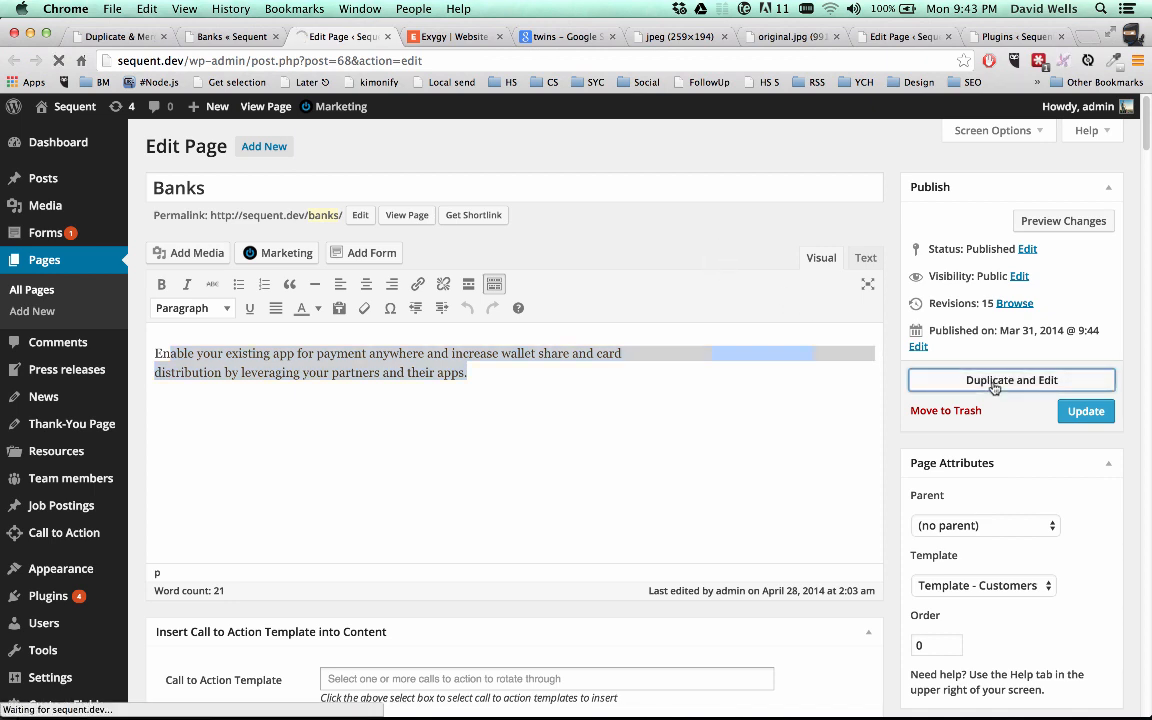
{"action": "left_click", "coordinate": [1012, 380]}
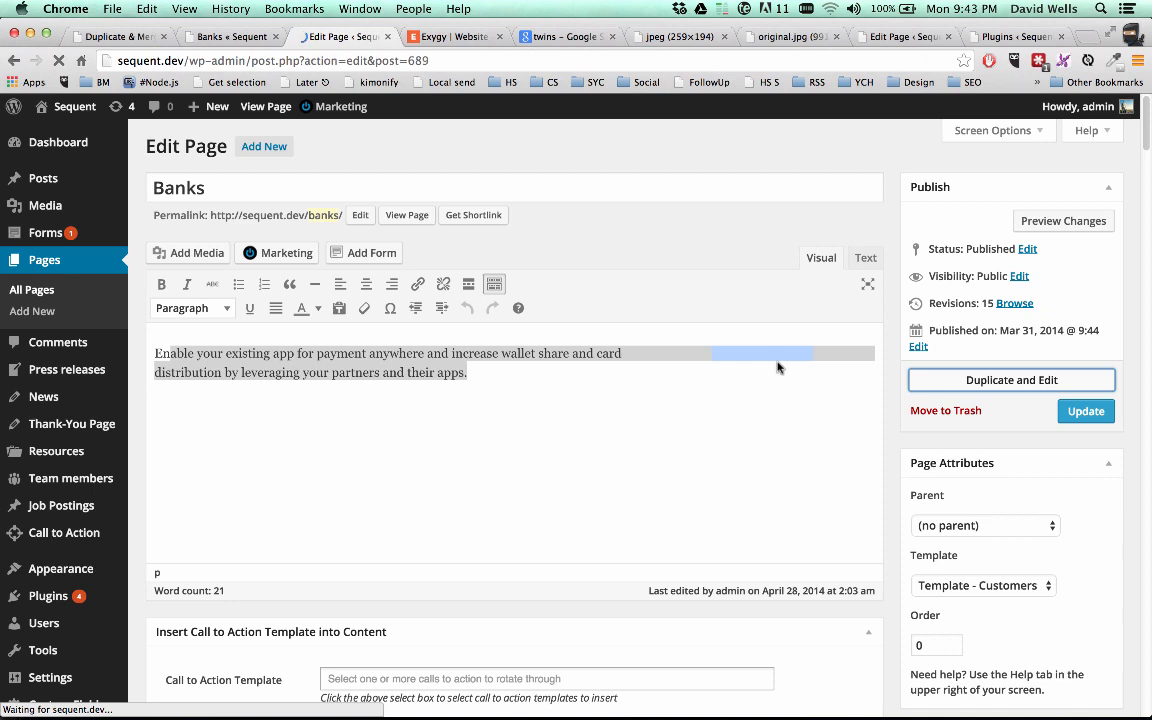
{"action": "left_click", "coordinate": [1012, 380]}
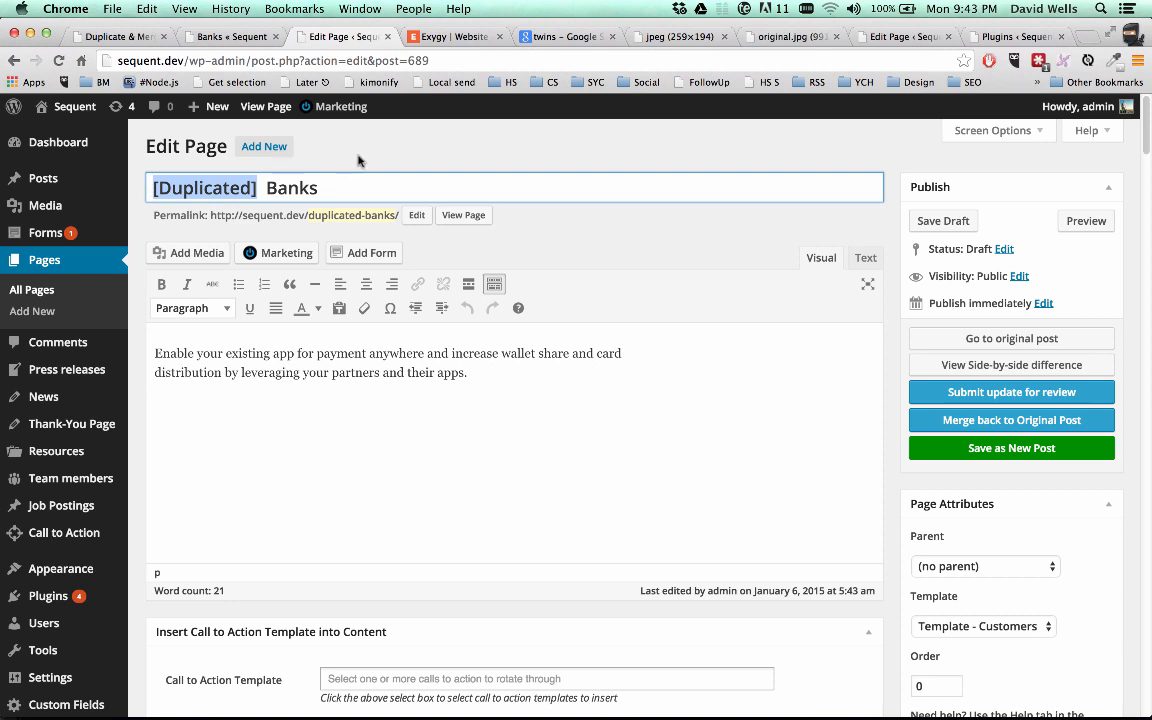
{"action": "left_click", "coordinate": [282, 188]}
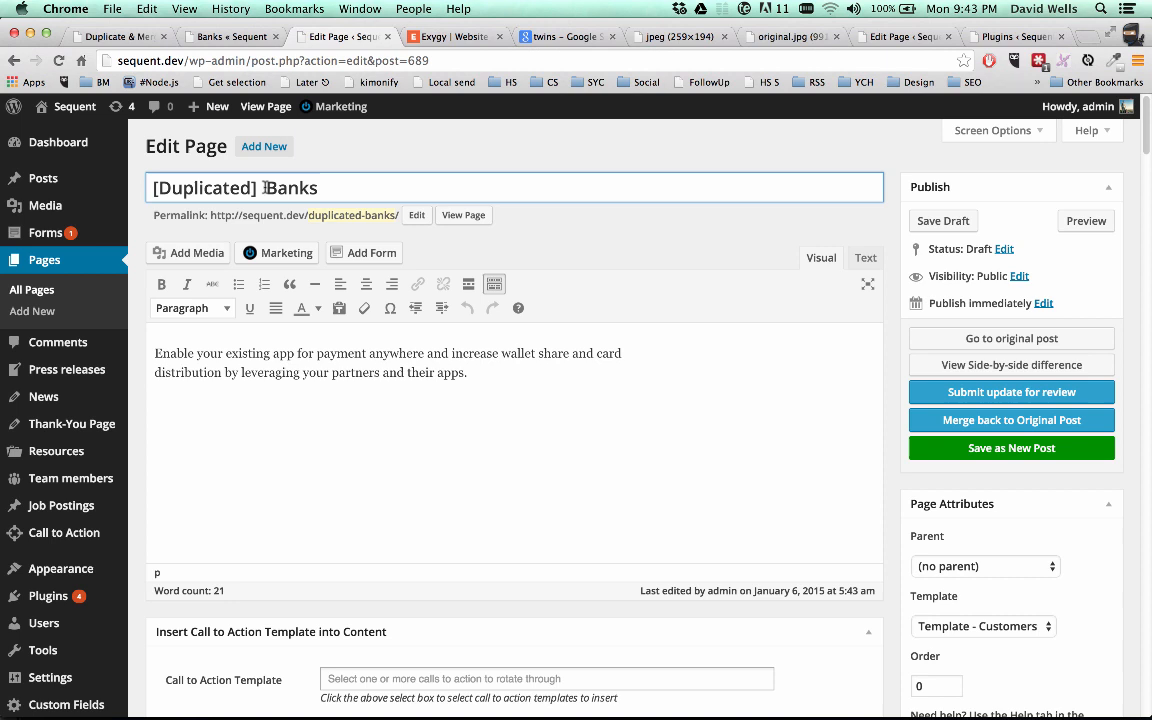
{"action": "double_click", "coordinate": [204, 188]}
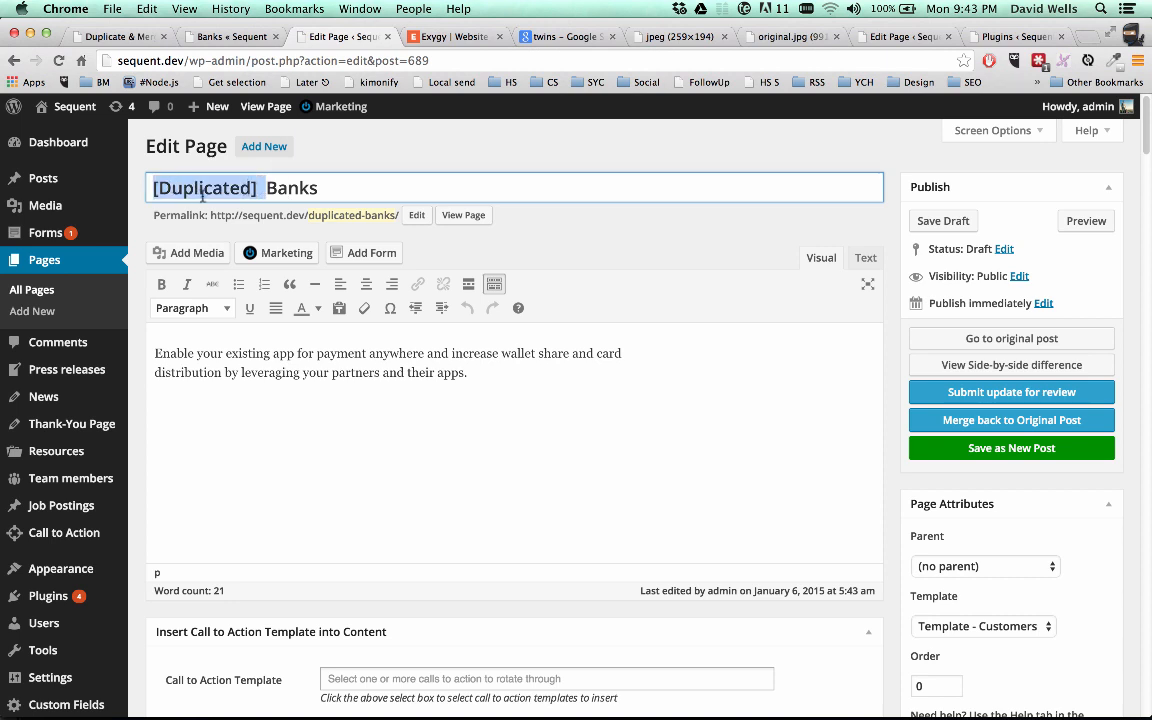
{"action": "type", "text": "American"}
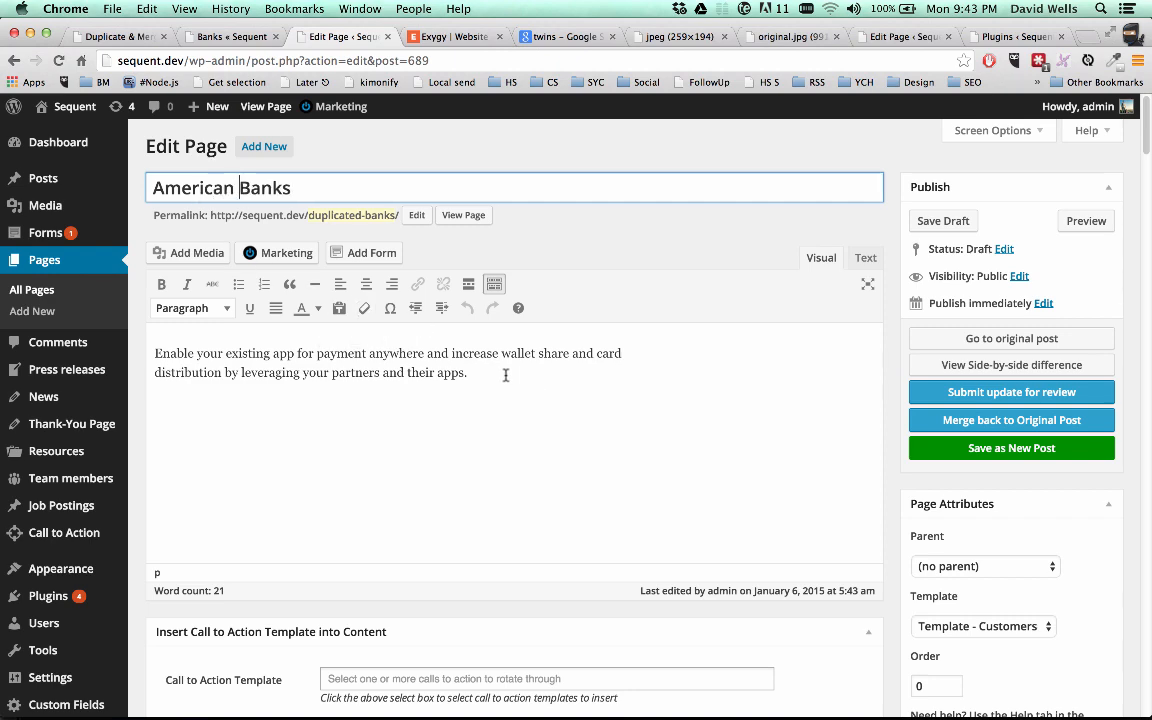
{"action": "scroll", "scroll_direction": "down", "scroll_amount": 3}
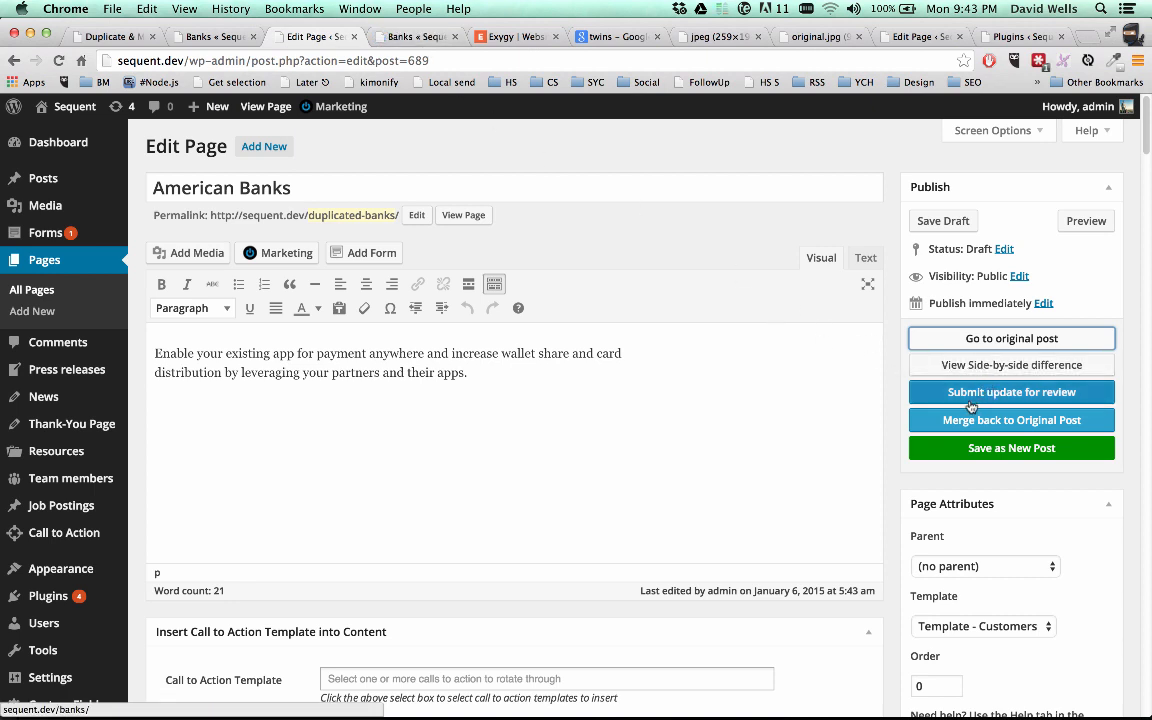
{"action": "mouse_move", "coordinate": [950, 392]}
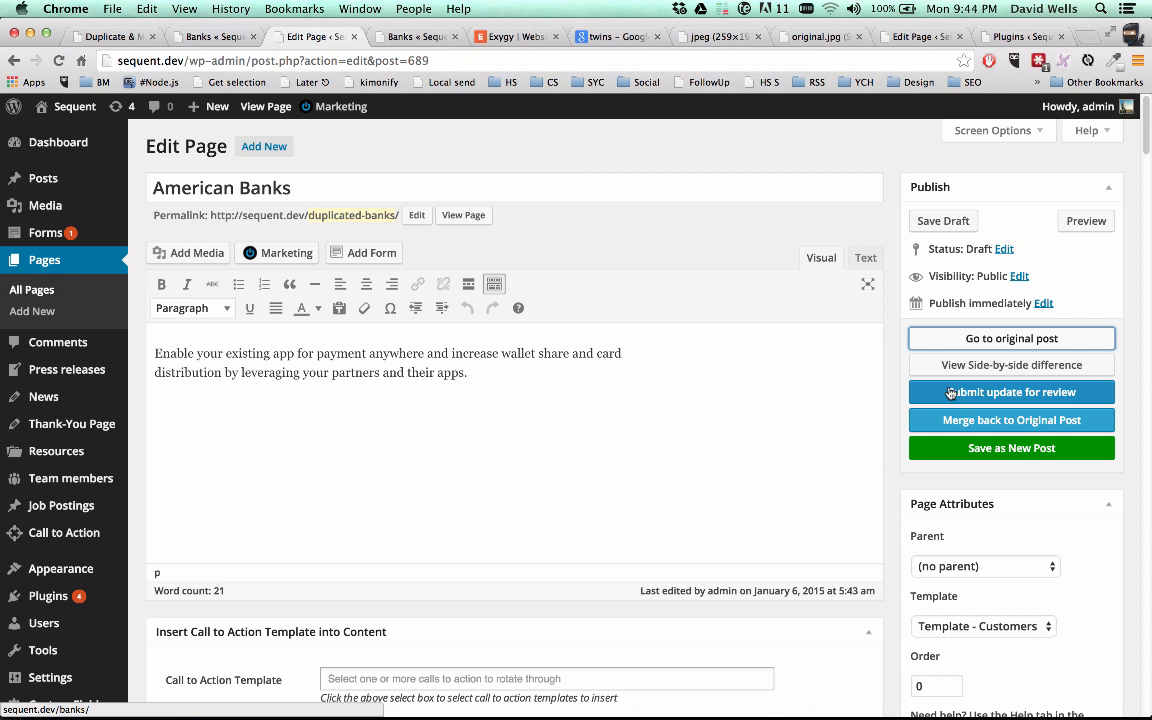
{"action": "mouse_move", "coordinate": [964, 420]}
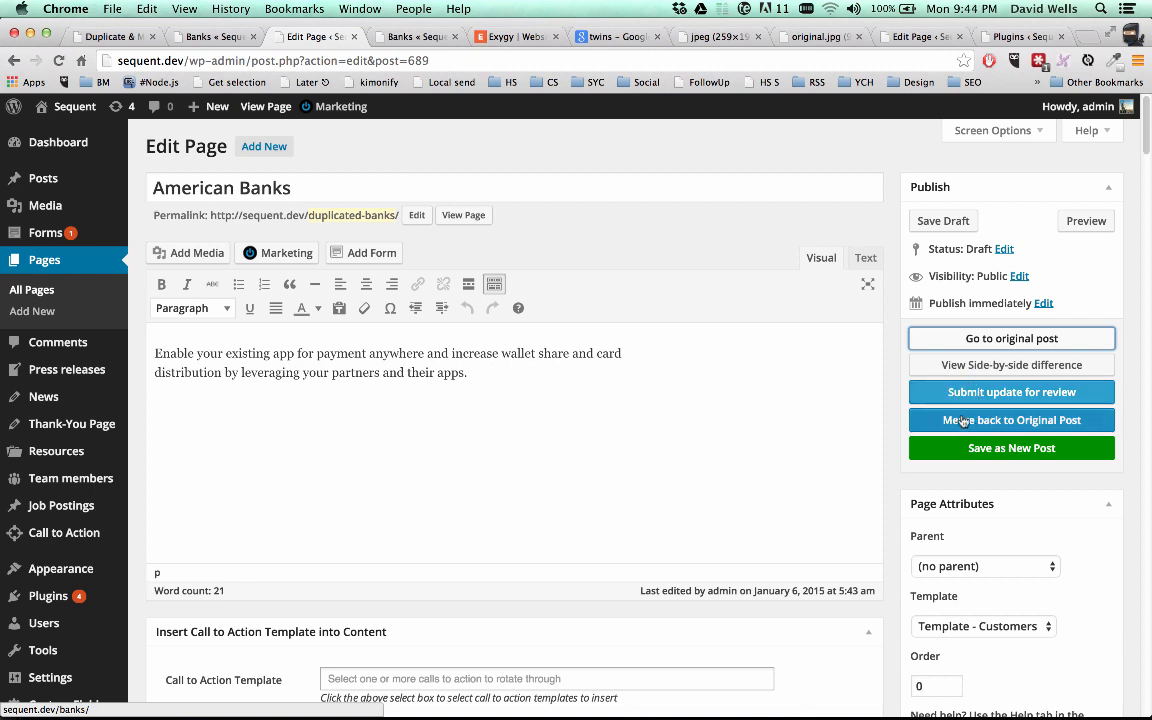
{"action": "mouse_move", "coordinate": [1008, 428]}
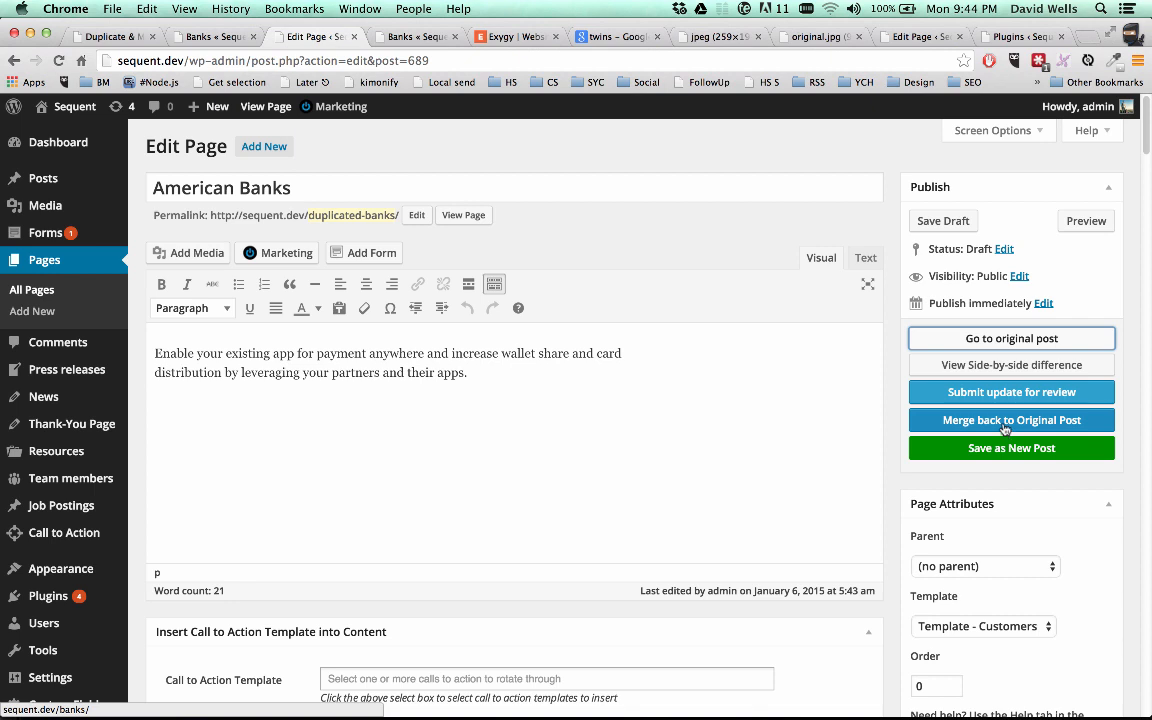
{"action": "mouse_move", "coordinate": [1046, 420]}
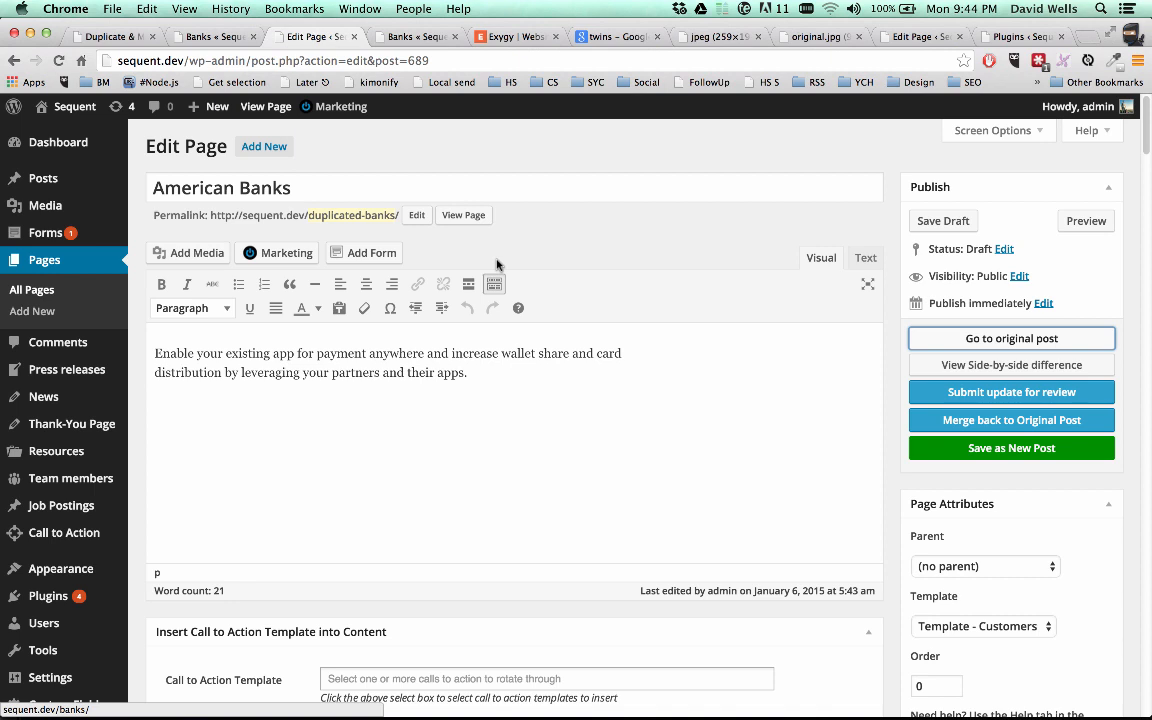
{"action": "mouse_move", "coordinate": [1012, 448]}
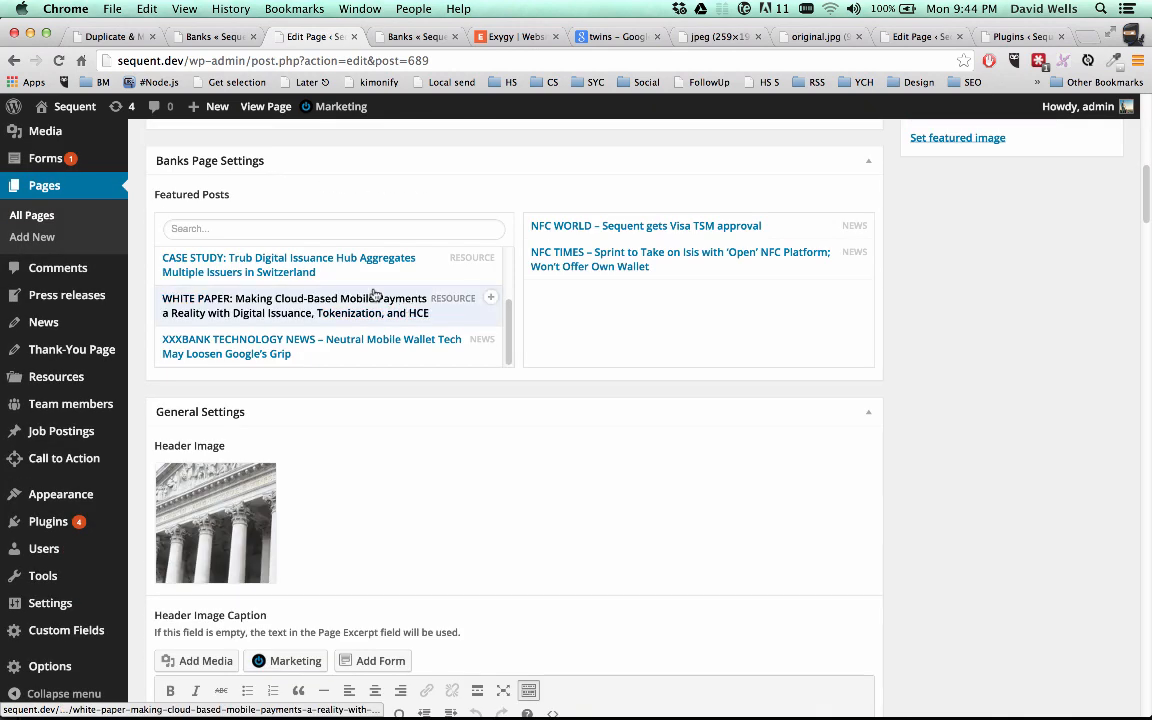
Review the American Banks excerpt and select the opening paragraph's closing phrase
{"action": "scroll", "scroll_direction": "down", "scroll_amount": 3}
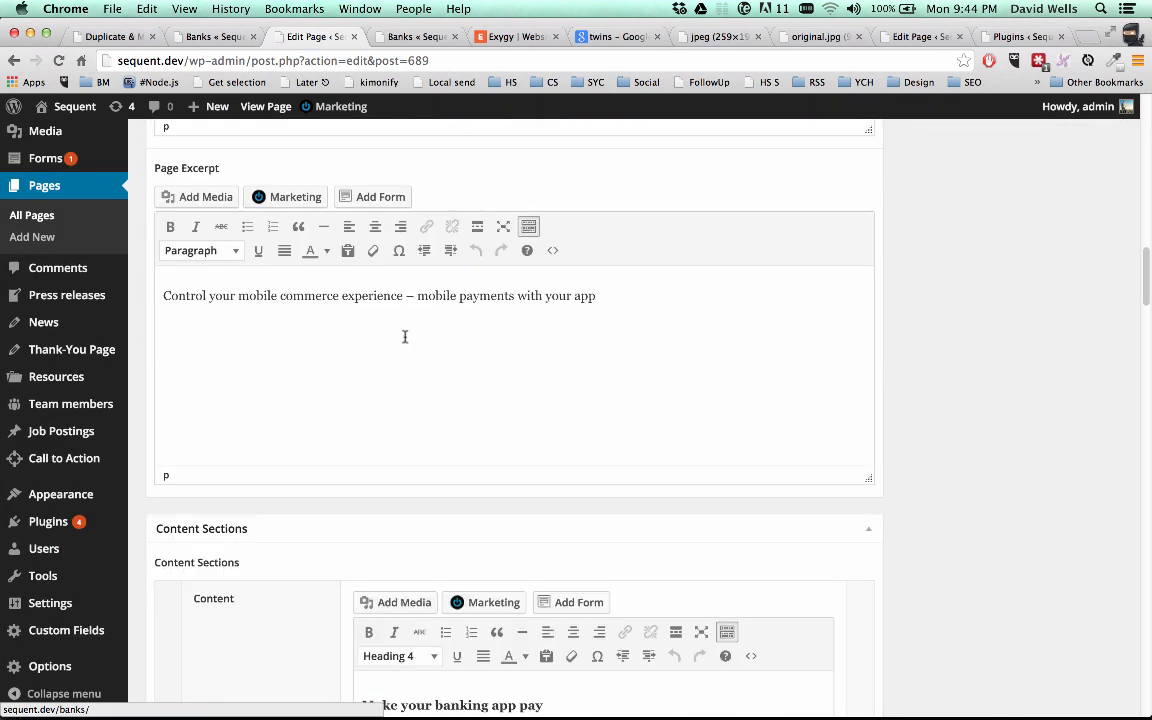
{"action": "scroll", "scroll_direction": "down", "scroll_amount": 3}
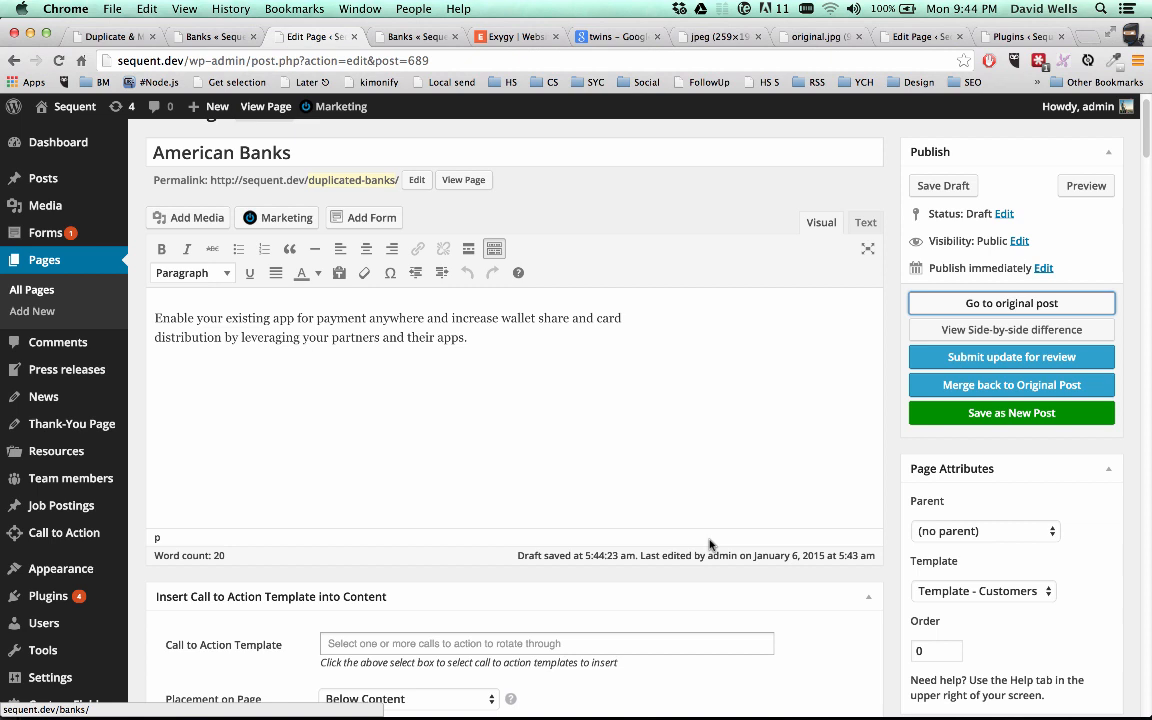
{"action": "mouse_move", "coordinate": [696, 436]}
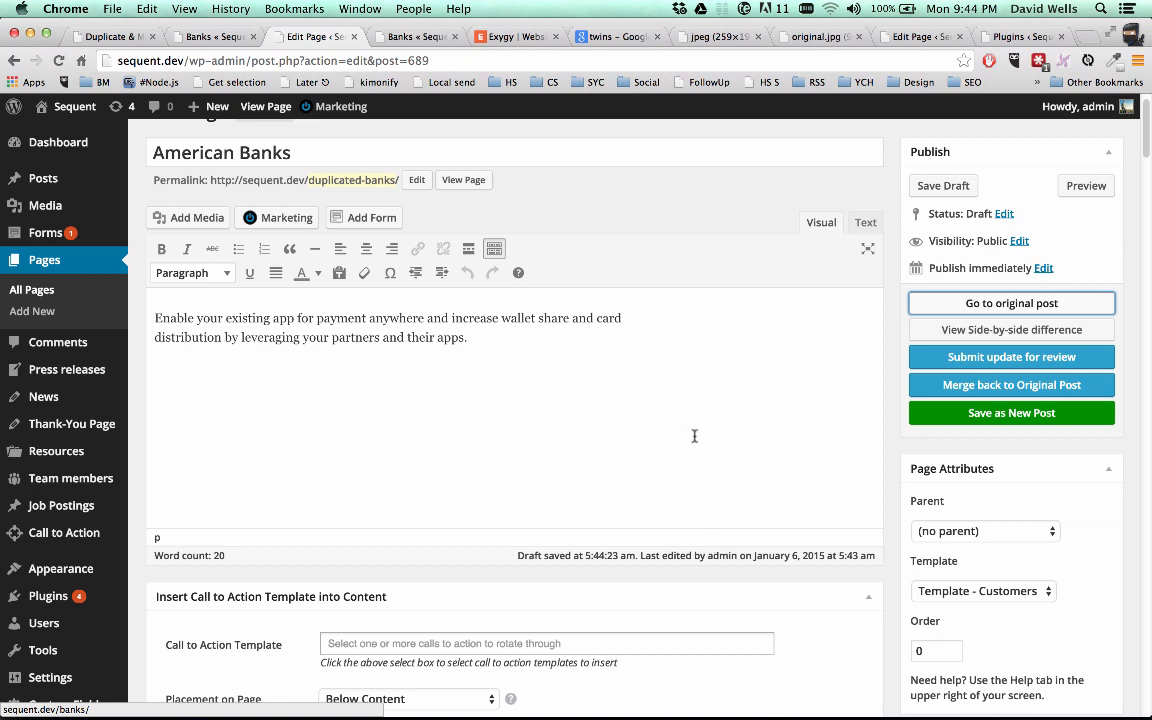
{"action": "mouse_move", "coordinate": [624, 468]}
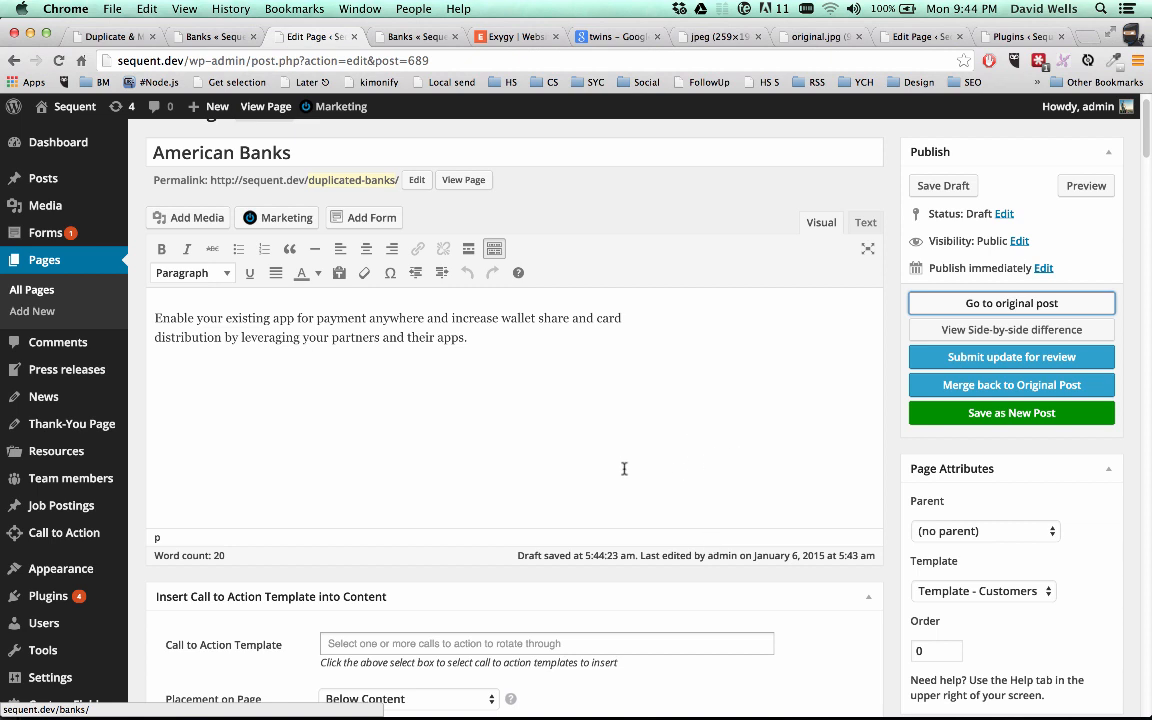
{"action": "mouse_move", "coordinate": [586, 438]}
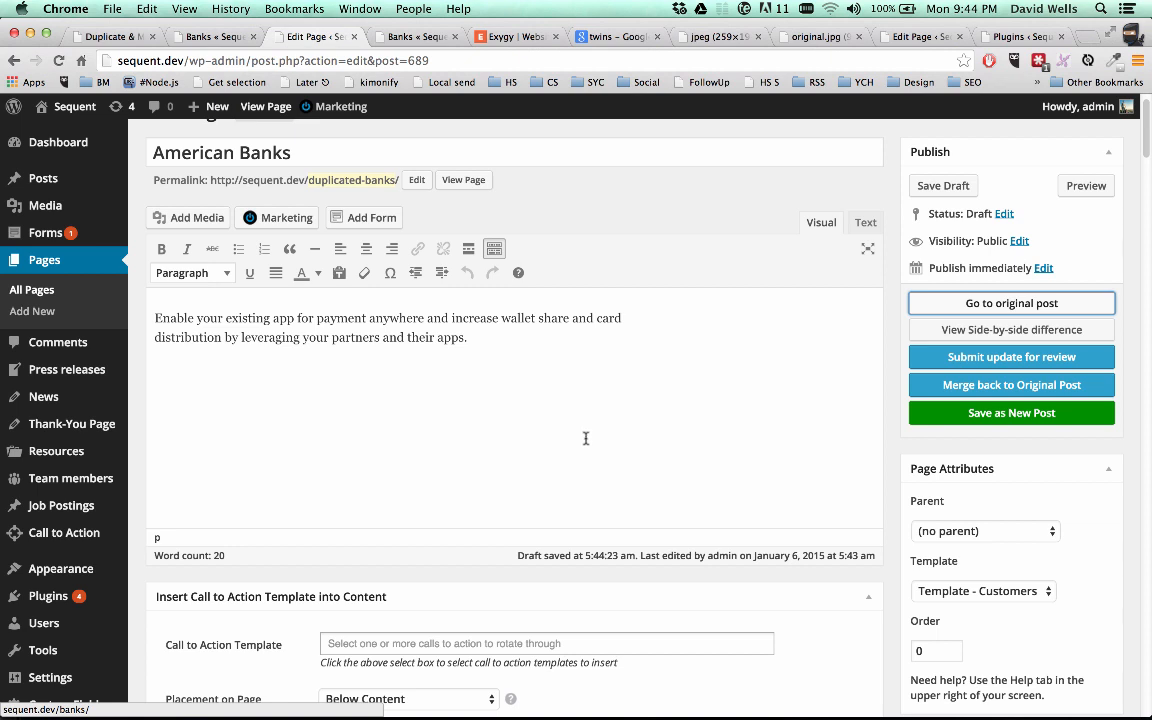
{"action": "mouse_move", "coordinate": [536, 370]}
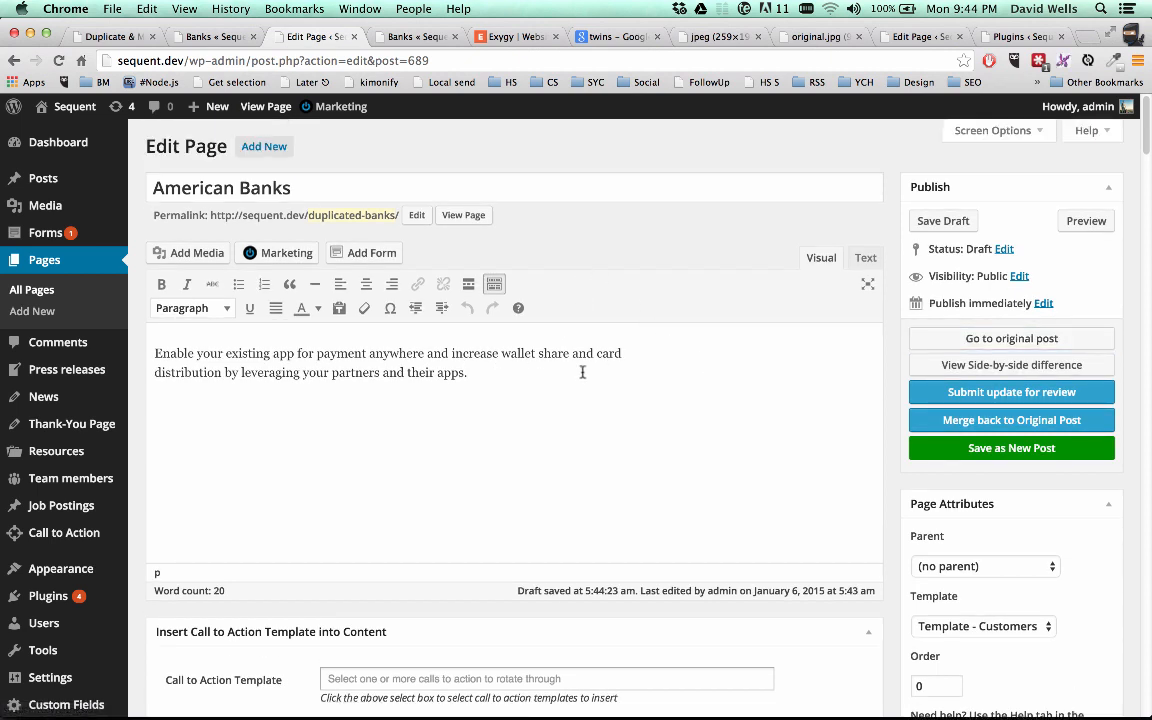
{"action": "left_click_drag", "start_coordinate": [208, 372], "coordinate": [466, 372]}
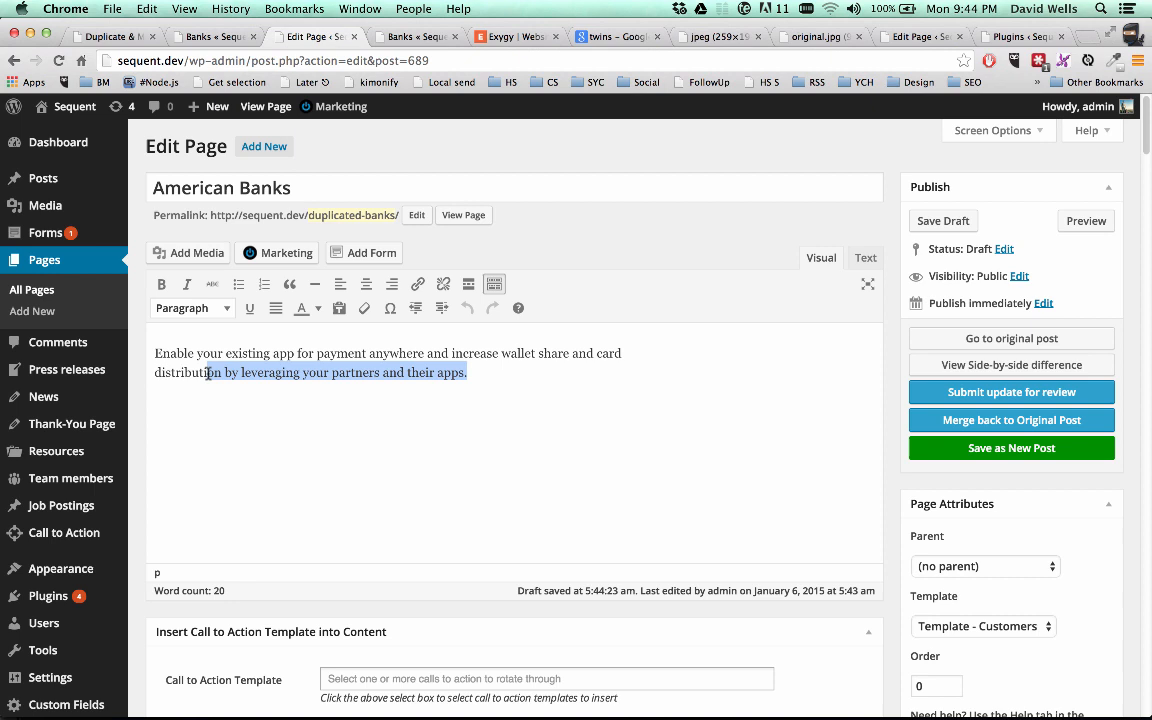
Delete 'by leveraging your partners and their apps' and save the draft
{"action": "key", "text": "Delete"}
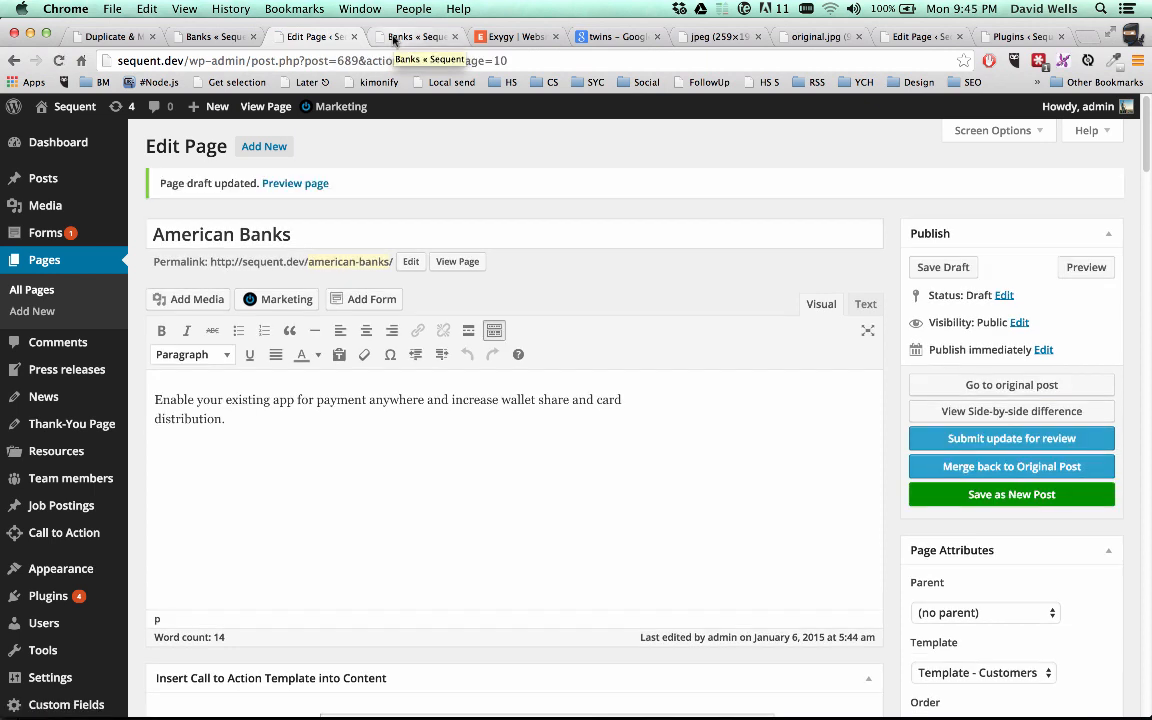
{"action": "left_click", "coordinate": [1012, 412]}
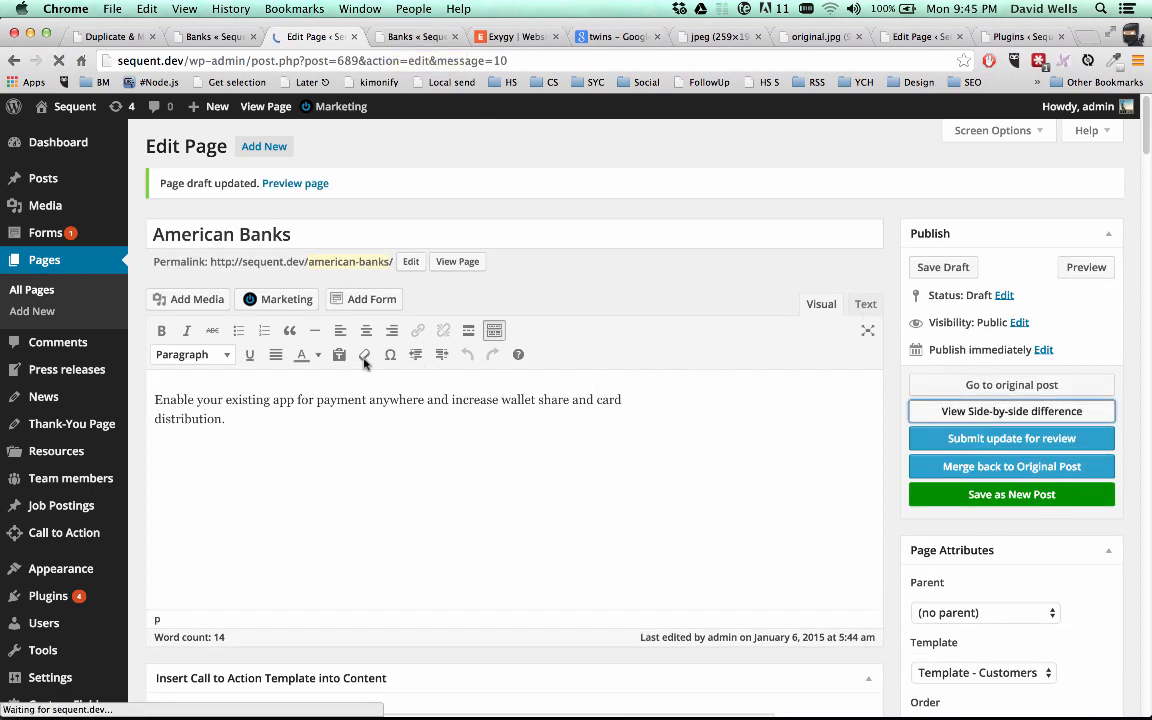
View the side-by-side difference between the original Banks page and the duplicate
{"action": "left_click", "coordinate": [1012, 410]}
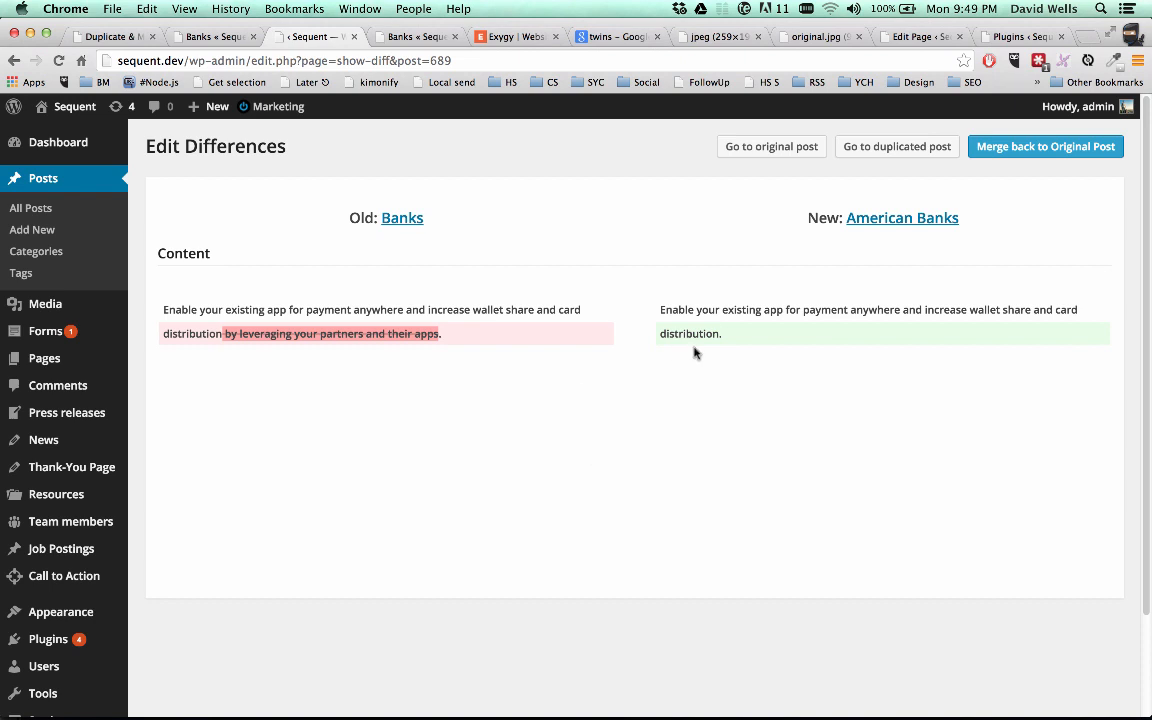
{"action": "mouse_move", "coordinate": [436, 240]}
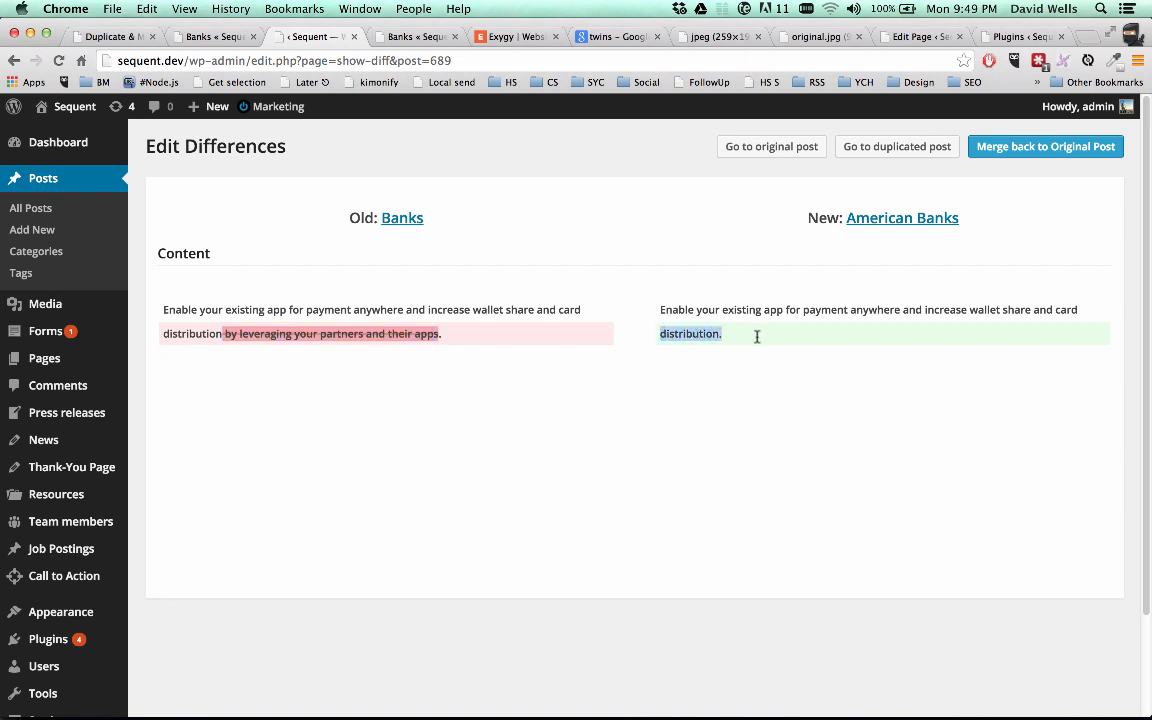
{"action": "mouse_move", "coordinate": [756, 278]}
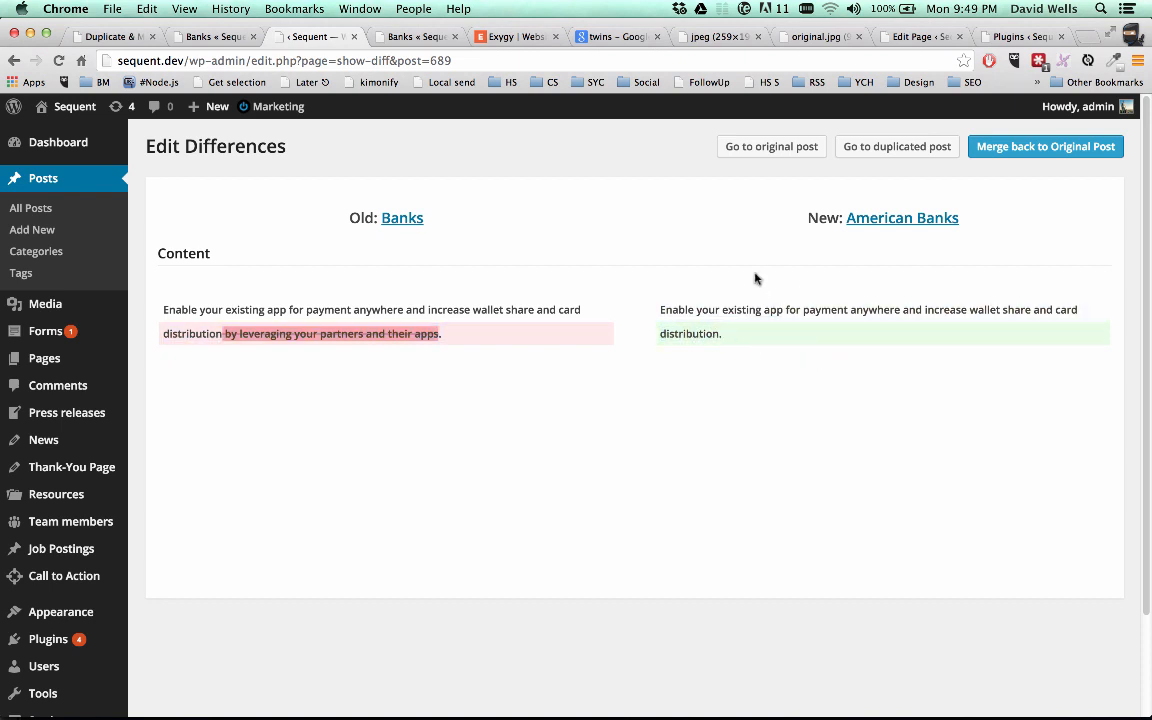
{"action": "mouse_move", "coordinate": [732, 226]}
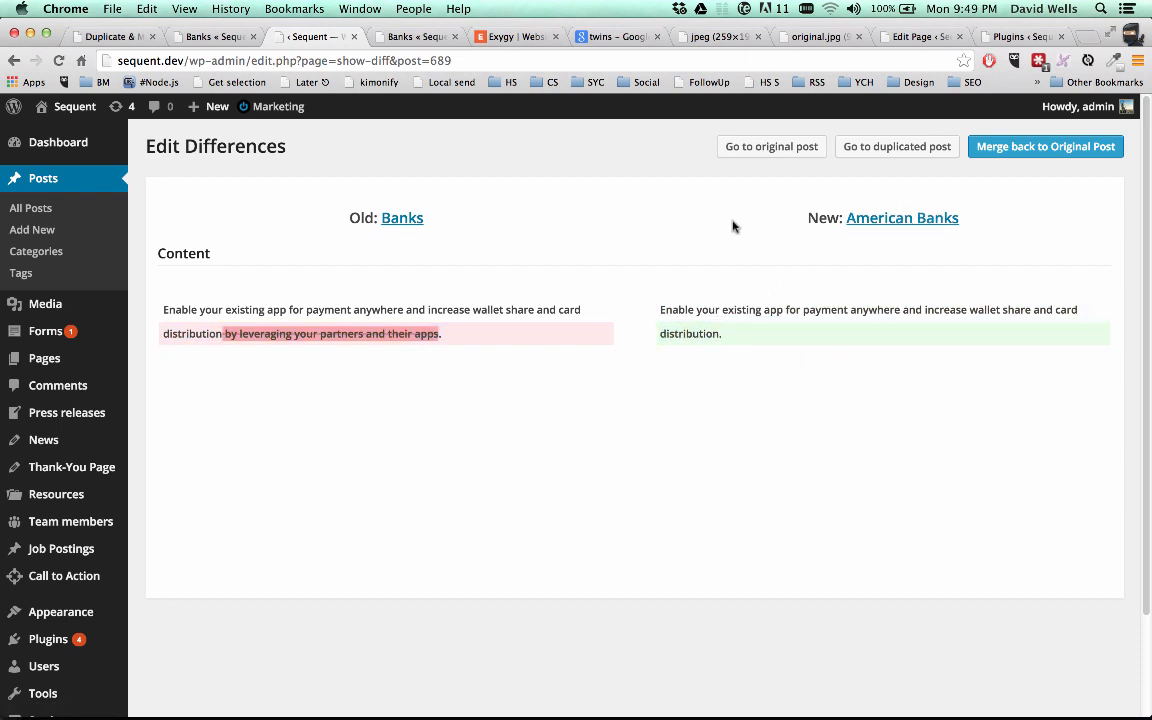
{"action": "mouse_move", "coordinate": [904, 164]}
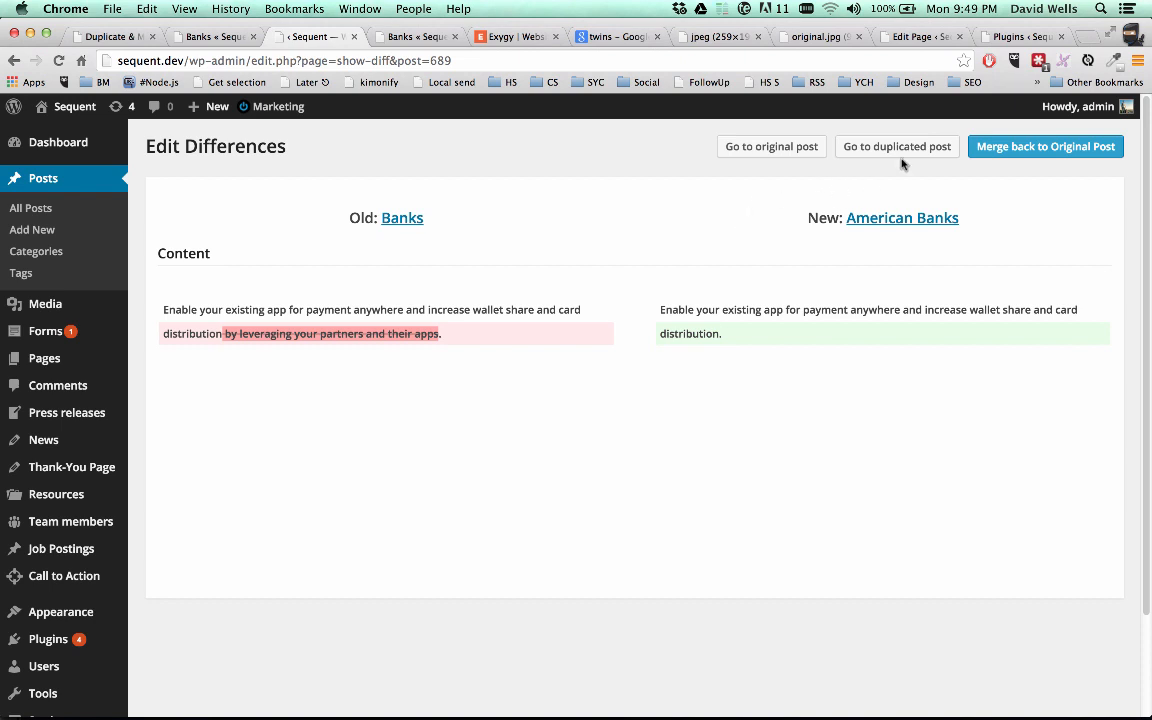
{"action": "mouse_move", "coordinate": [1036, 148]}
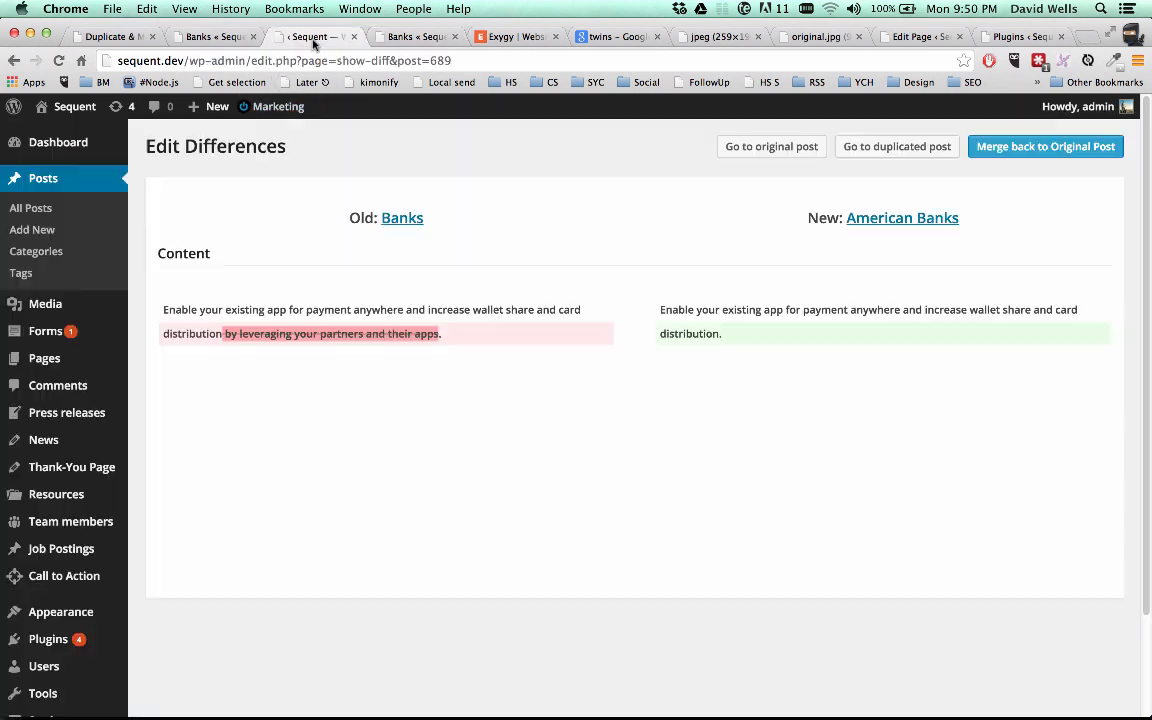
{"action": "left_click", "coordinate": [208, 36]}
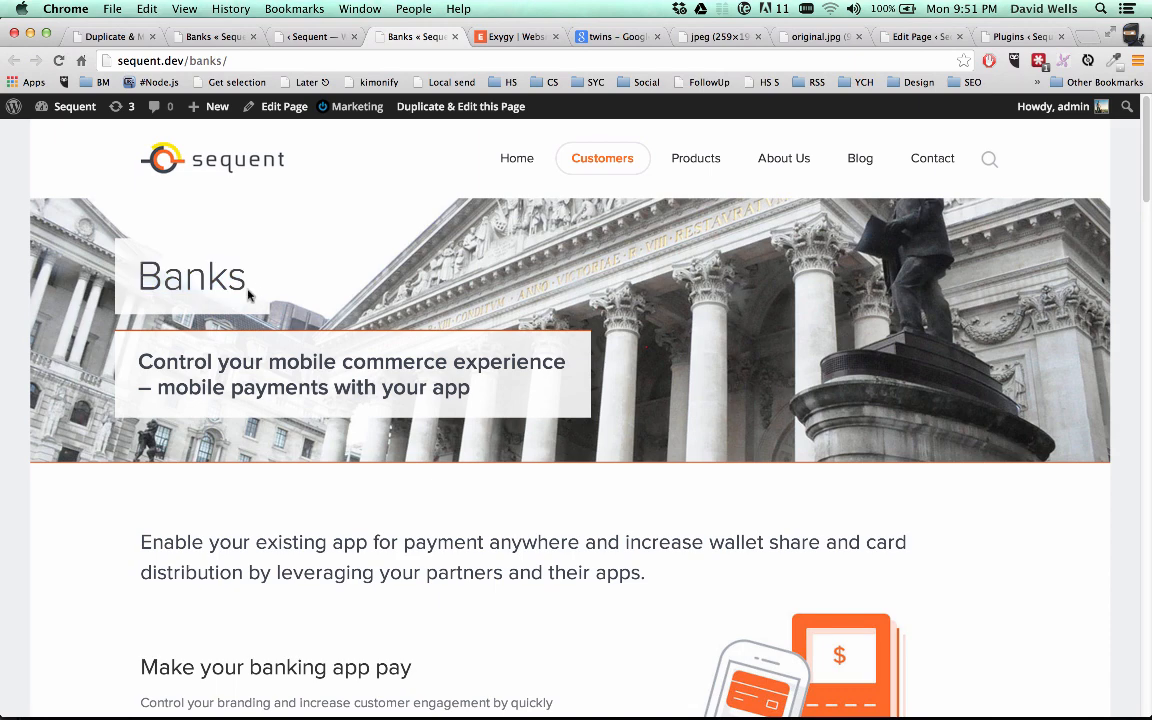
{"action": "scroll", "scroll_direction": "down", "scroll_amount": 3}
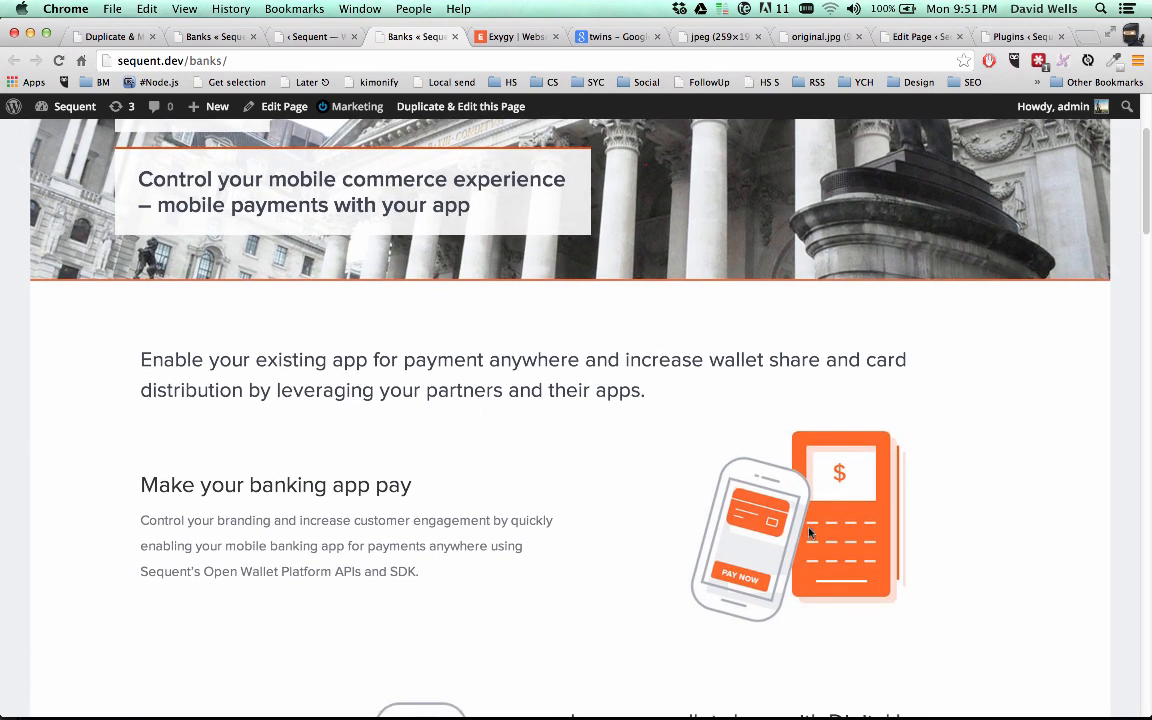
{"action": "left_click_drag", "start_coordinate": [372, 360], "coordinate": [376, 390]}
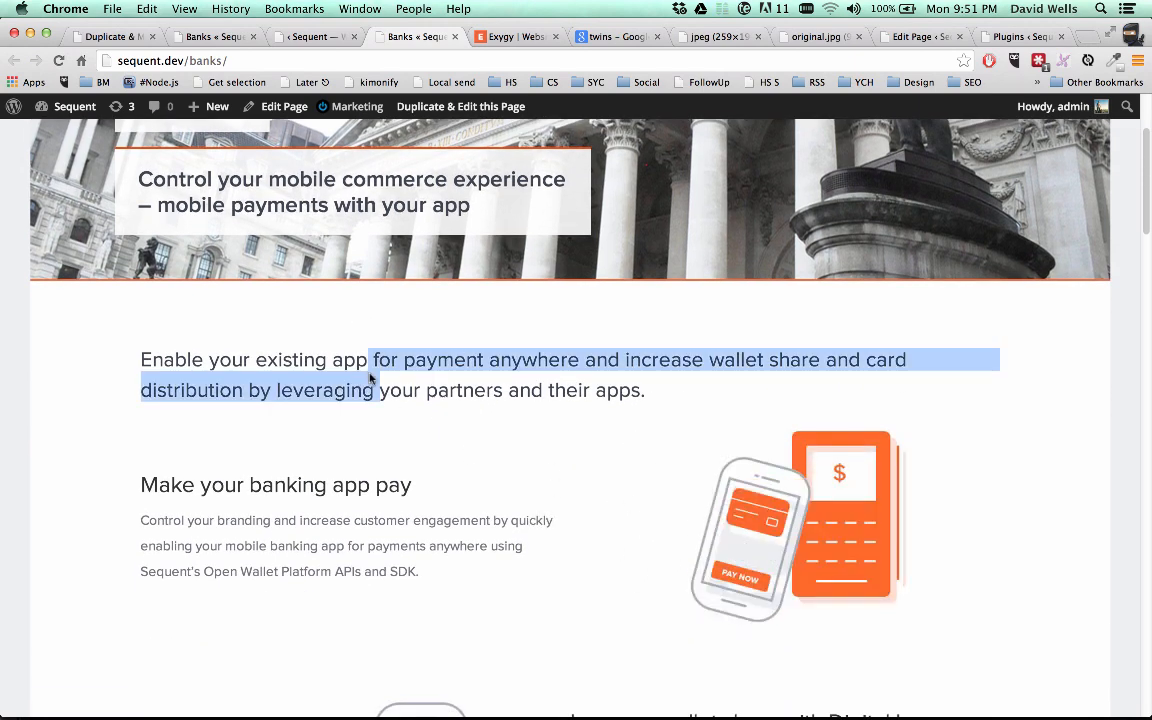
{"action": "left_click", "coordinate": [320, 36]}
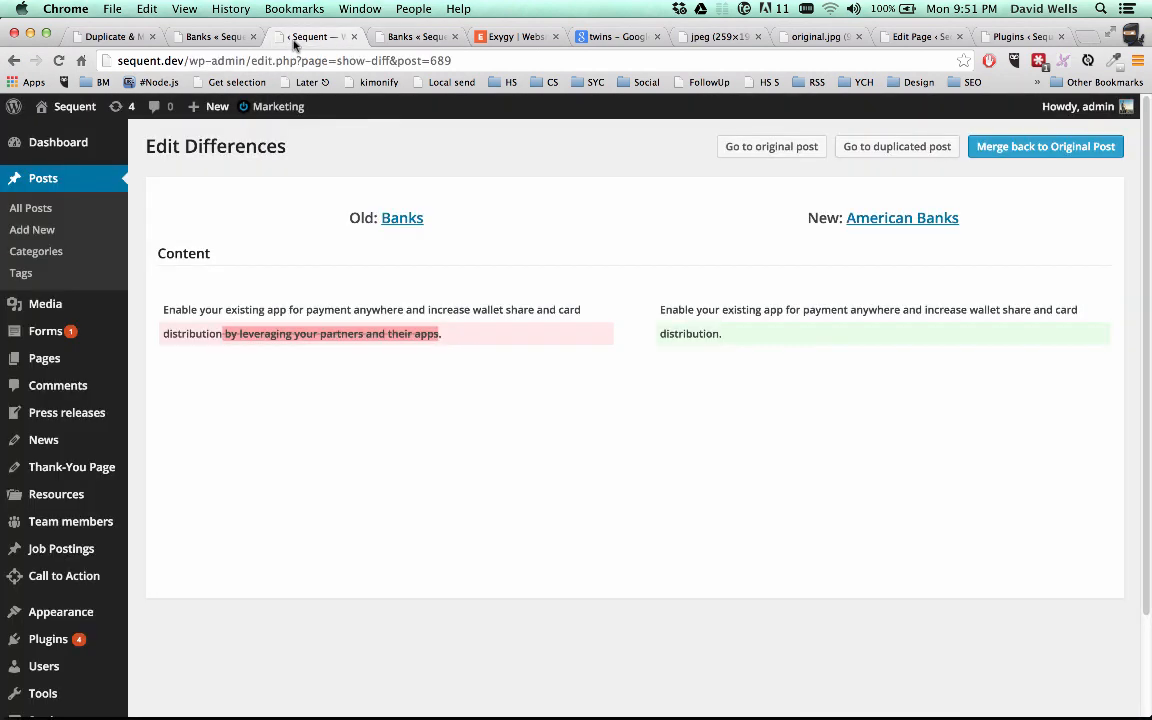
{"action": "mouse_move", "coordinate": [908, 156]}
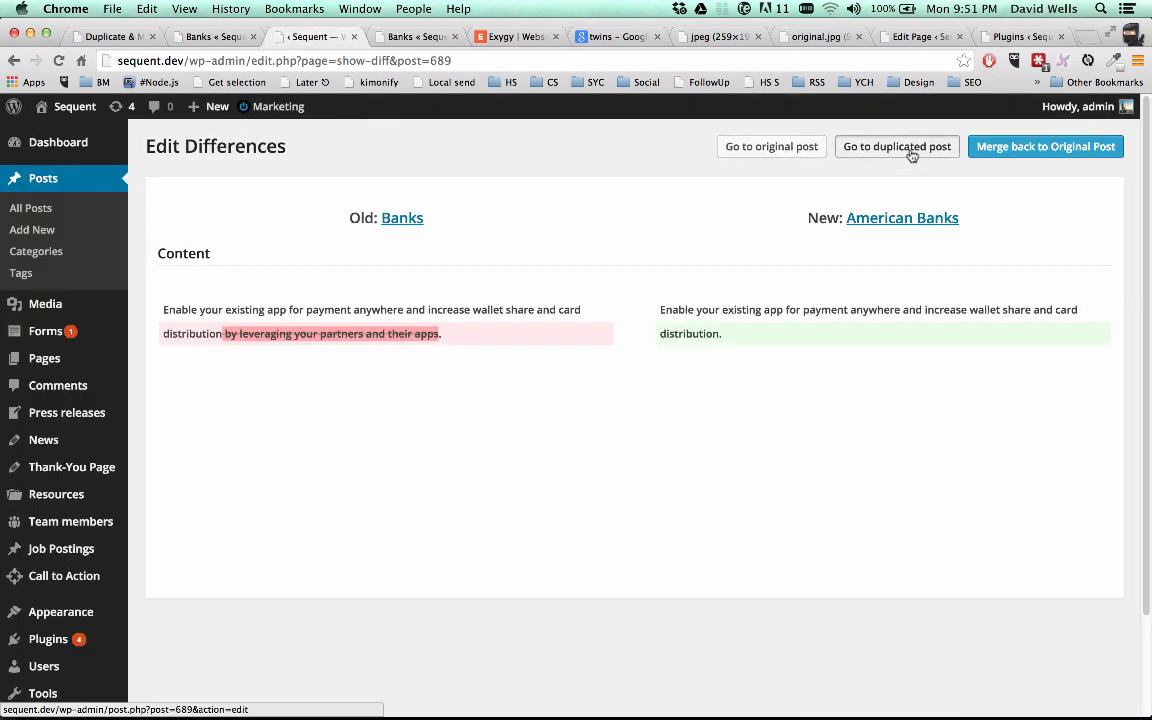
Reopen the American Banks draft for editing and move down to its content sections
{"action": "left_click", "coordinate": [896, 146]}
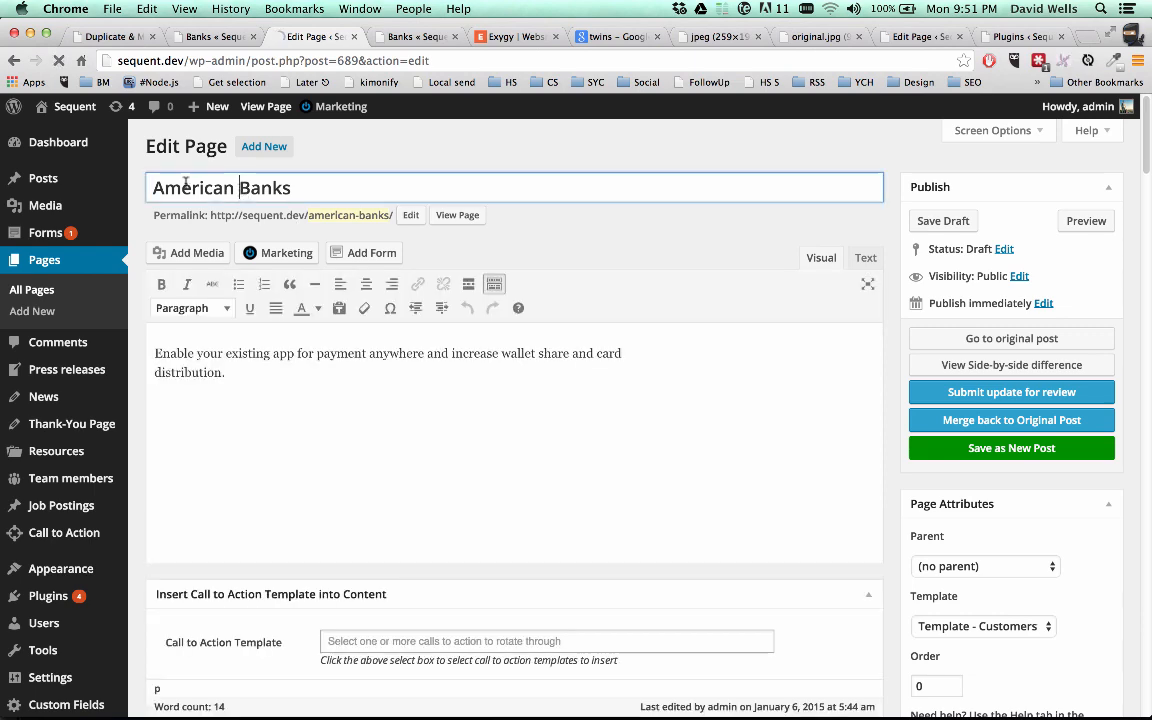
{"action": "left_click", "coordinate": [296, 368]}
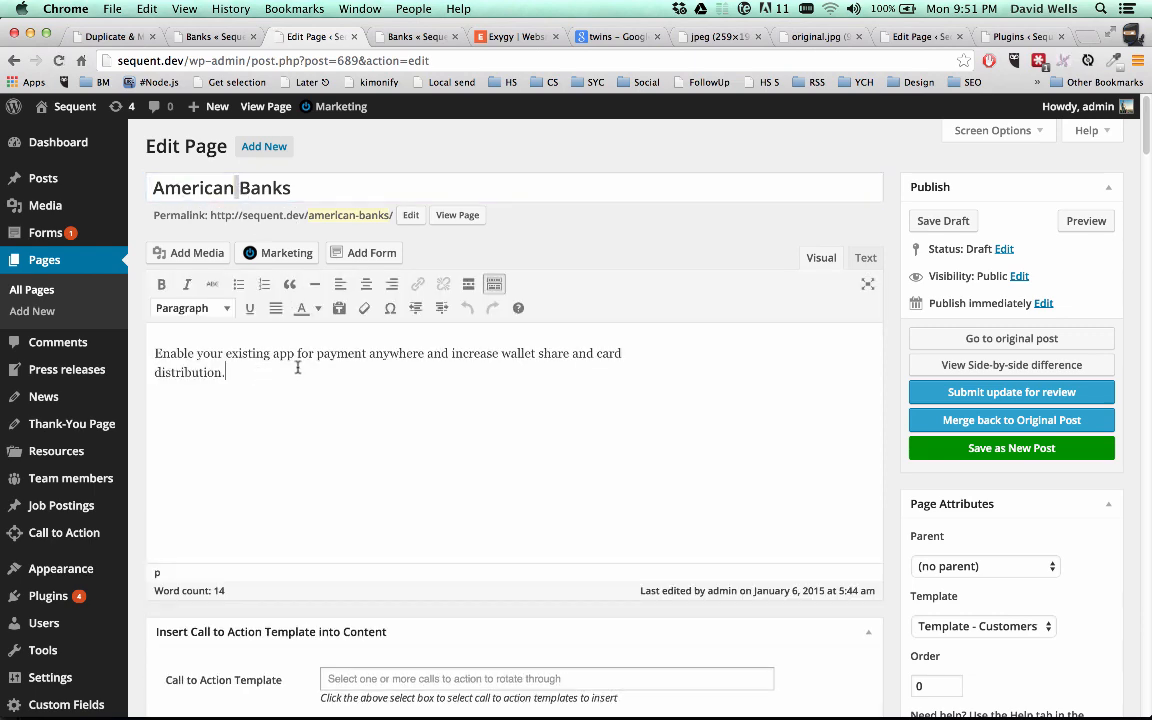
{"action": "scroll", "scroll_direction": "down", "scroll_amount": 3}
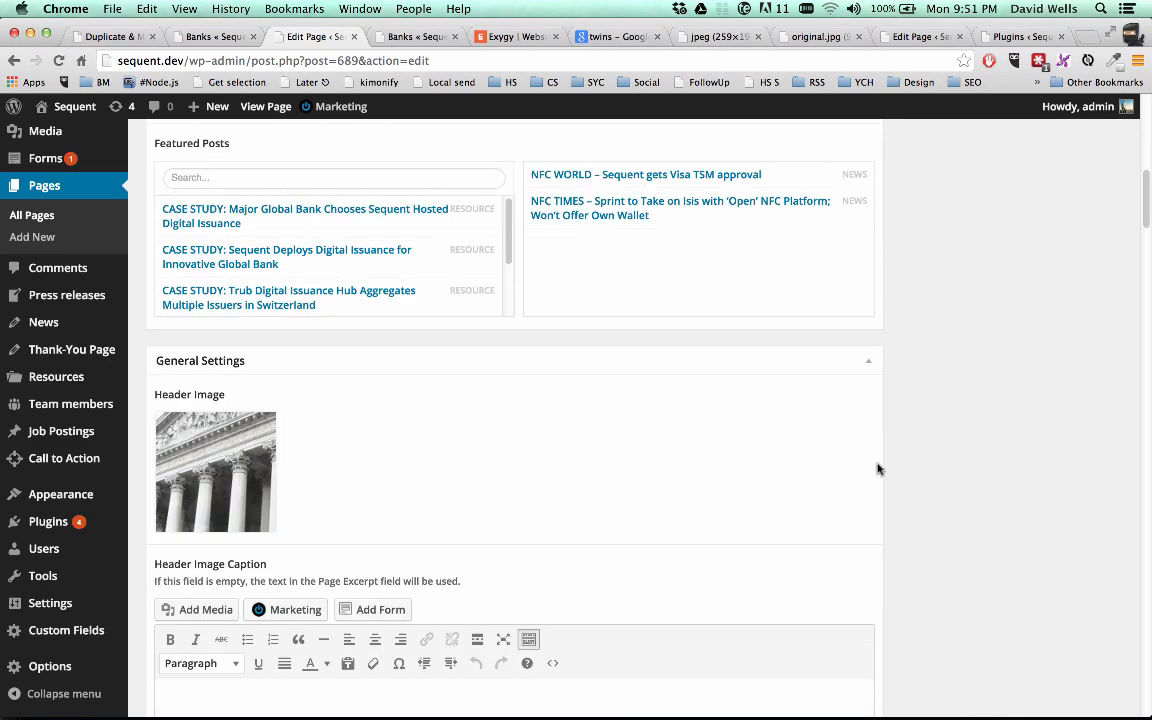
{"action": "scroll", "scroll_direction": "down", "scroll_amount": 3}
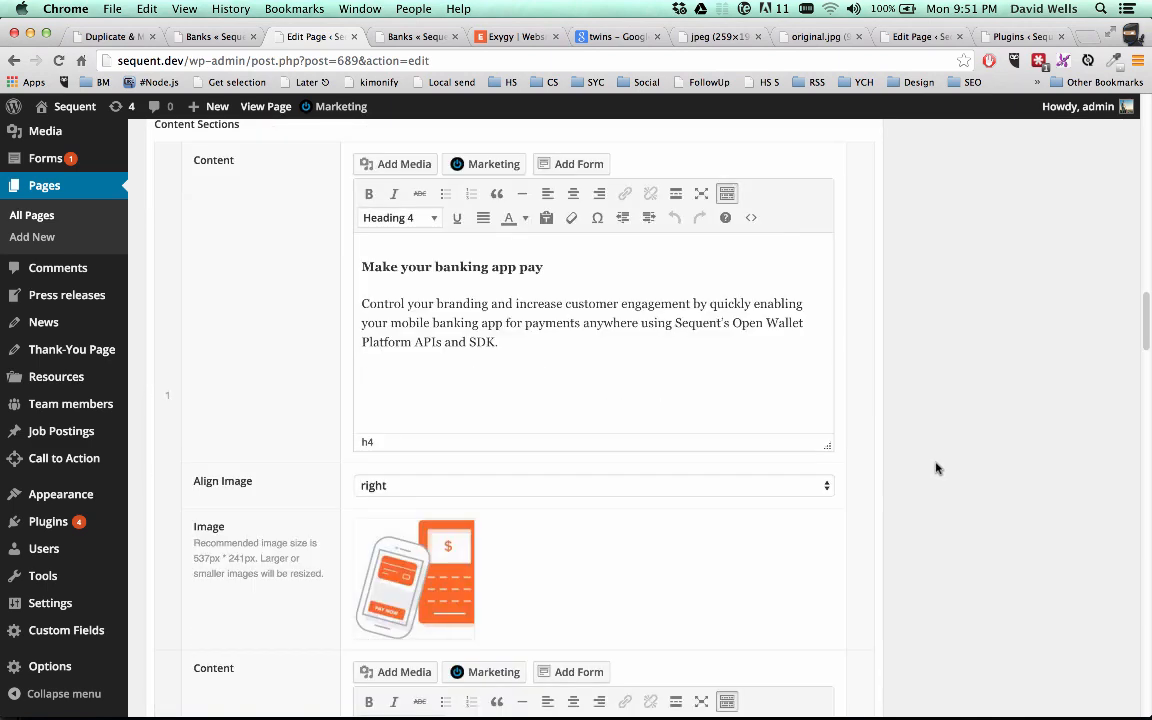
{"action": "scroll", "scroll_direction": "down", "scroll_amount": 3}
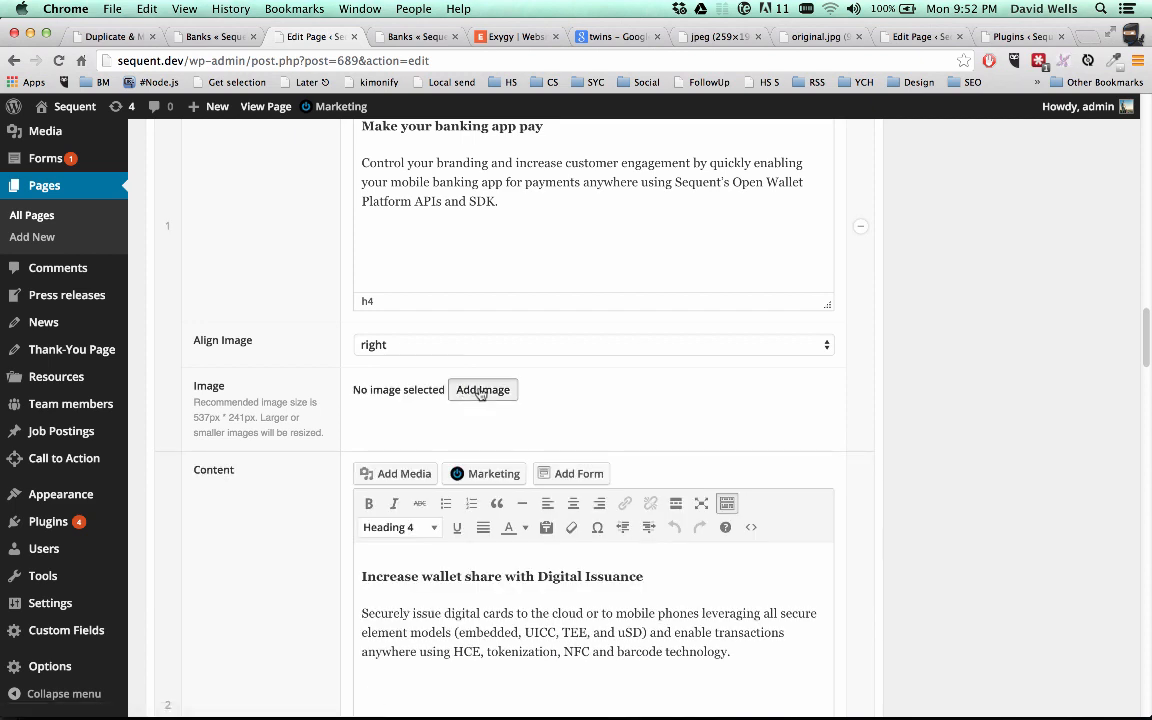
Pick a replacement image from the media library for the first content section
{"action": "left_click", "coordinate": [482, 388]}
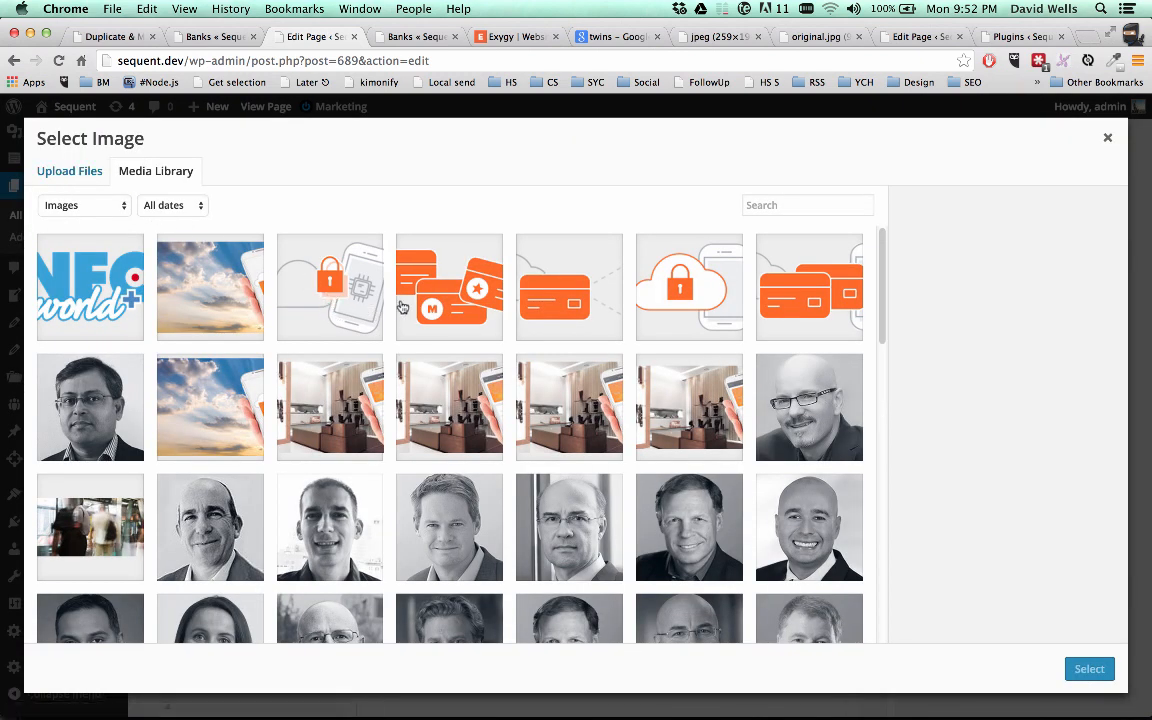
{"action": "left_click", "coordinate": [328, 288]}
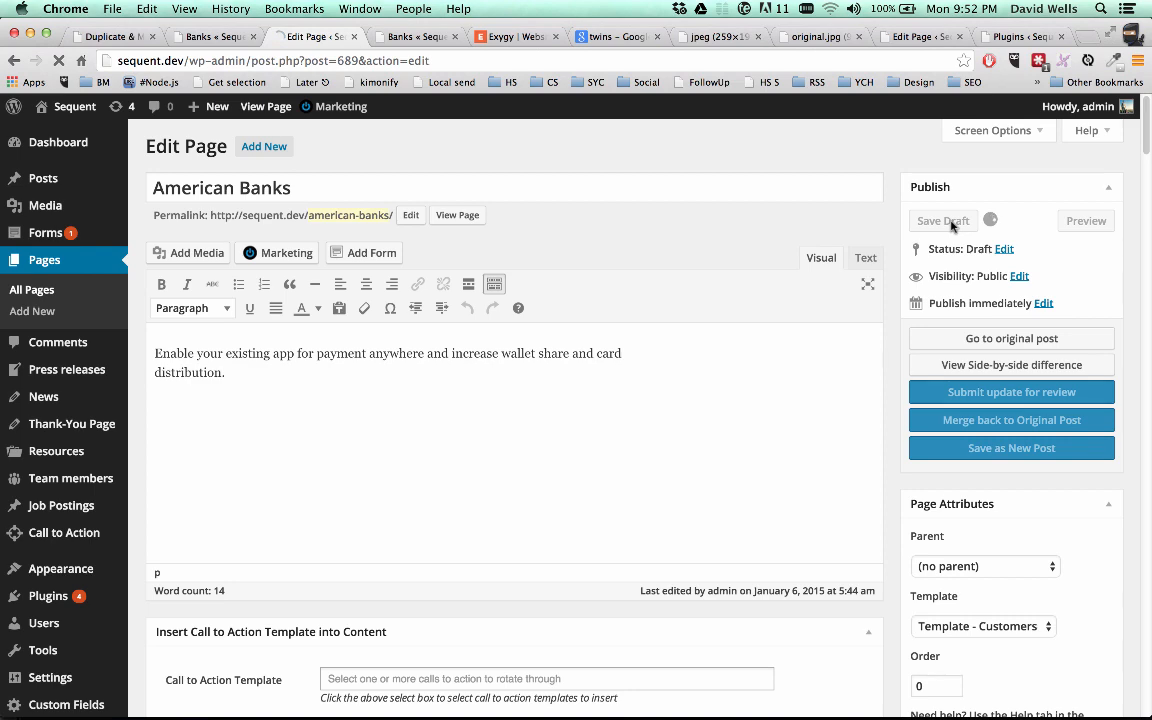
Save the draft and preview it on the site
{"action": "left_click", "coordinate": [944, 220]}
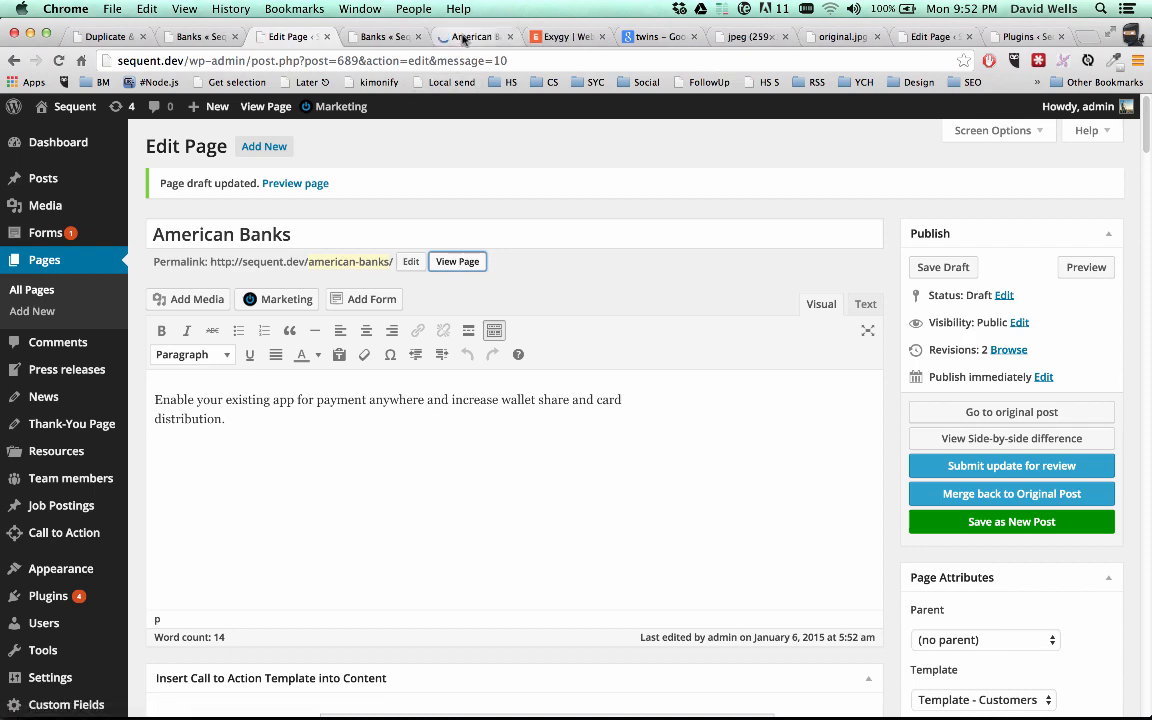
{"action": "left_click", "coordinate": [456, 260]}
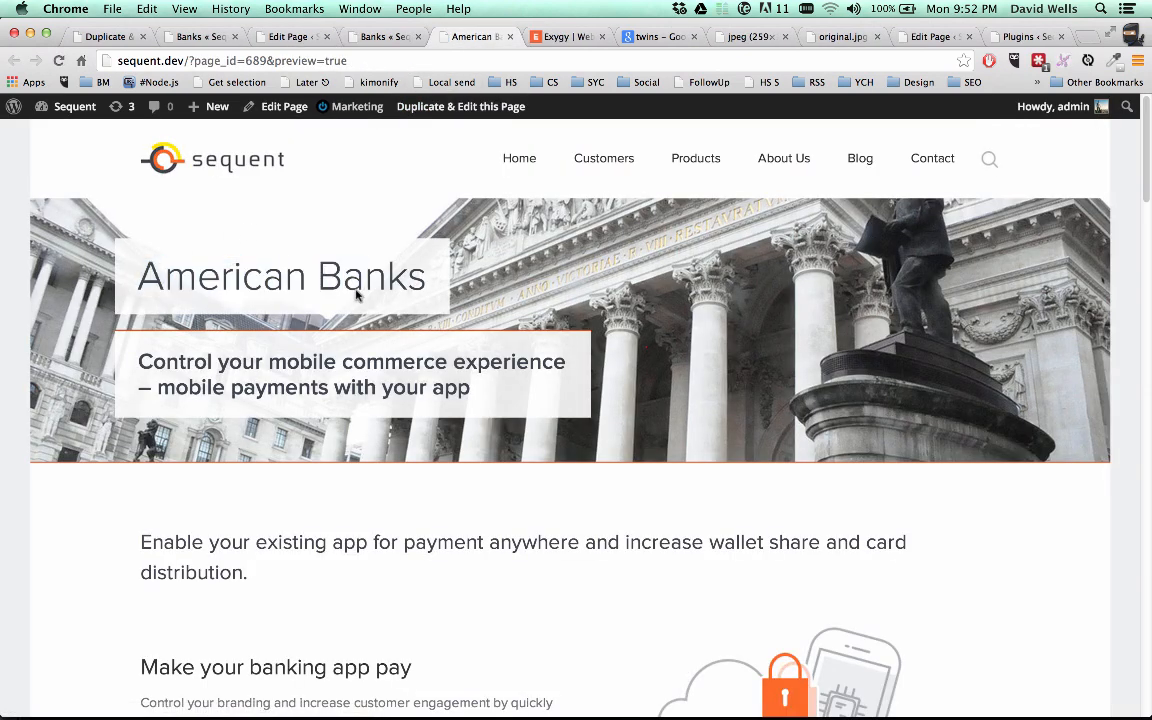
{"action": "scroll", "scroll_direction": "down", "scroll_amount": 3}
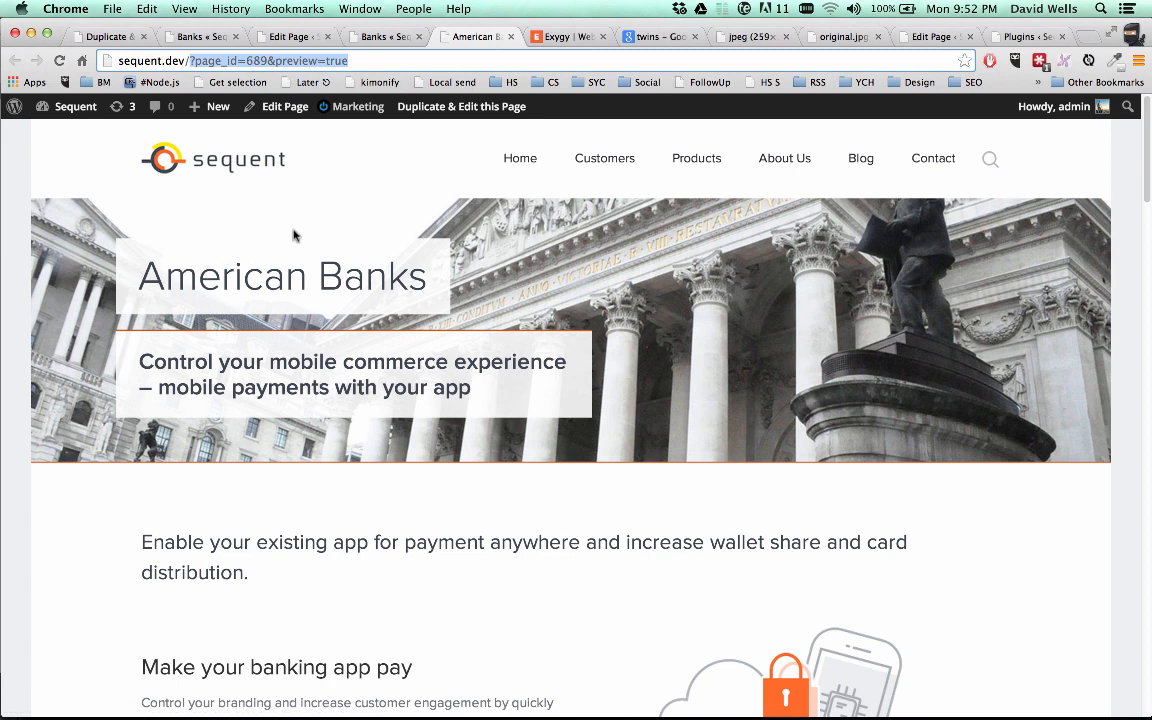
{"action": "mouse_move", "coordinate": [180, 294]}
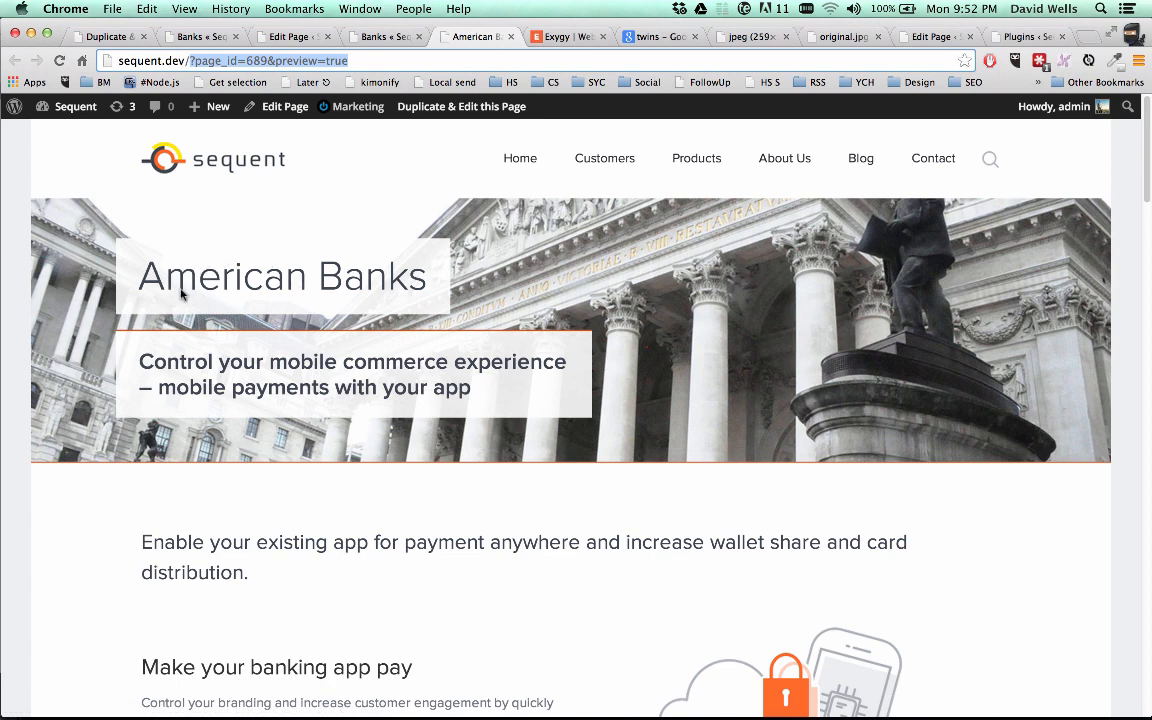
Compare the draft preview with the live Banks page, then return to the editor
{"action": "left_click", "coordinate": [376, 36]}
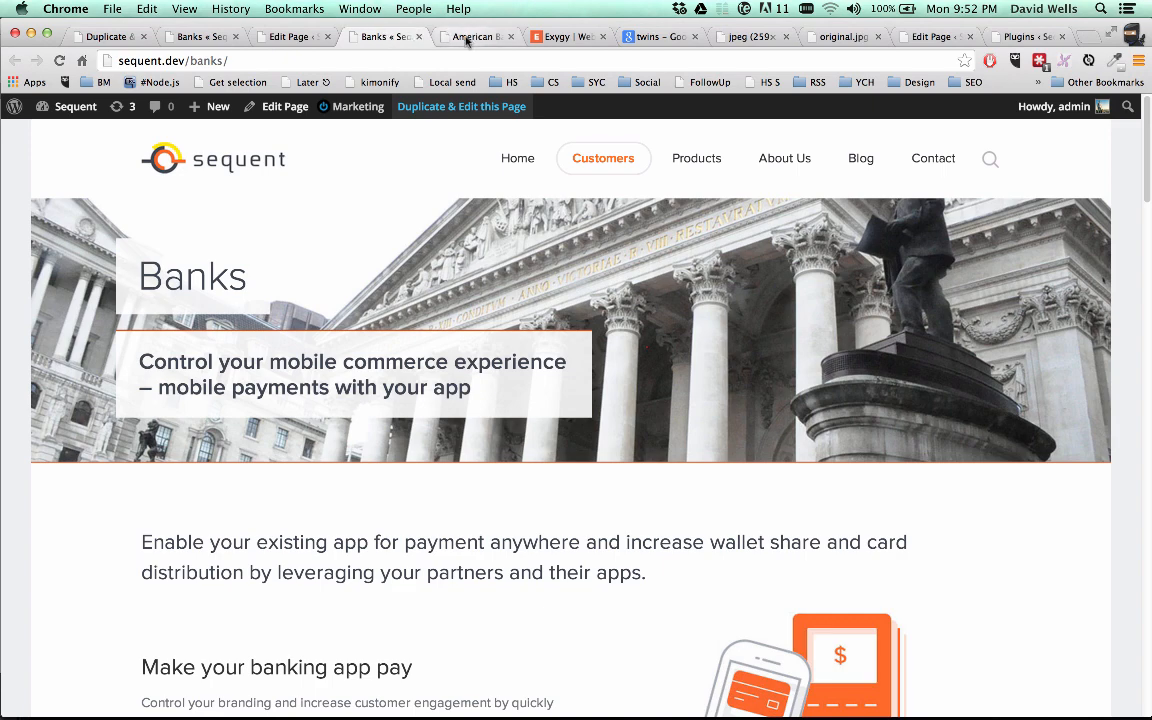
{"action": "left_click", "coordinate": [476, 36]}
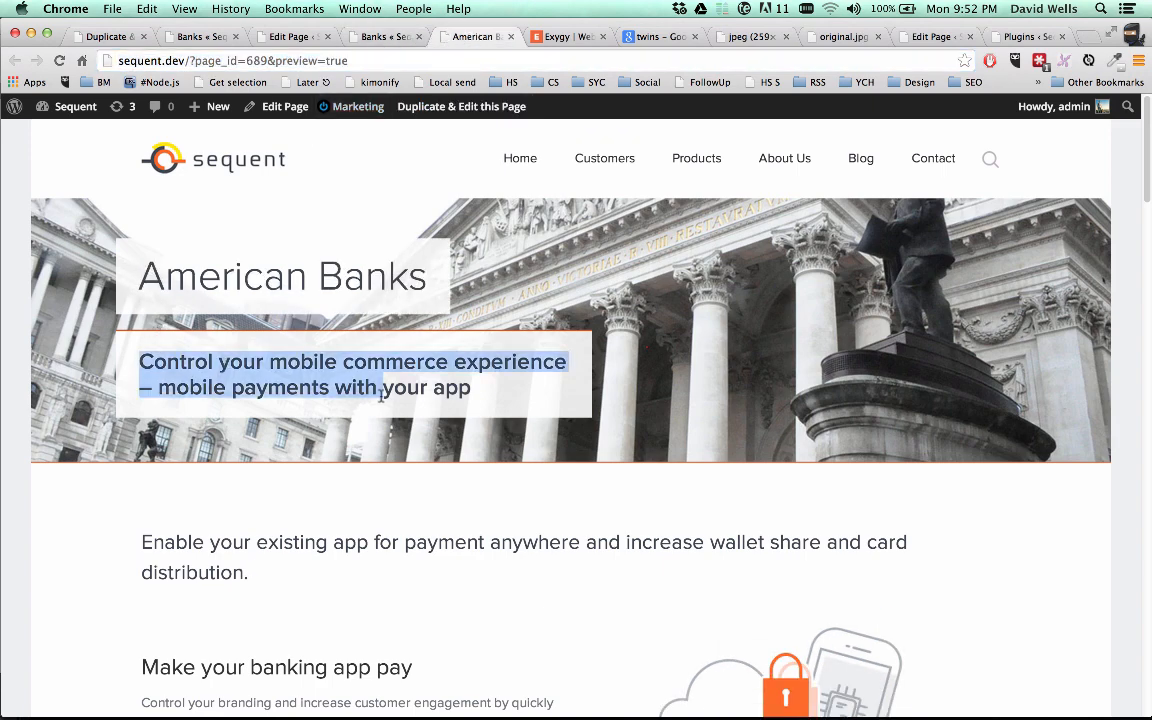
{"action": "scroll", "scroll_direction": "down", "scroll_amount": 3}
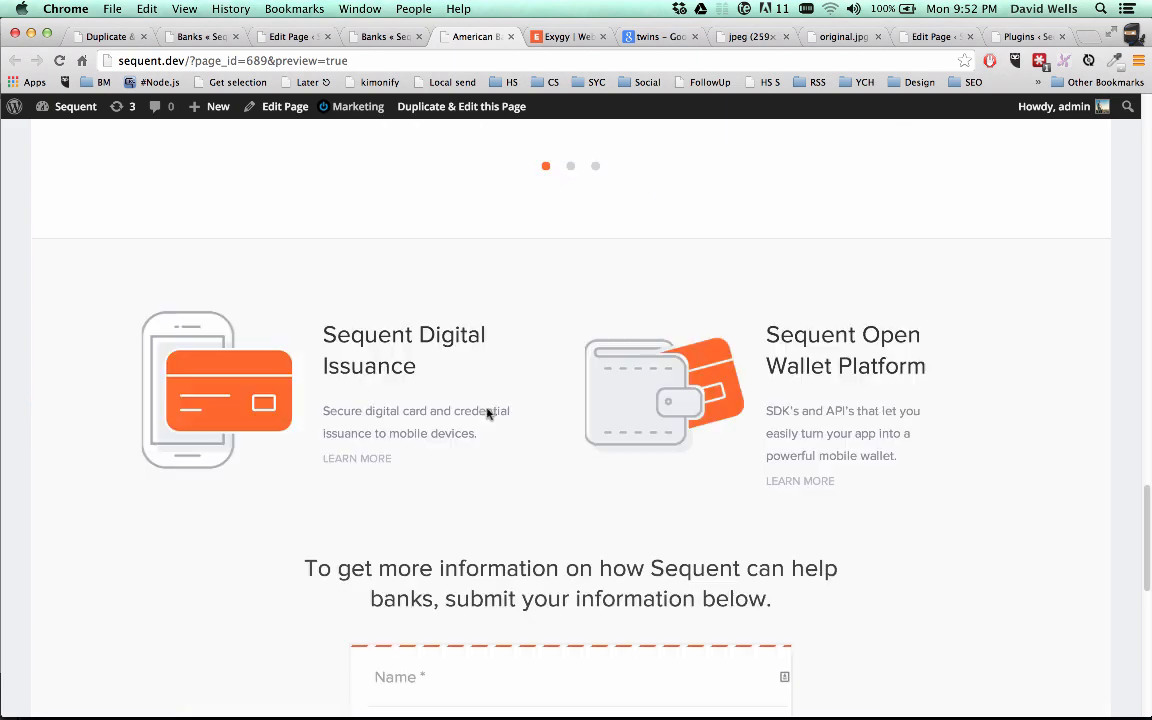
{"action": "left_click", "coordinate": [356, 106]}
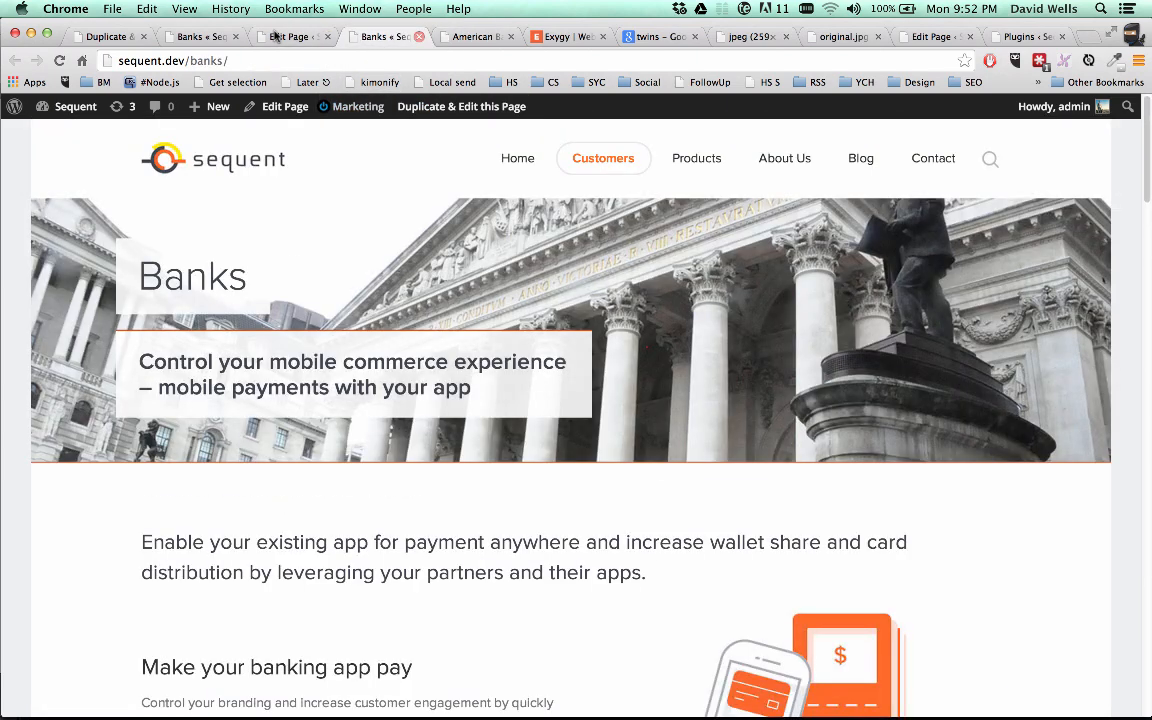
{"action": "left_click", "coordinate": [290, 36]}
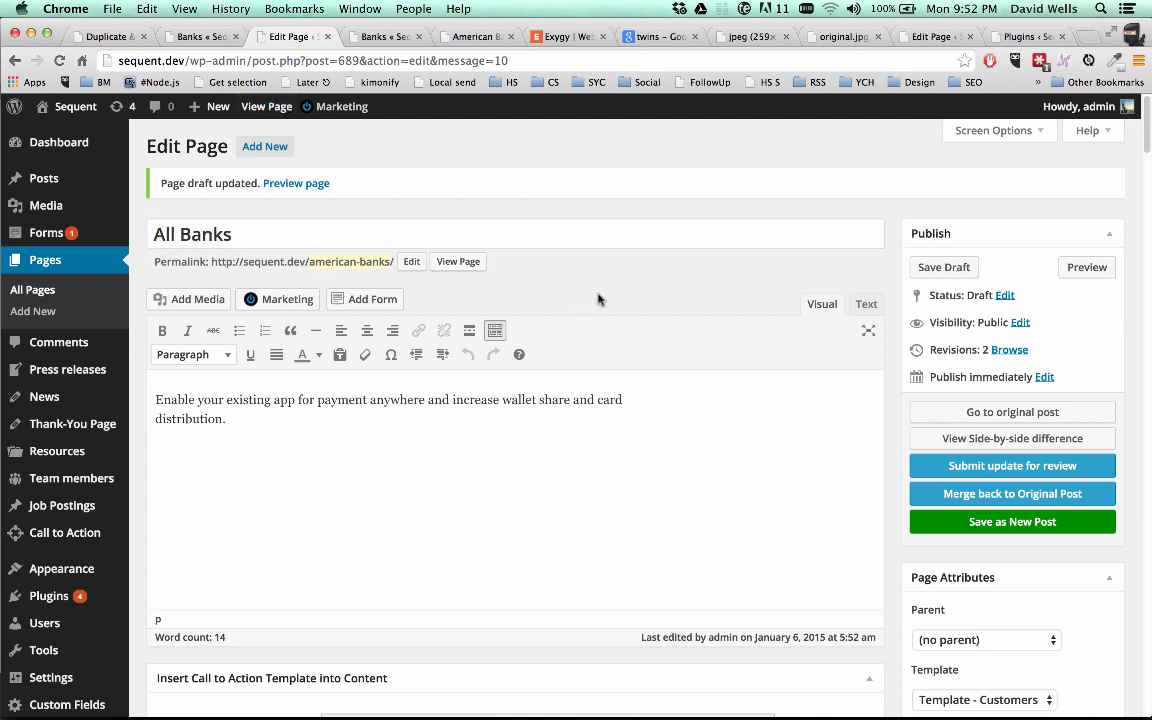
{"action": "mouse_move", "coordinate": [1004, 472]}
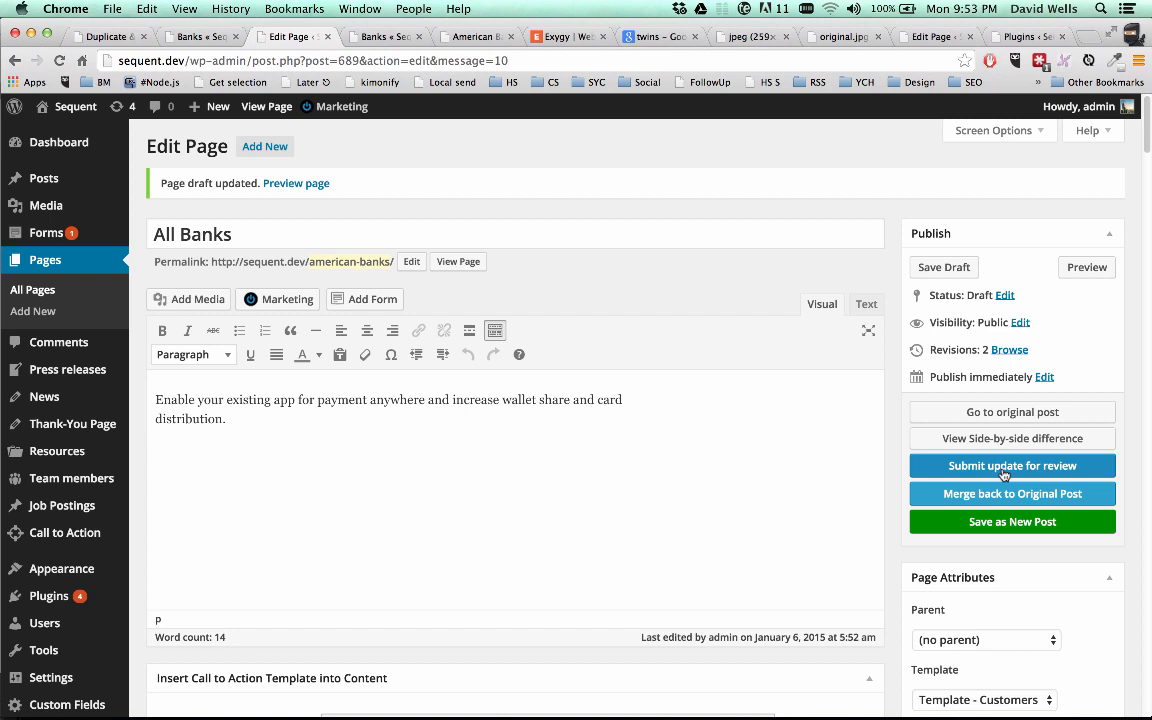
{"action": "mouse_move", "coordinate": [960, 466]}
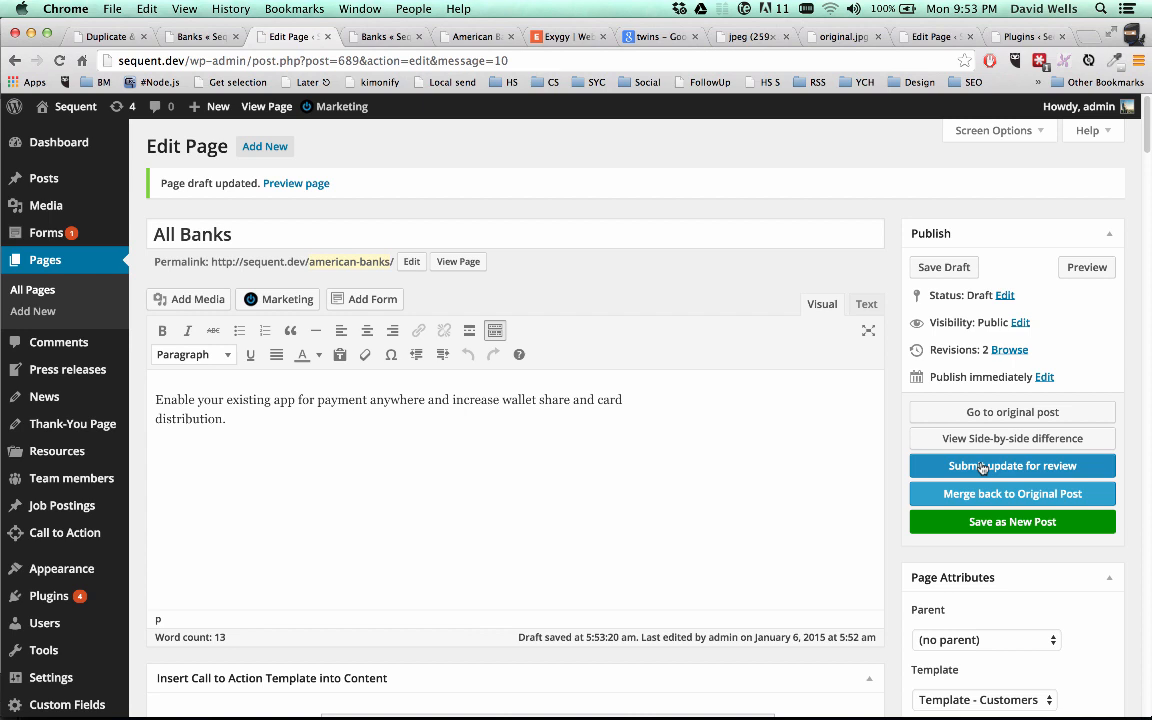
{"action": "mouse_move", "coordinate": [1100, 694]}
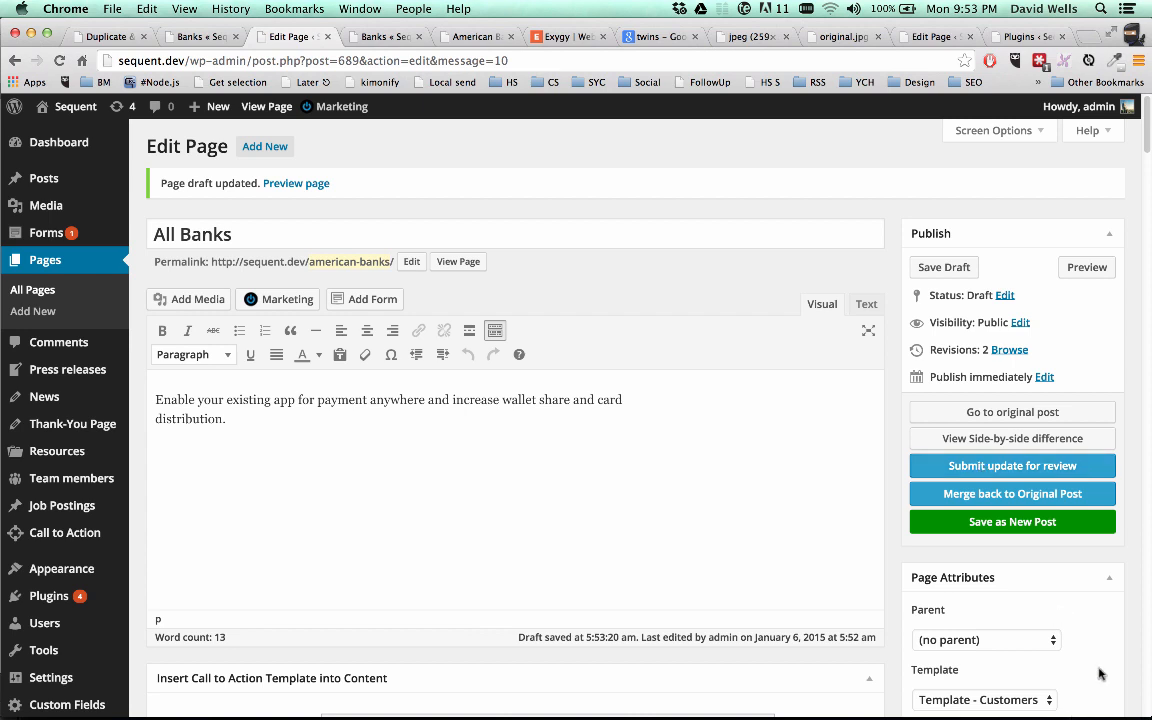
{"action": "mouse_move", "coordinate": [1012, 464]}
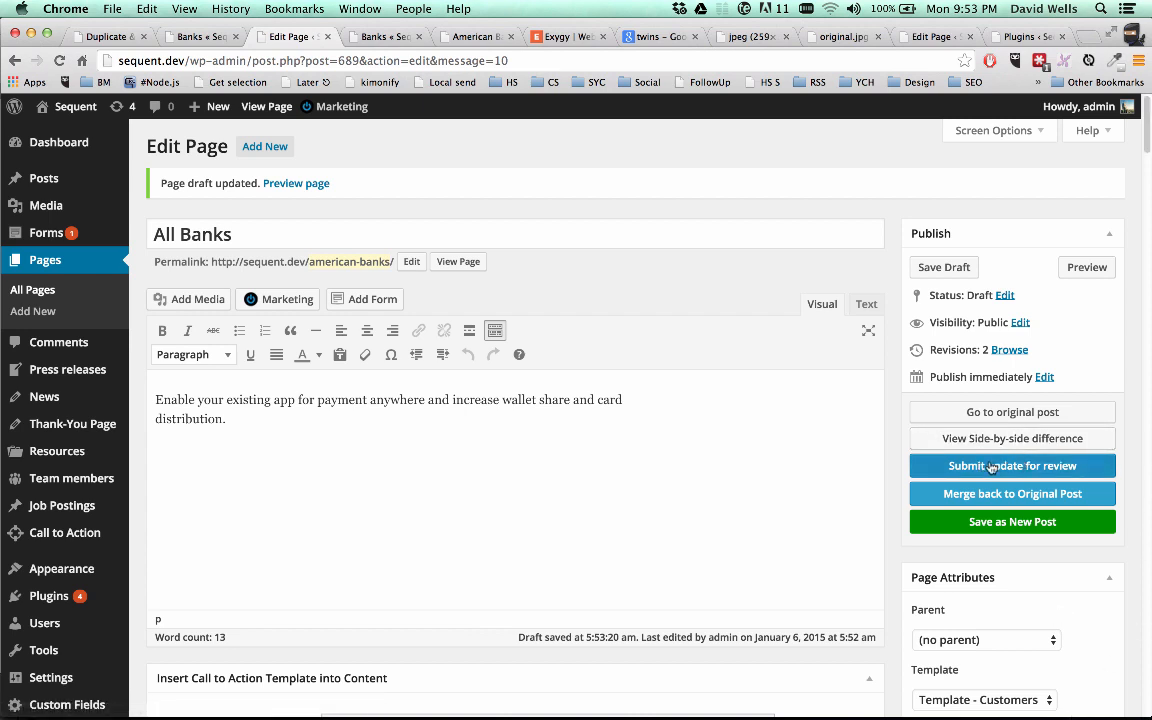
{"action": "mouse_move", "coordinate": [968, 500]}
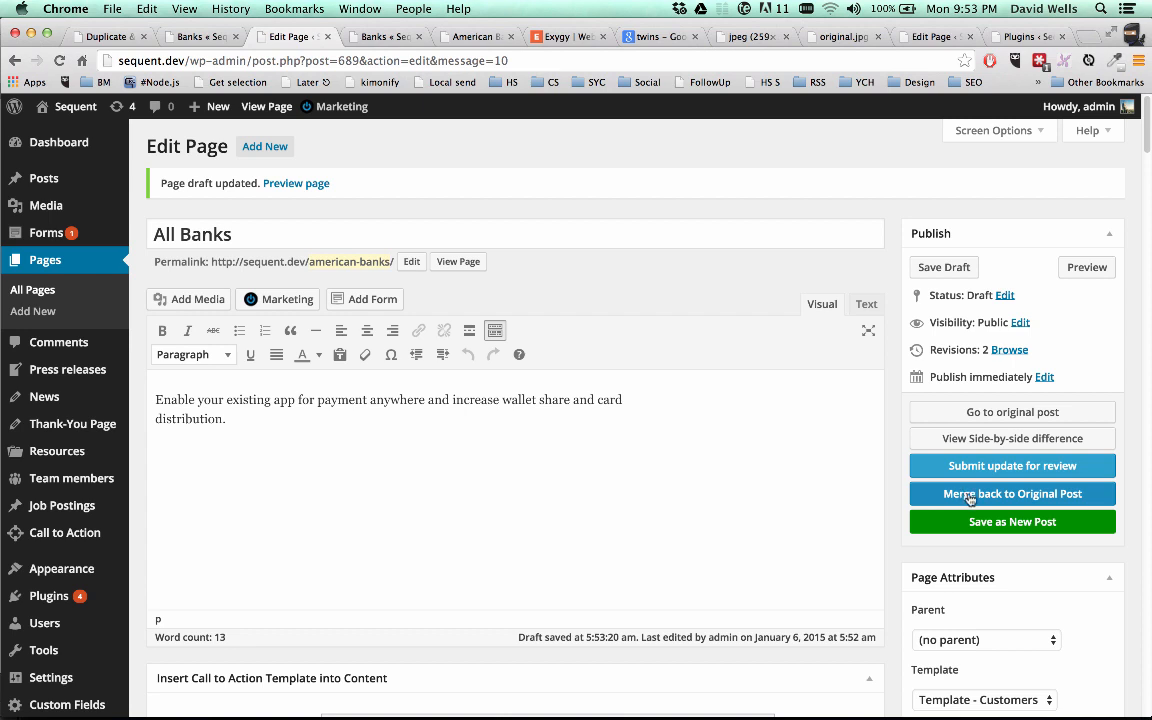
{"action": "mouse_move", "coordinate": [956, 500]}
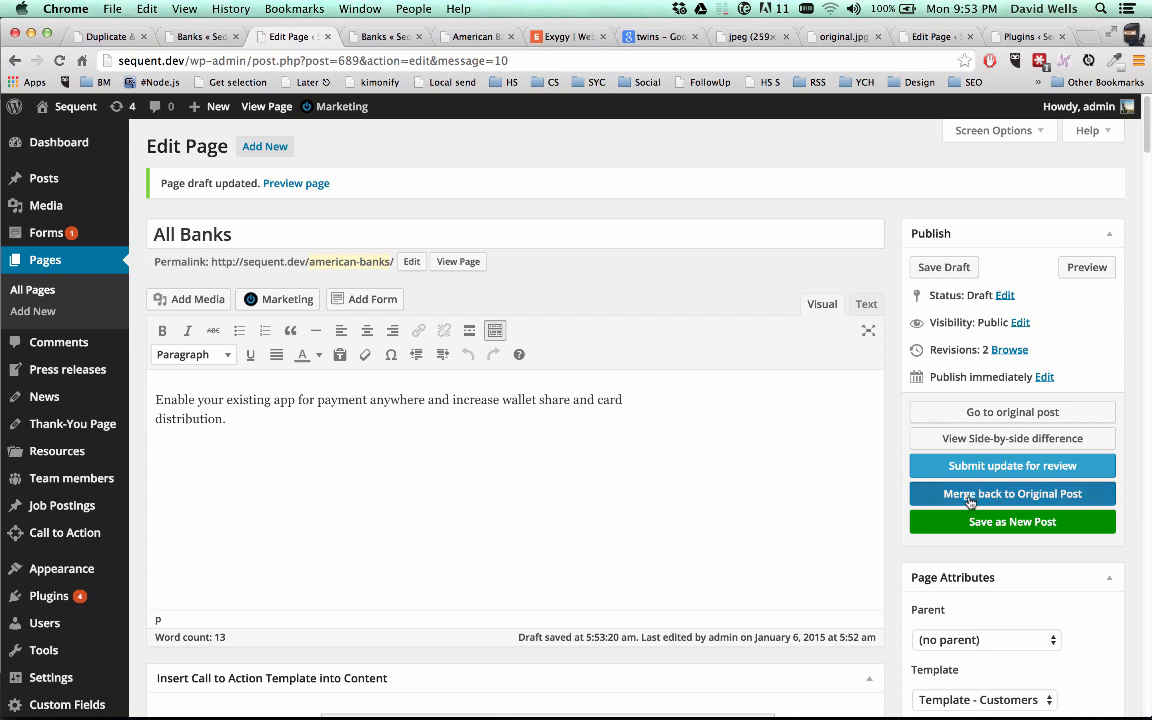
Merge the draft back into the original Banks post and view the published page
{"action": "left_click", "coordinate": [1012, 494]}
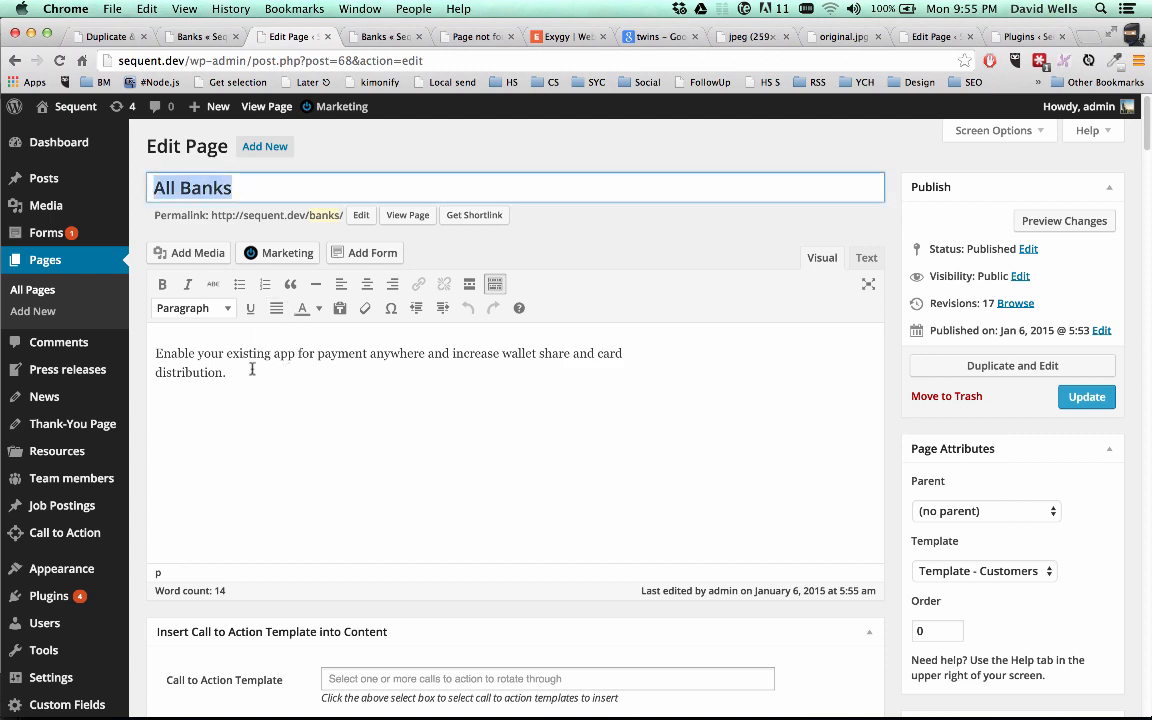
{"action": "left_click", "coordinate": [408, 216]}
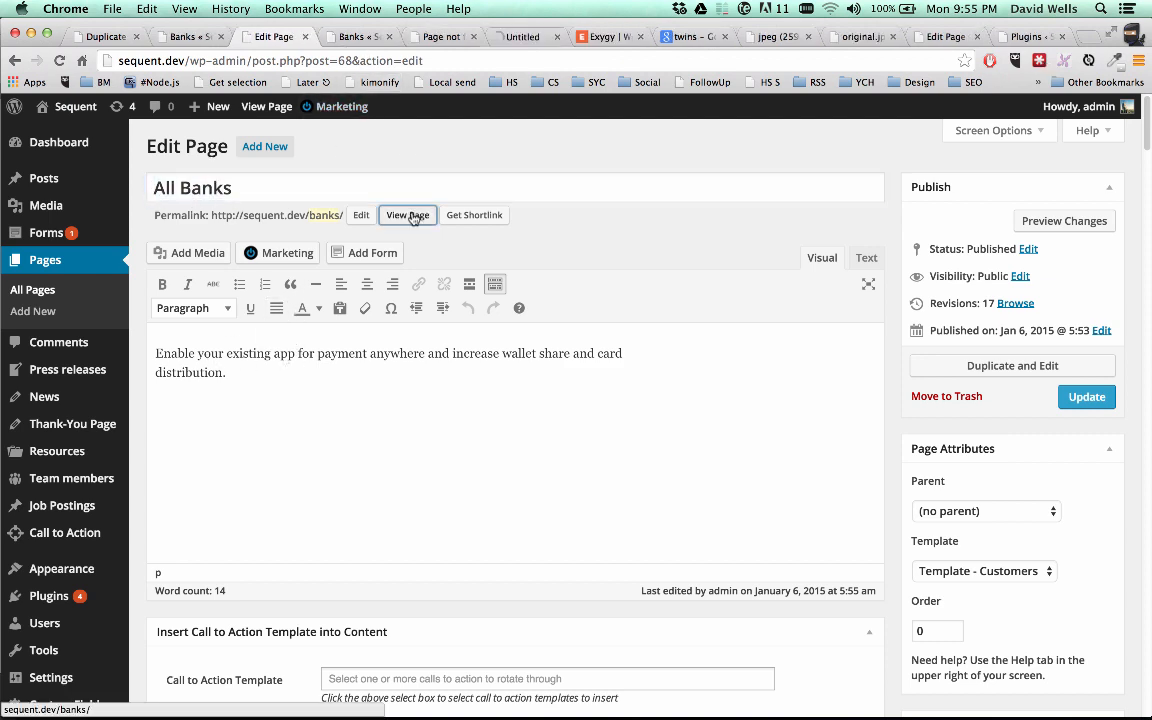
Check the live /banks/ page now shows the All Banks heading and trimmed paragraph
{"action": "left_click", "coordinate": [408, 214]}
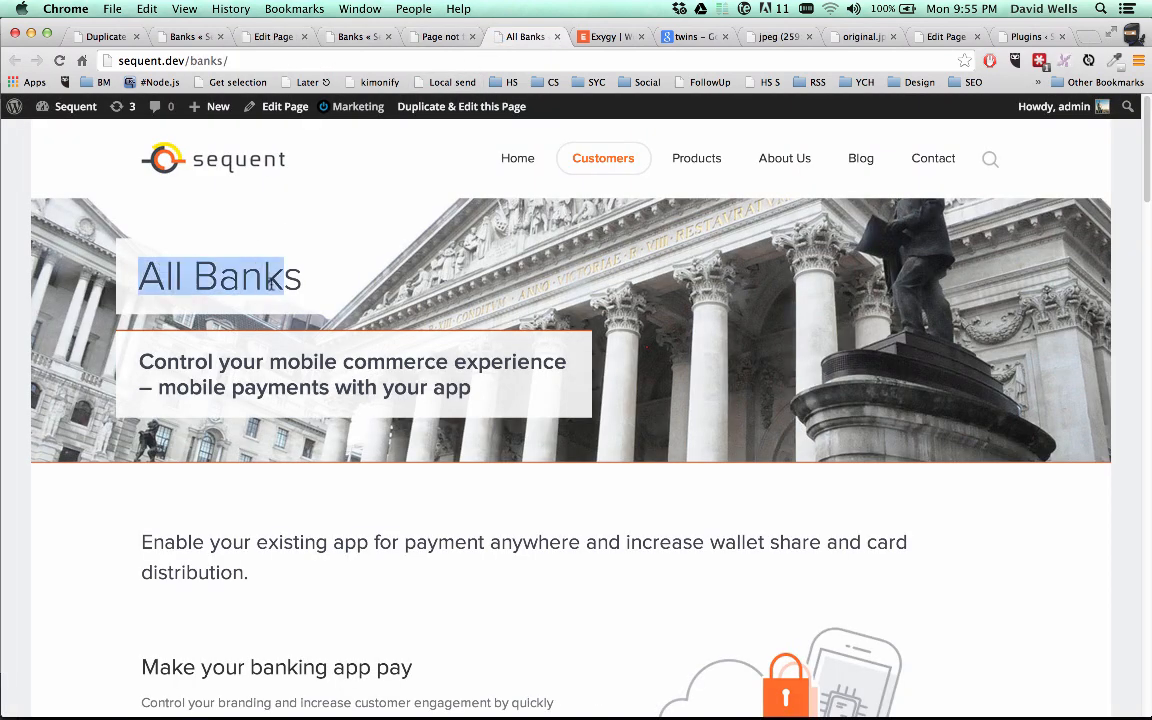
{"action": "scroll", "scroll_direction": "down", "scroll_amount": 3}
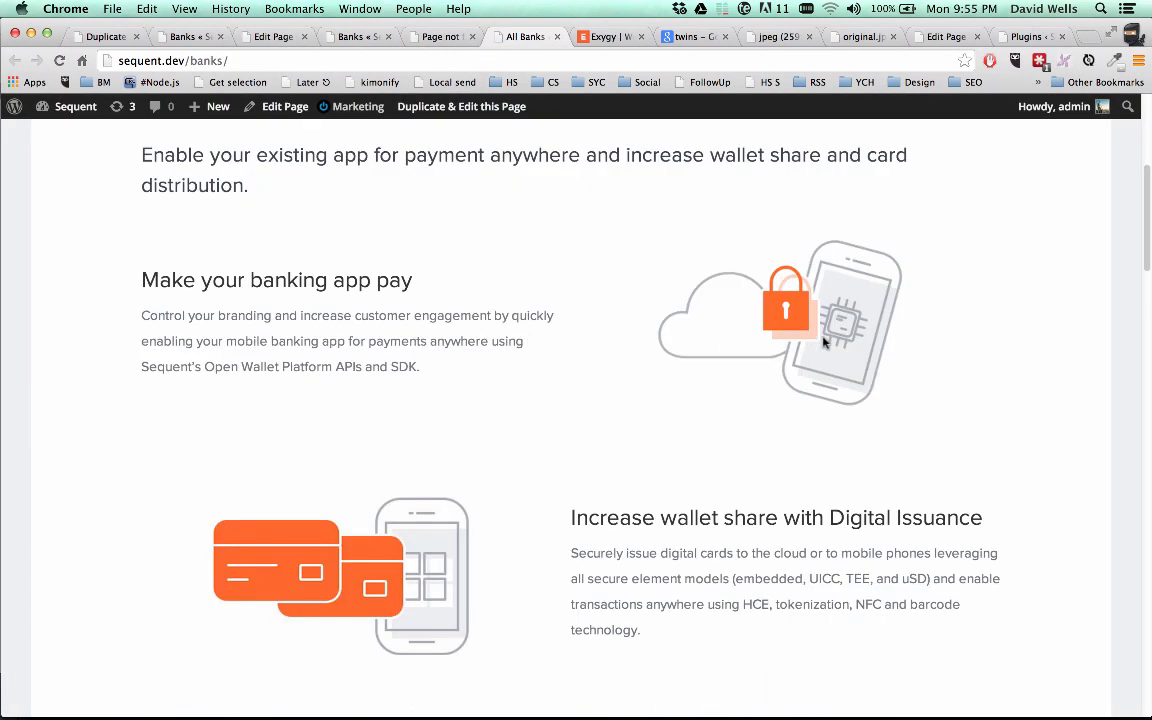
{"action": "scroll", "scroll_direction": "down", "scroll_amount": 3}
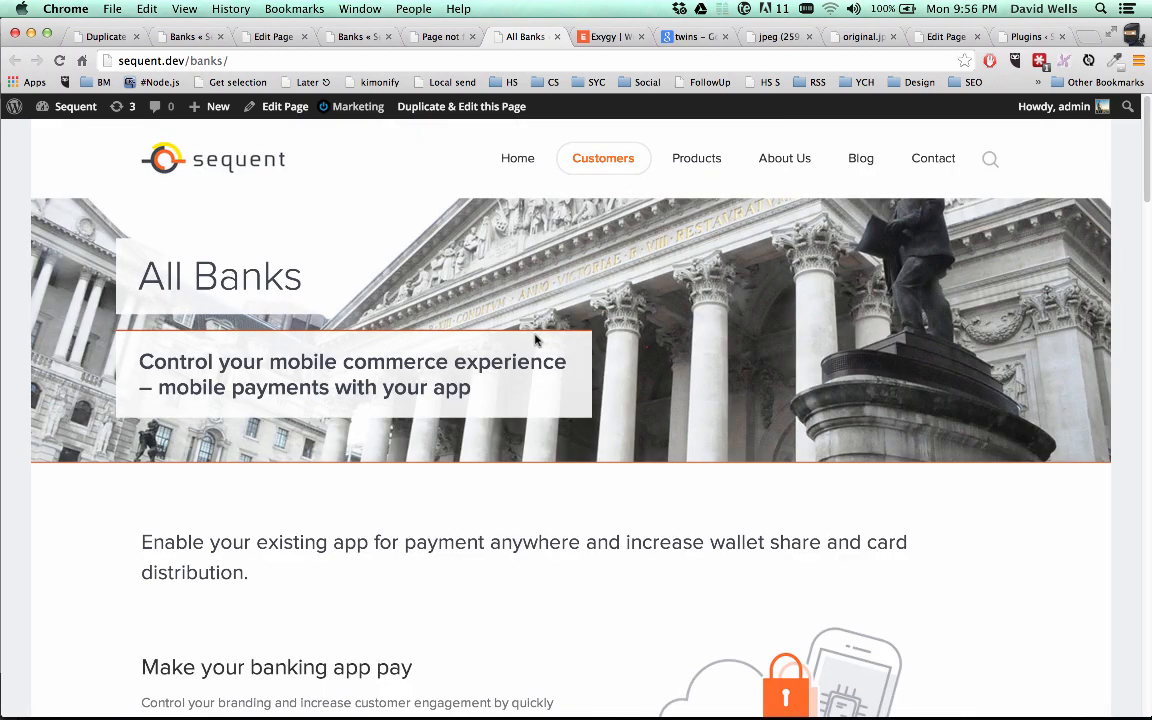
{"action": "mouse_move", "coordinate": [476, 112]}
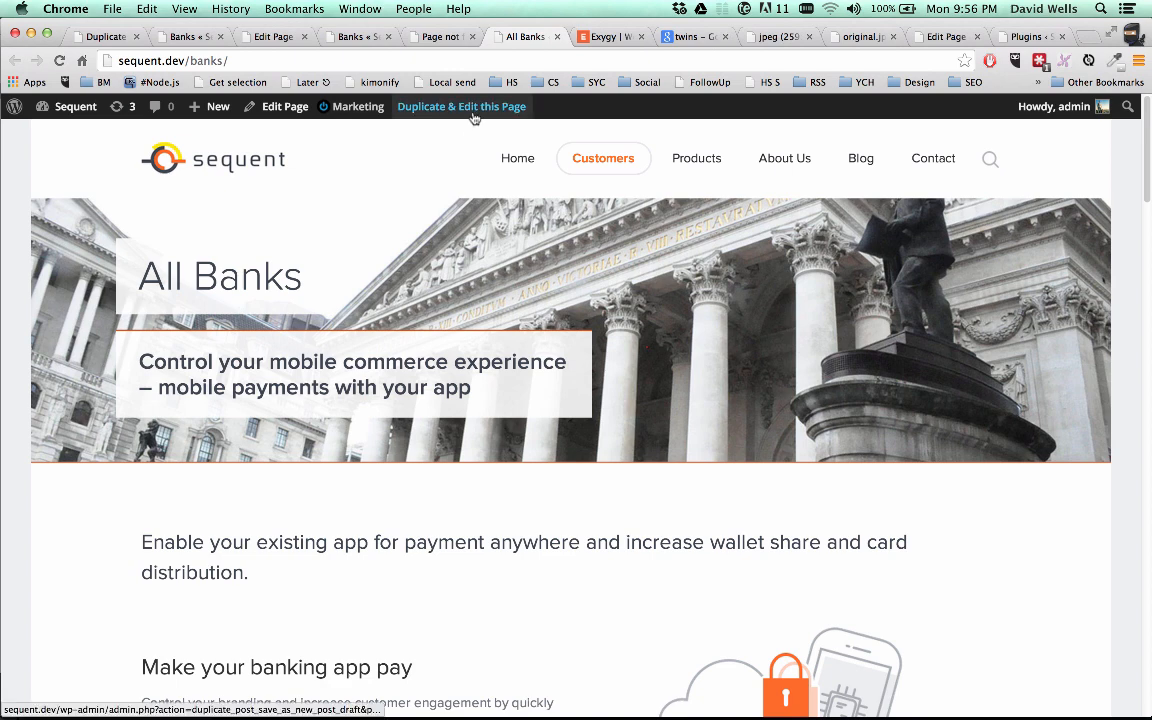
Create a '[Duplicated] All Banks' draft from the admin bar and scroll to its opening paragraph
{"action": "left_click", "coordinate": [460, 106]}
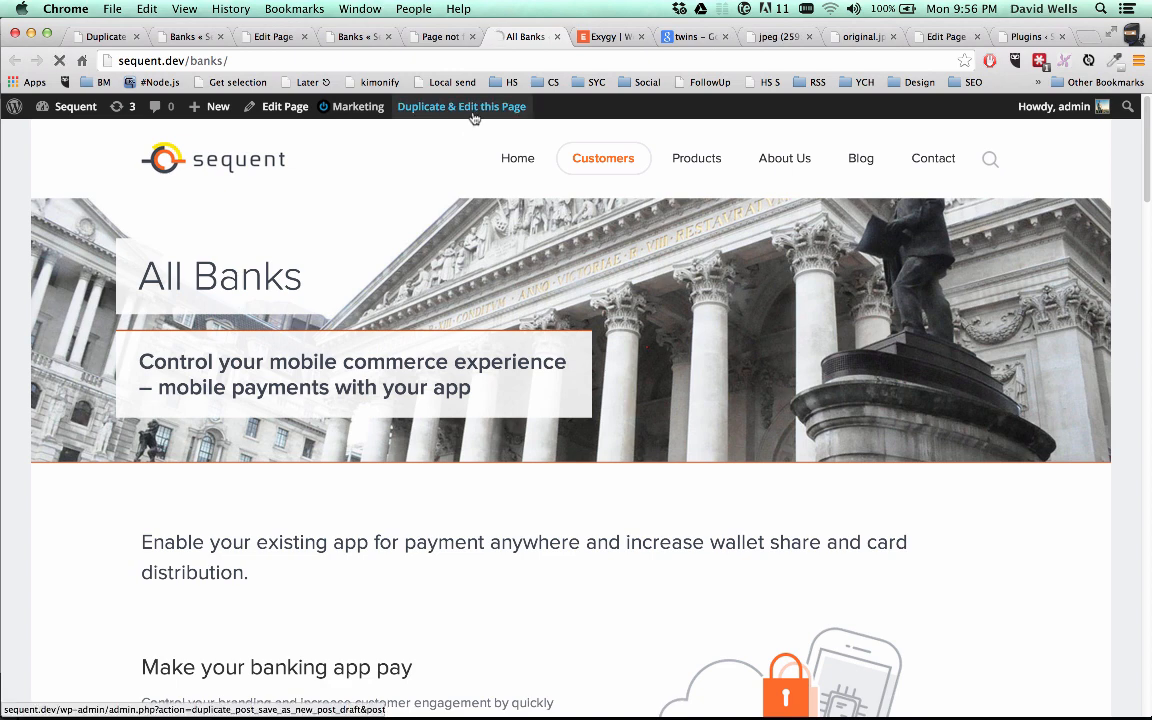
{"action": "left_click", "coordinate": [462, 106]}
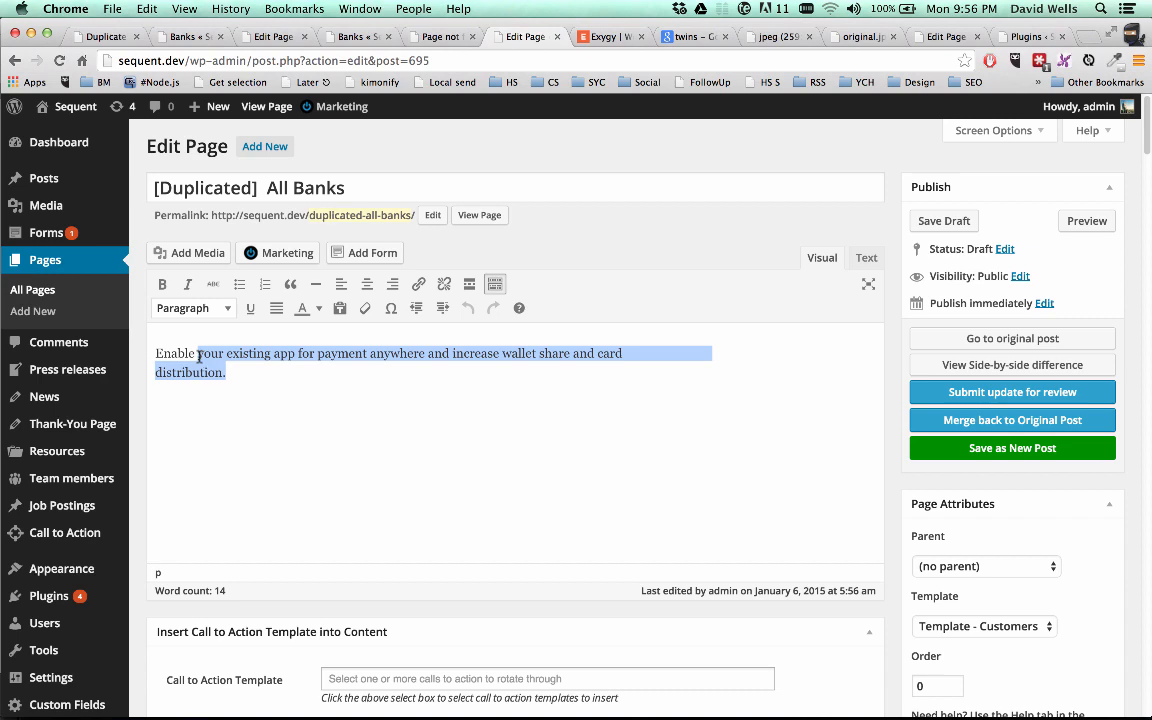
{"action": "scroll", "scroll_direction": "down", "scroll_amount": 3}
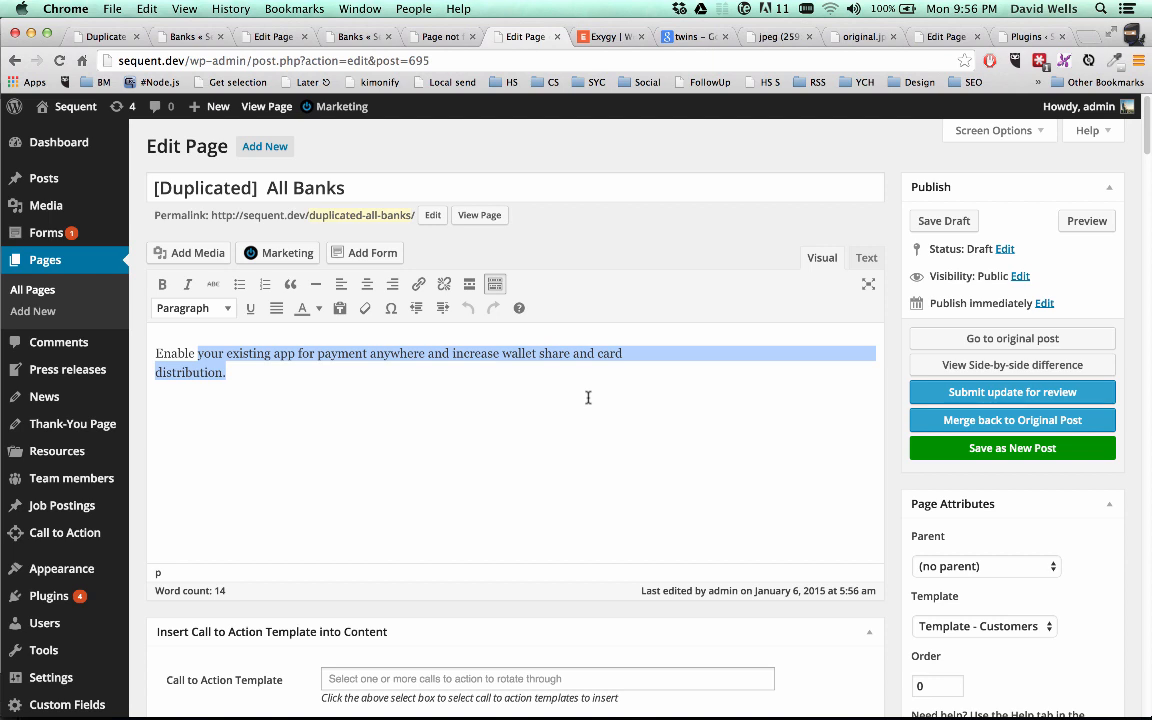
{"action": "mouse_move", "coordinate": [578, 238]}
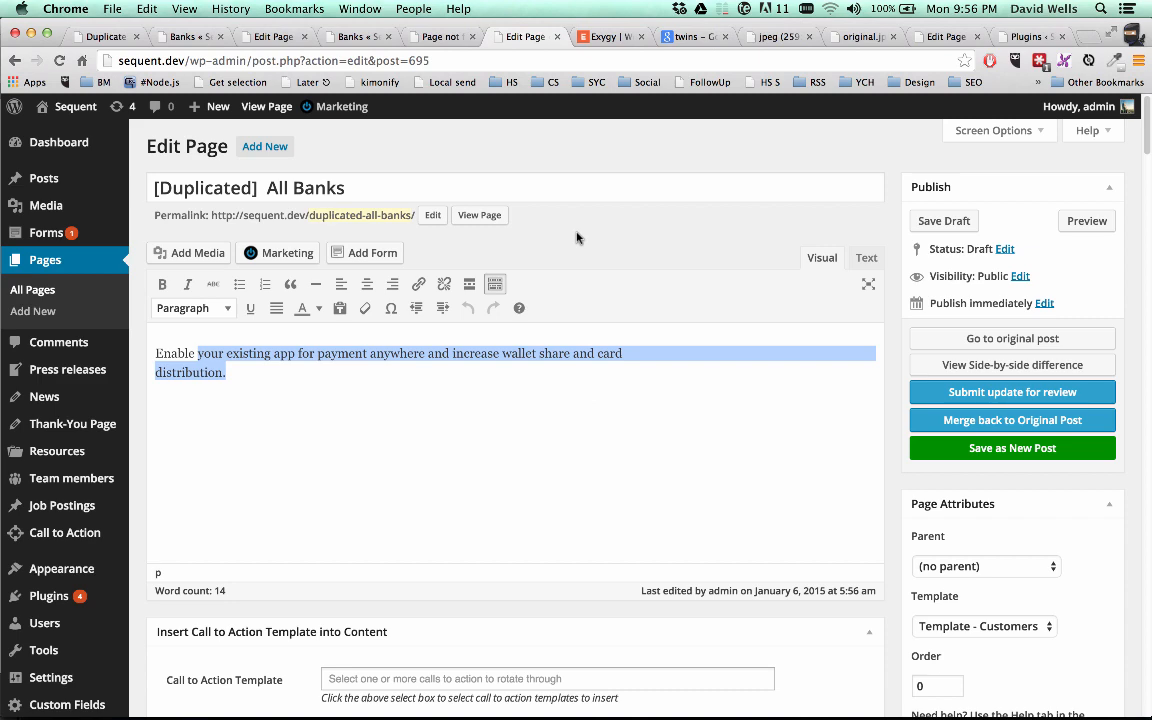